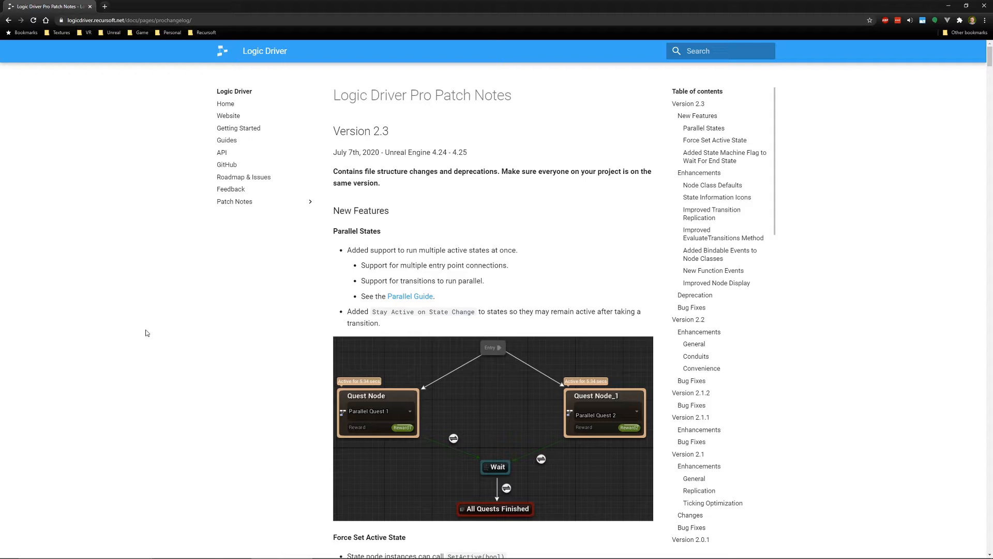
pyautogui.moveTo(311, 209)
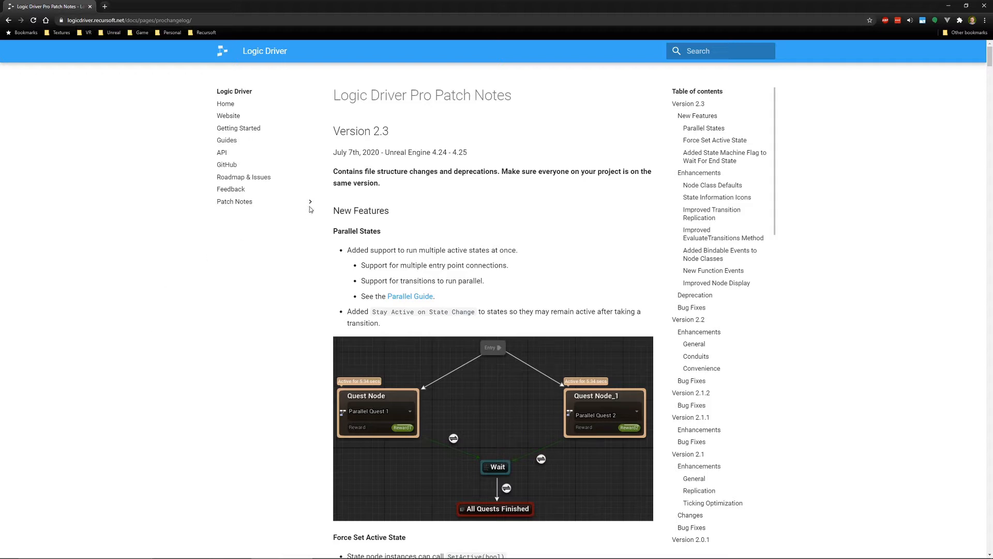
pyautogui.moveTo(288, 294)
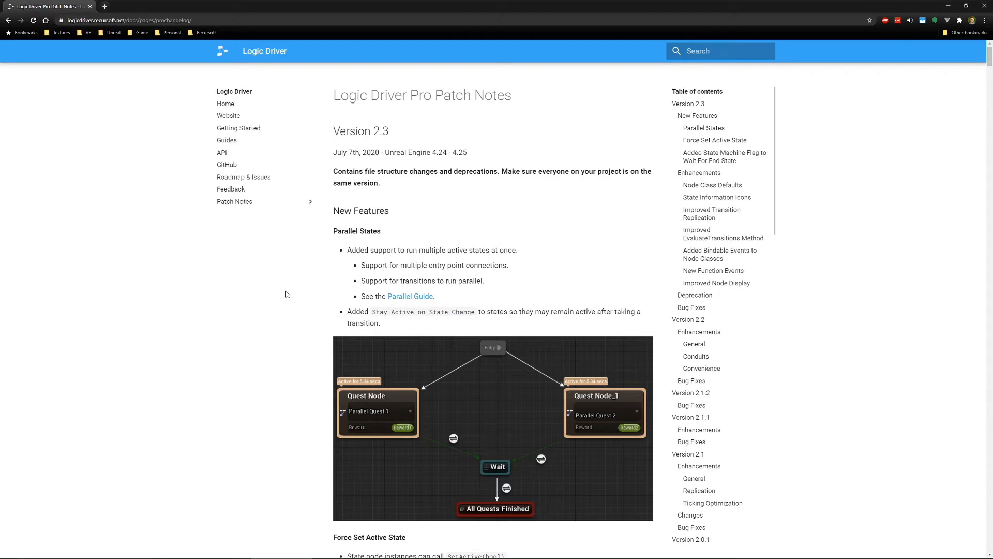
# - Scroll the Pro Patch Notes past Version 2.3 New Features to the Enhancements section
pyautogui.scroll(-3)
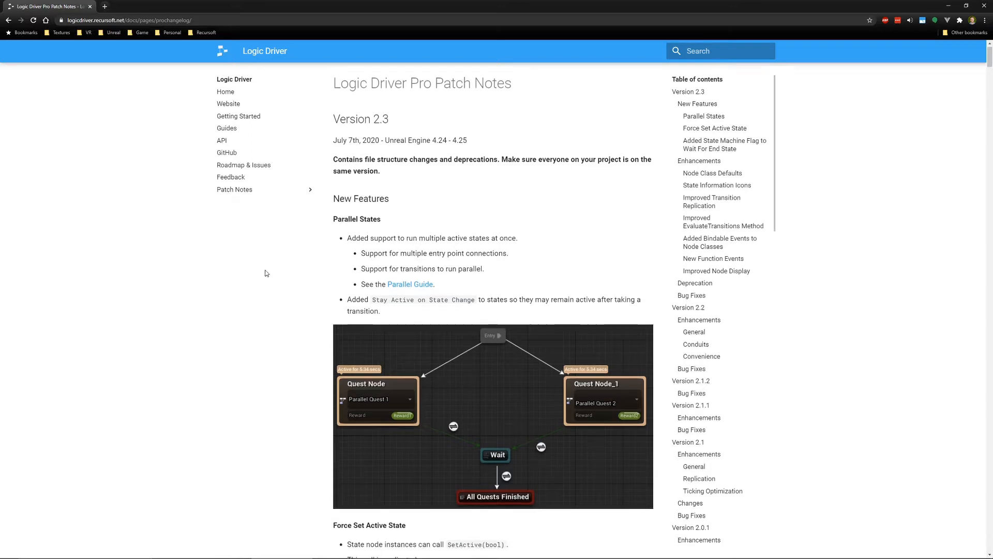
pyautogui.scroll(-3)
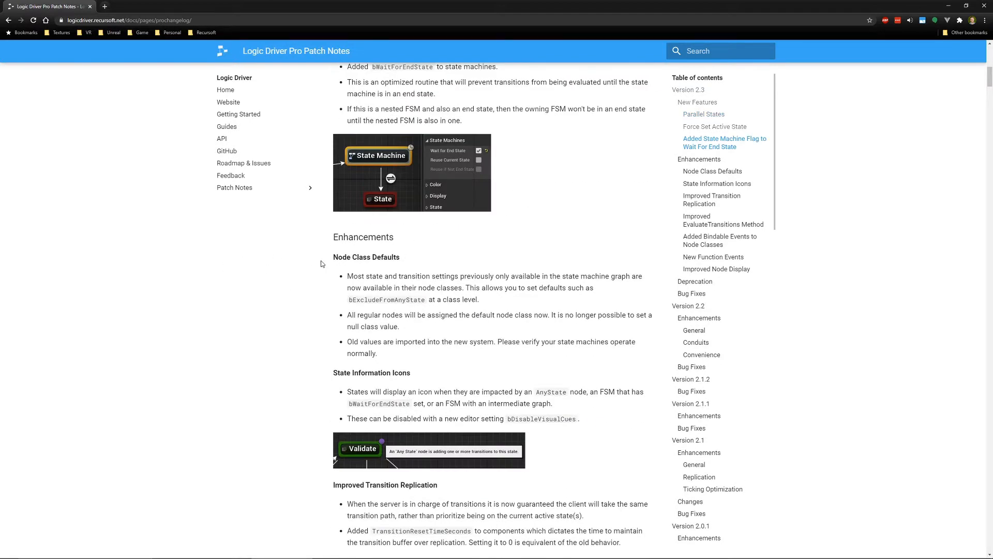
pyautogui.scroll(-3)
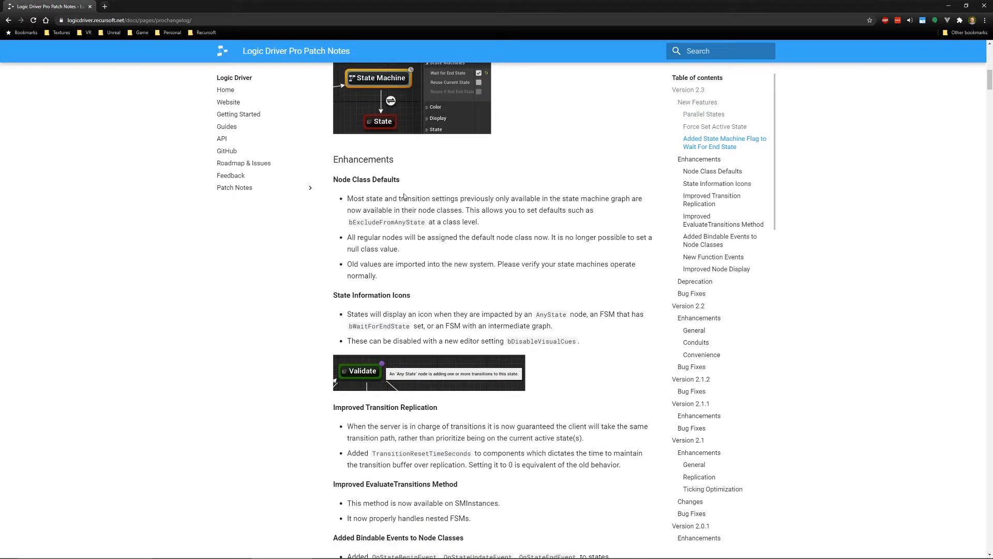
pyautogui.moveTo(314, 222)
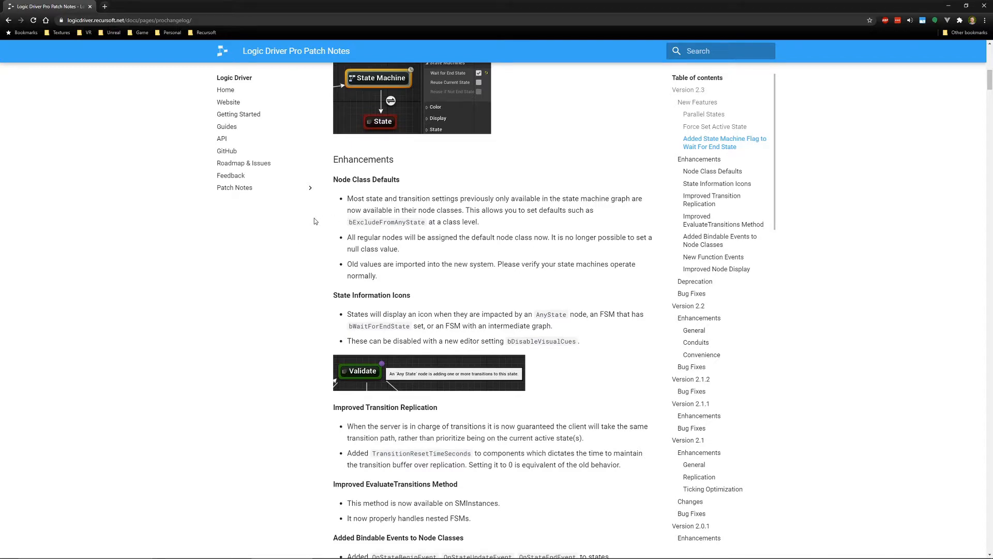
# - In the Unreal editor, exclude PrintTextState_1 from Any State
pyautogui.press('alt+tab')
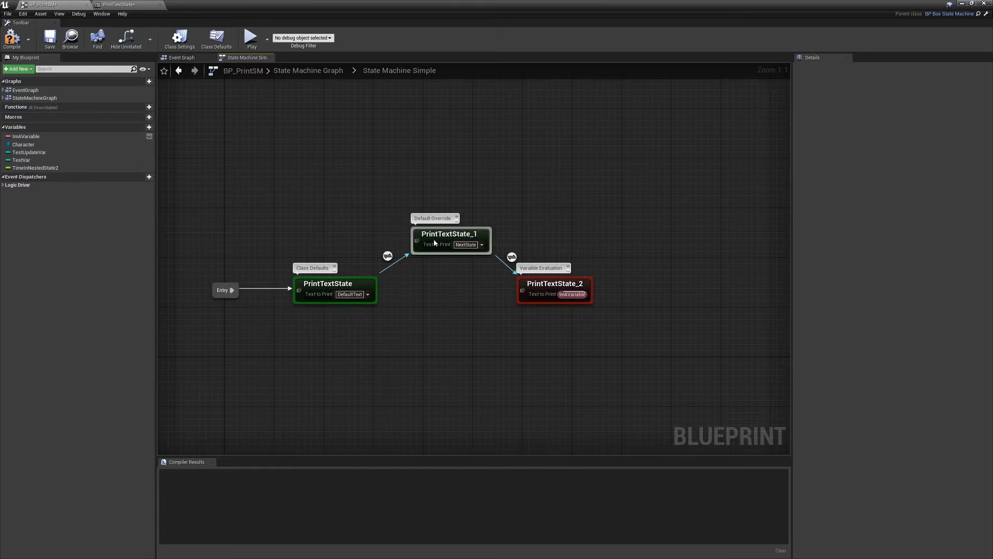
pyautogui.click(449, 239)
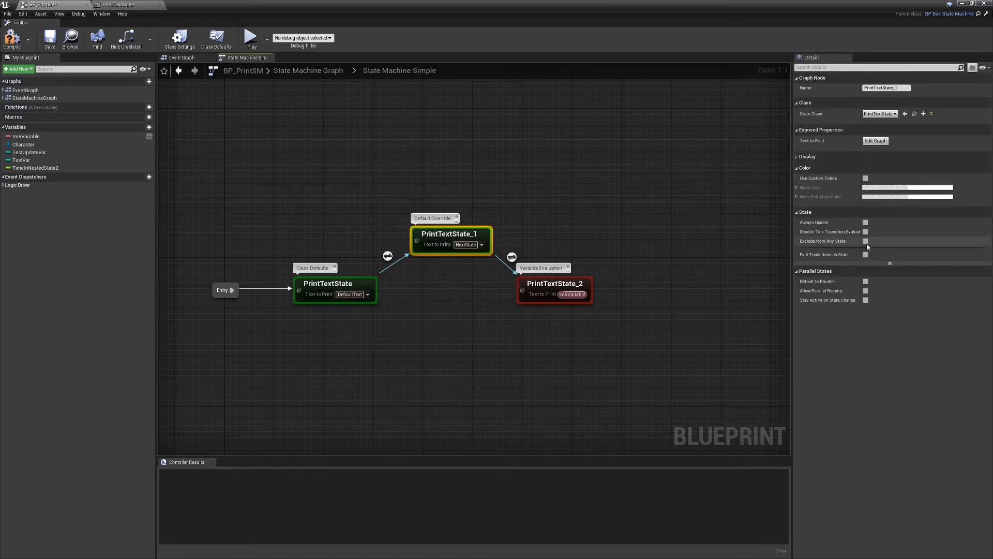
pyautogui.moveTo(567, 234)
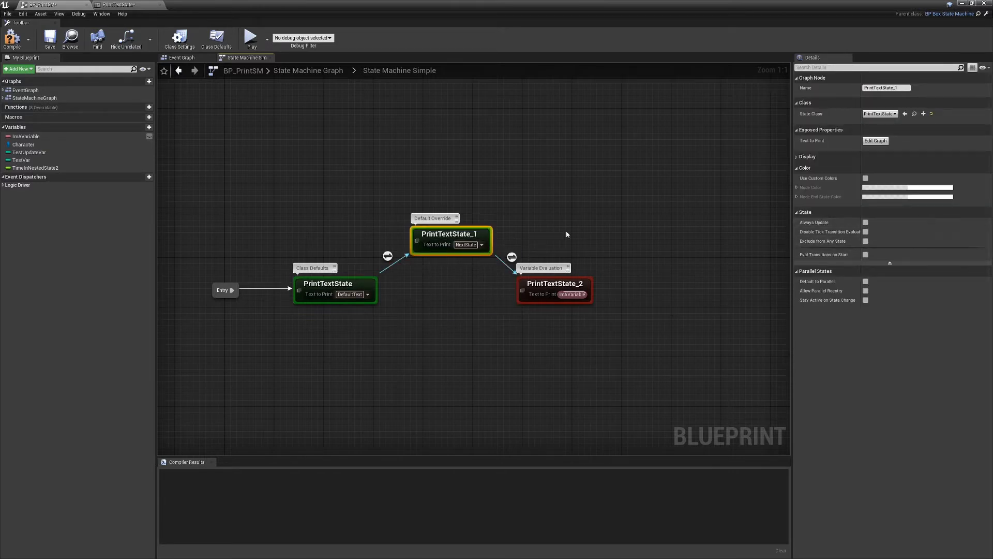
pyautogui.rightClick(449, 239)
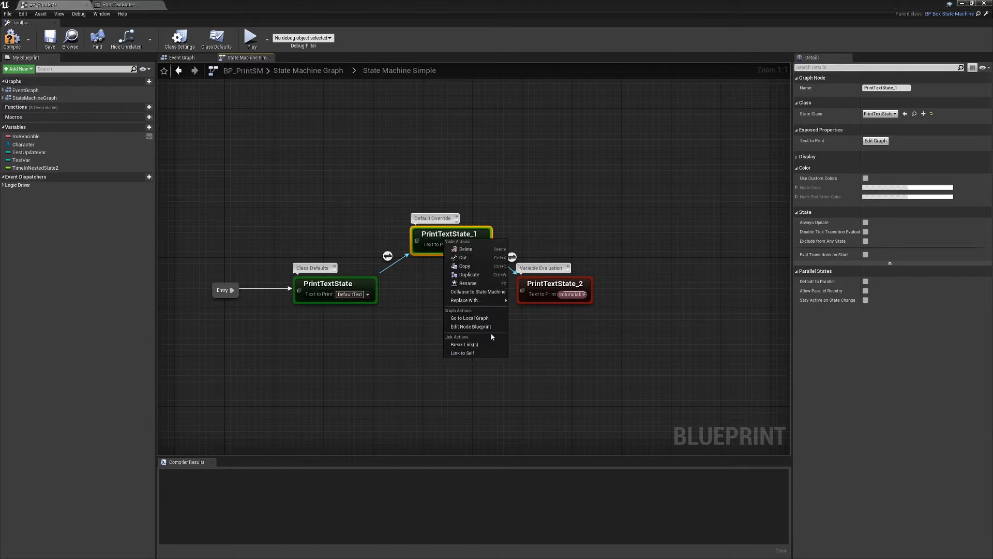
pyautogui.click(471, 326)
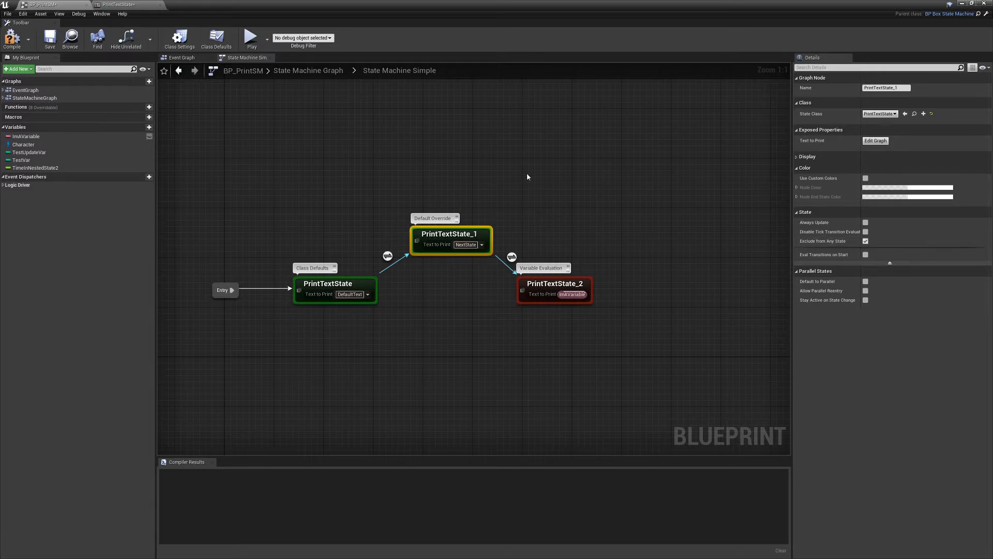
# - Add a new PrintText state to the graph via the 'print' search
pyautogui.write('print')
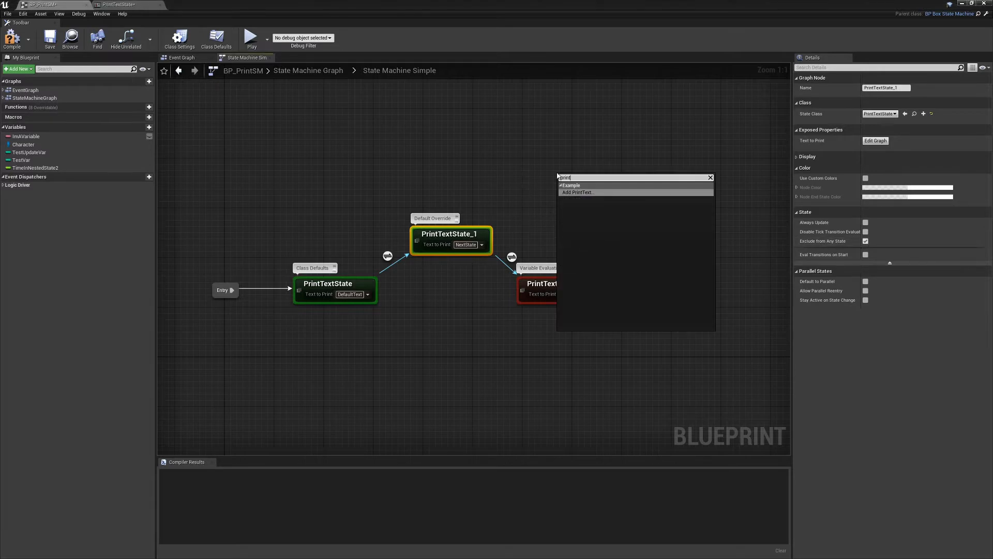
pyautogui.click(578, 192)
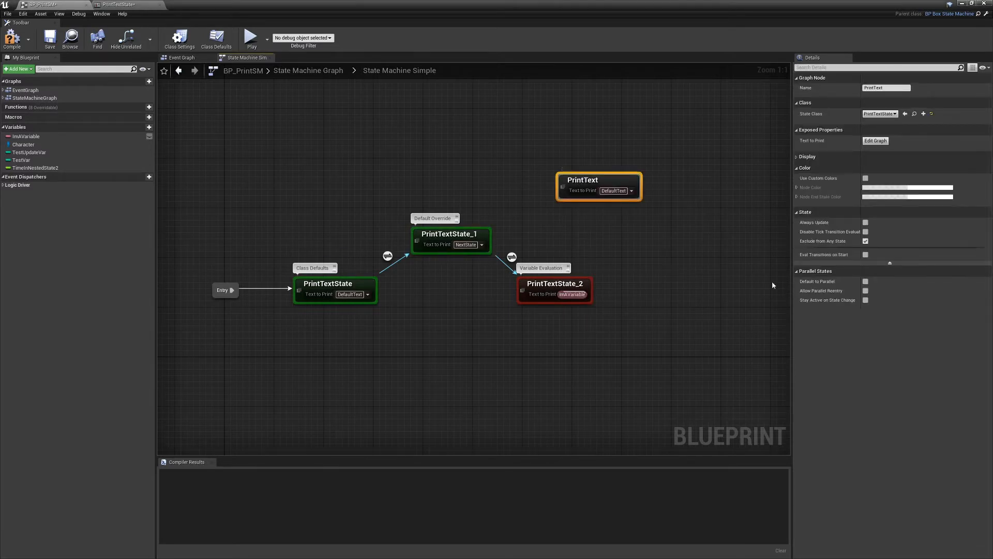
pyautogui.click(865, 241)
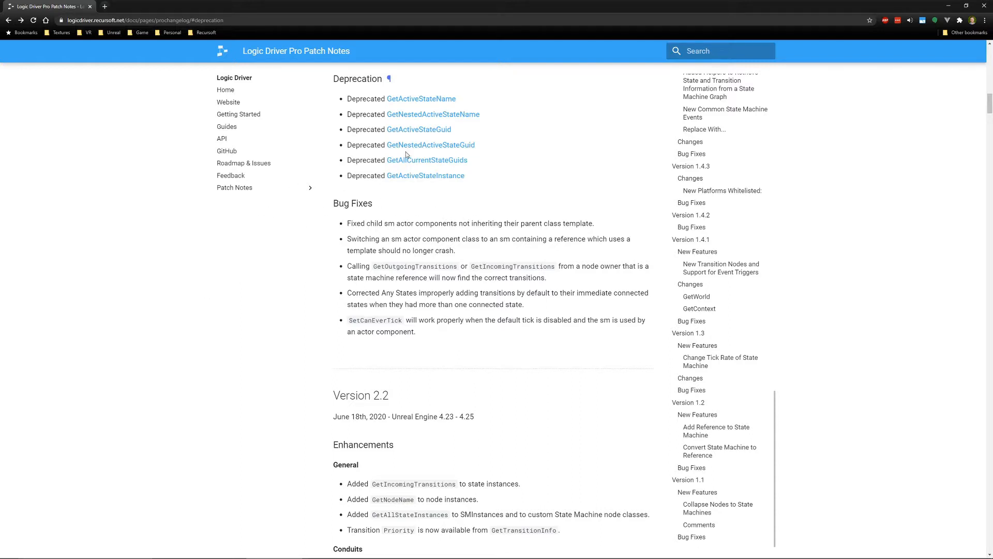
# - Switch back to the Unreal editor showing the Logic Driver example map
pyautogui.click(418, 130)
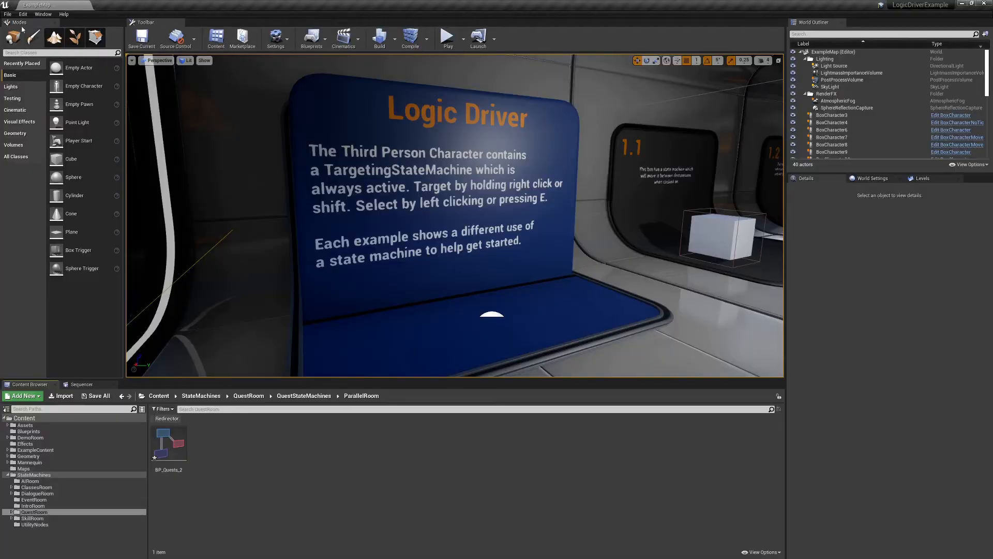
# - Load the recent quest example level and open the BP_Quests_2 state machine
pyautogui.click(6, 13)
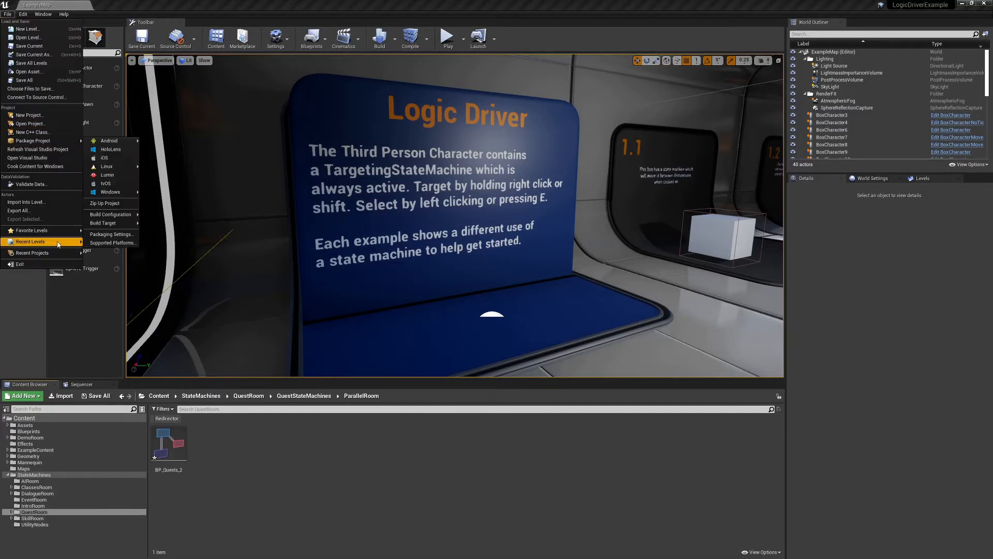
pyautogui.click(30, 241)
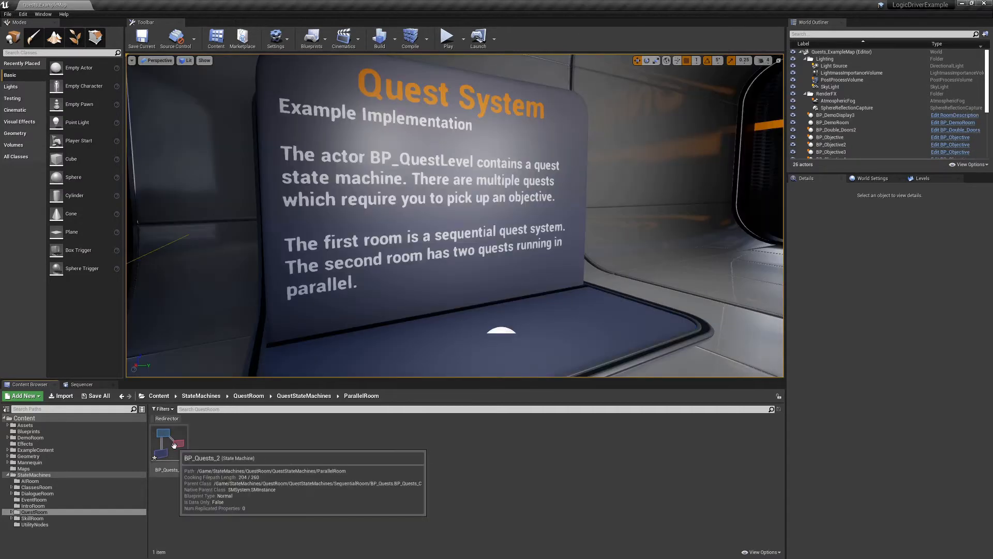
pyautogui.doubleClick(170, 441)
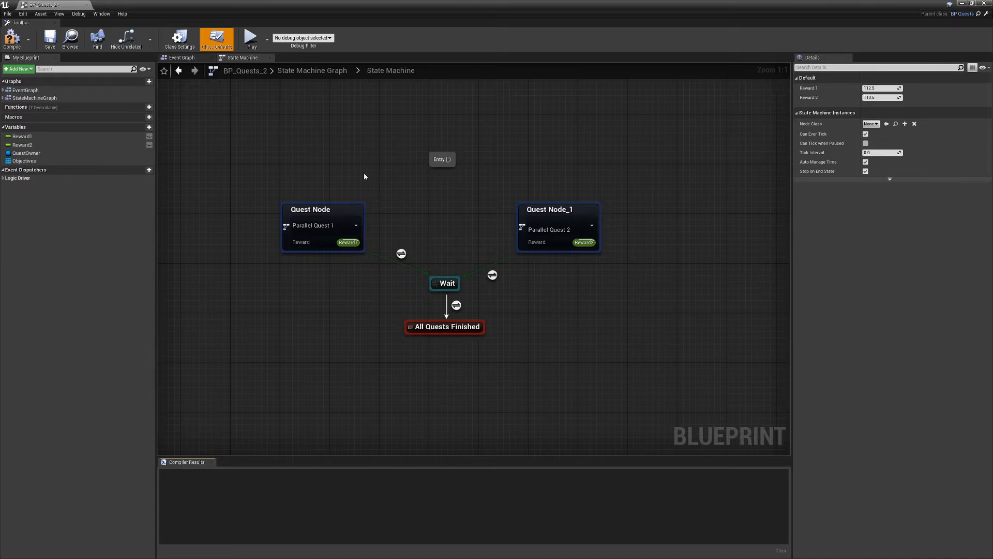
pyautogui.moveTo(451, 161)
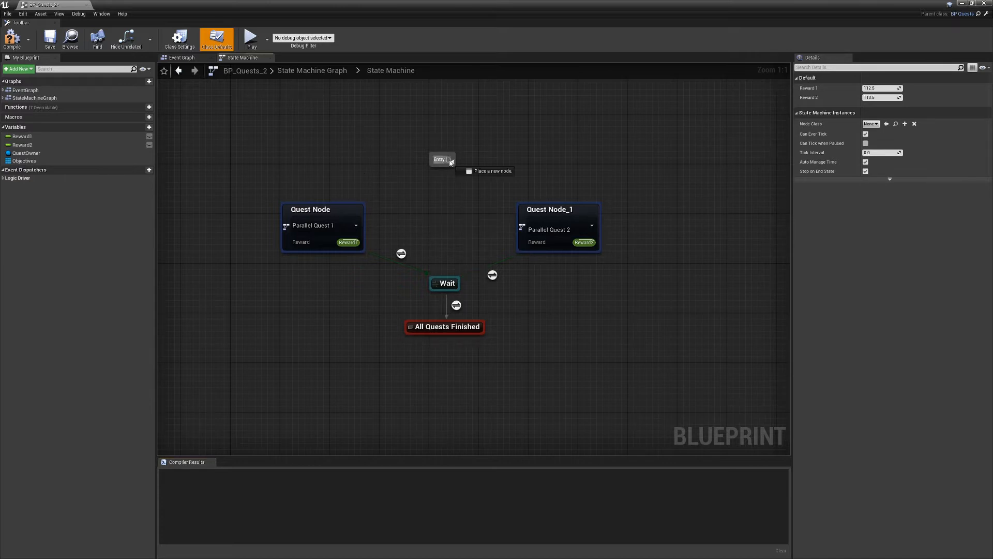
# - Wire Entry to both quest nodes in parallel and inspect the Wait state's BP_WaitForFSMs logic
pyautogui.click(439, 159)
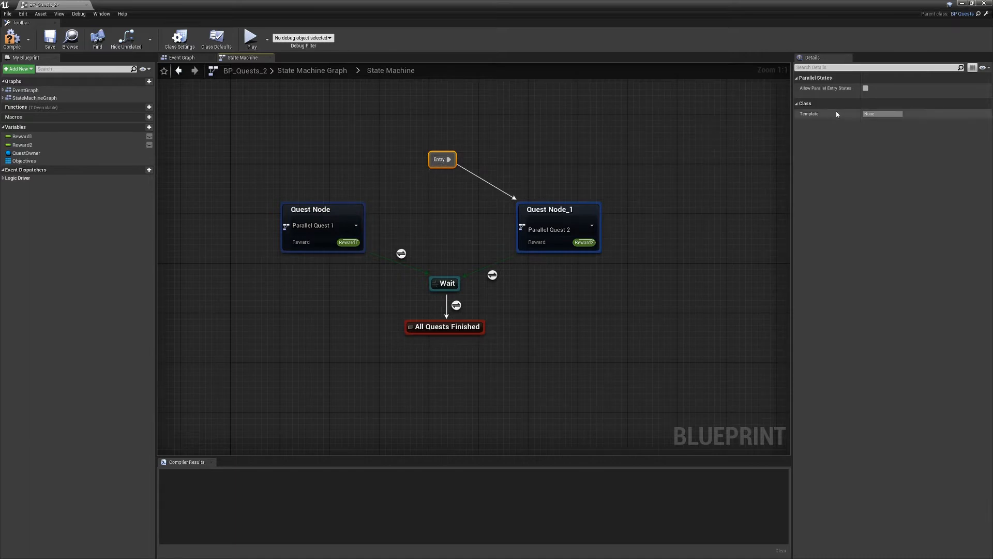
pyautogui.moveTo(866, 88)
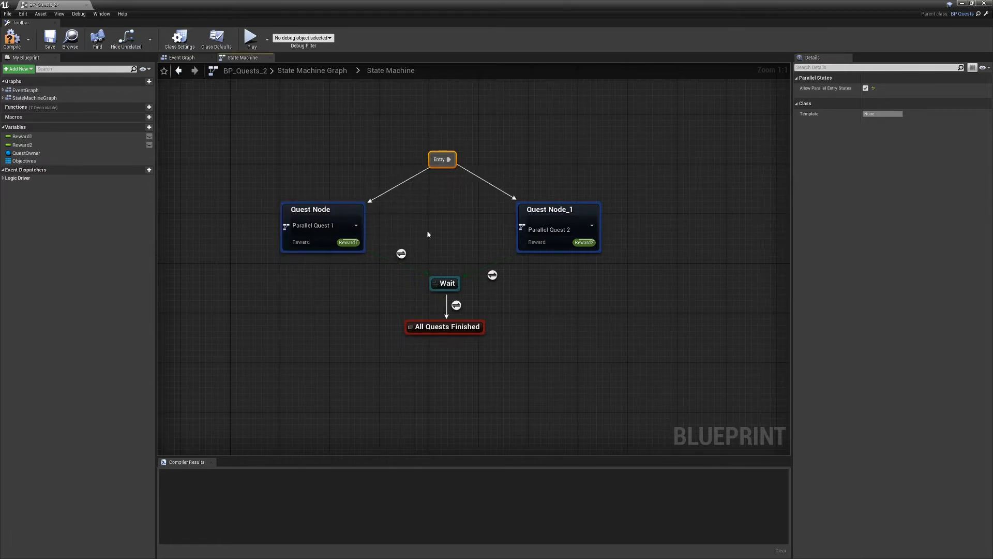
pyautogui.moveTo(560, 222)
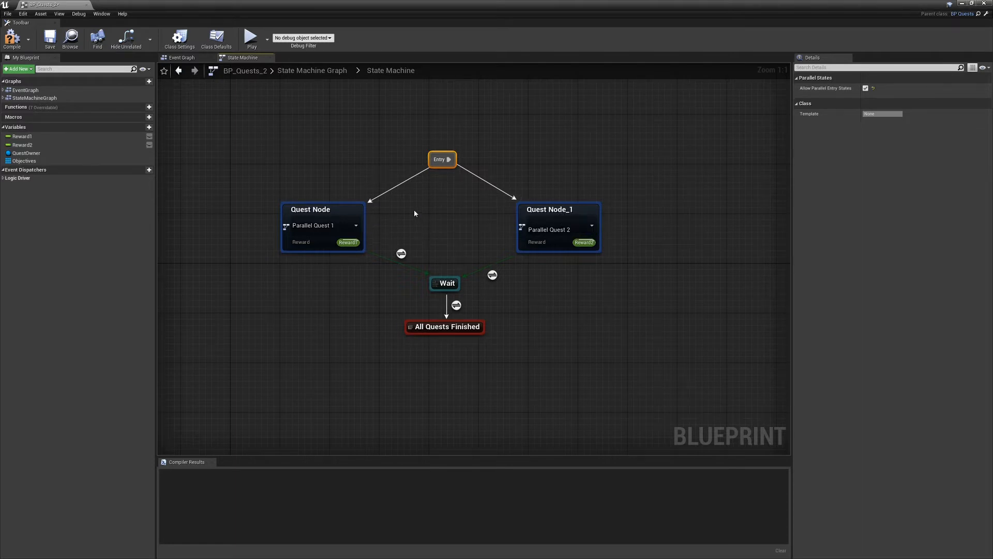
pyautogui.click(485, 224)
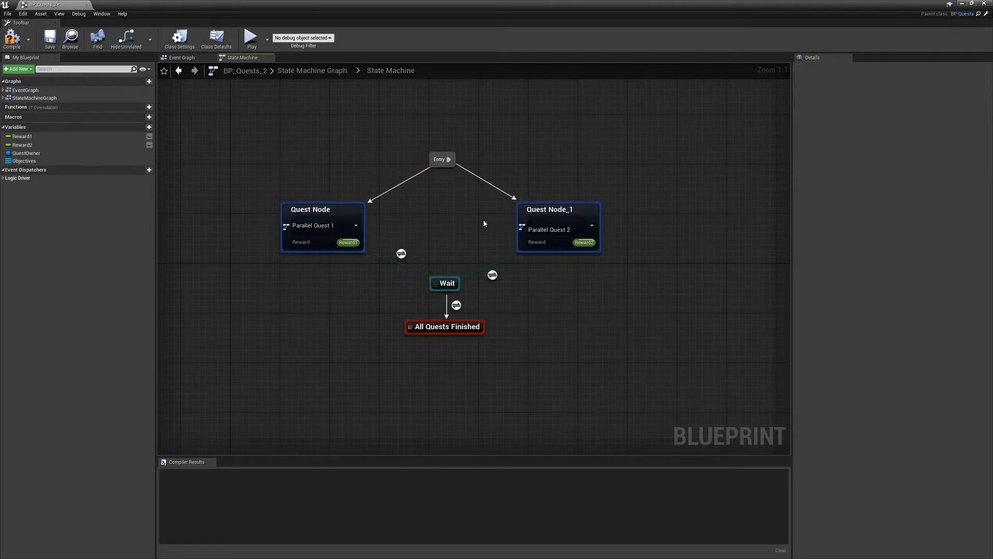
pyautogui.moveTo(446, 283)
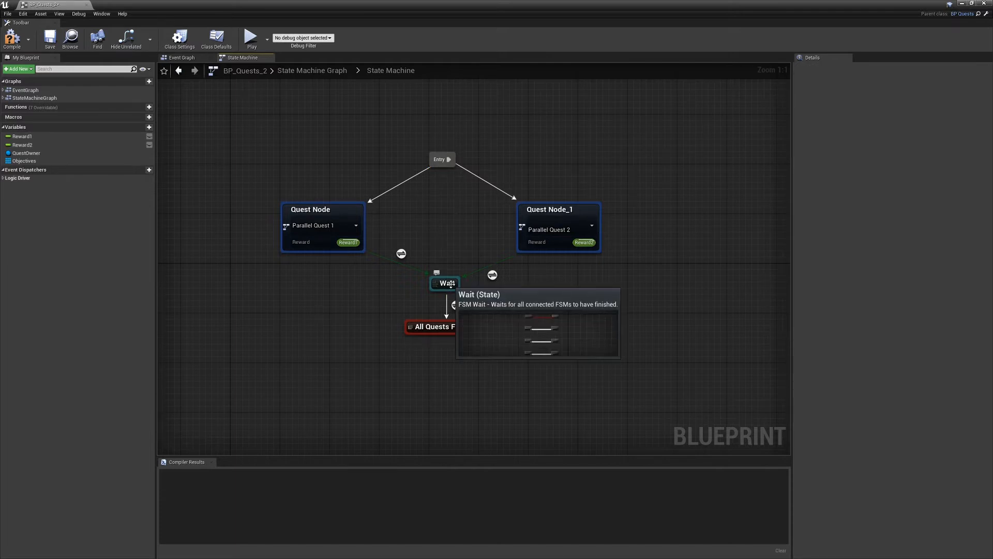
pyautogui.rightClick(445, 282)
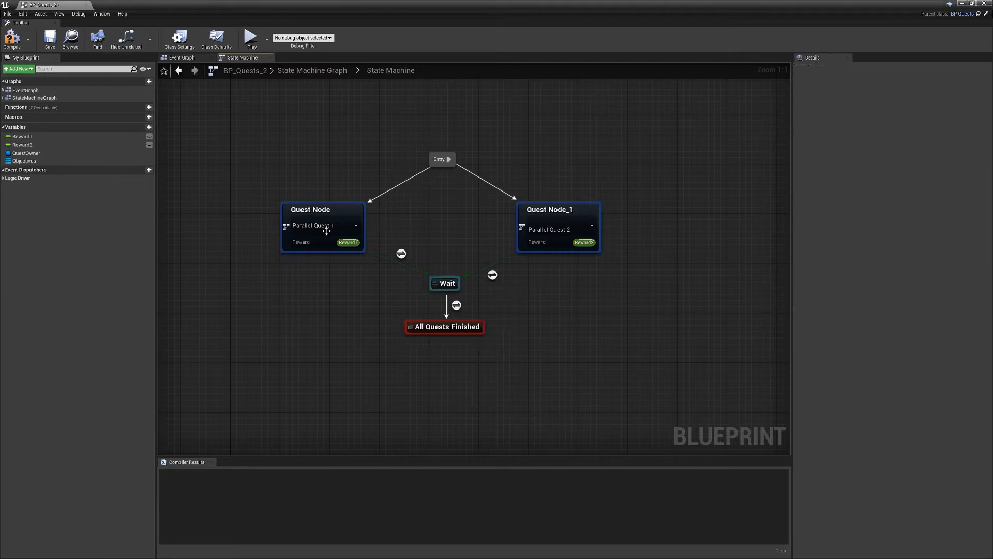
pyautogui.doubleClick(310, 209)
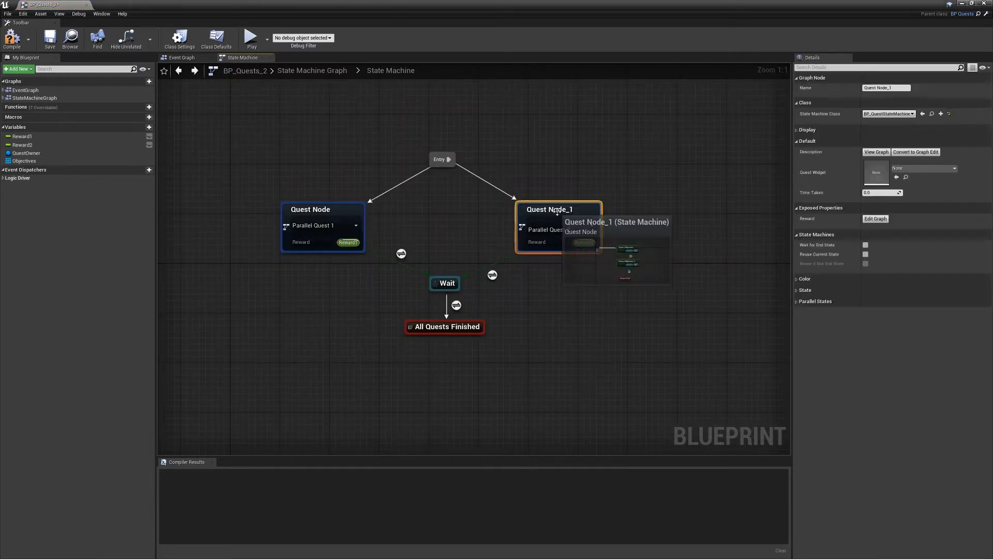
pyautogui.rightClick(445, 283)
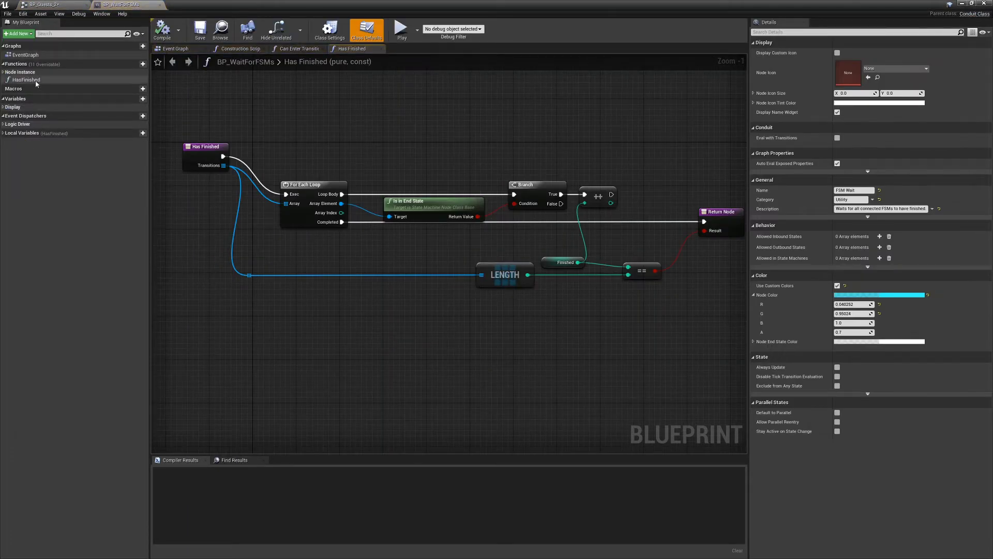
# - Review Can Enter Transition in BP_WaitForFSMs, then return to the BP_Quests_2 graph
pyautogui.click(297, 49)
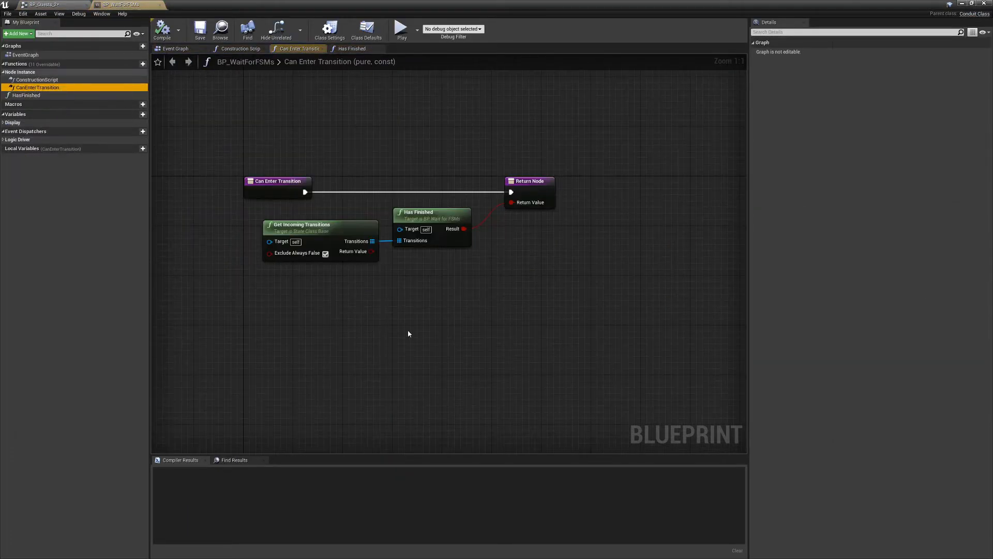
pyautogui.moveTo(201, 296)
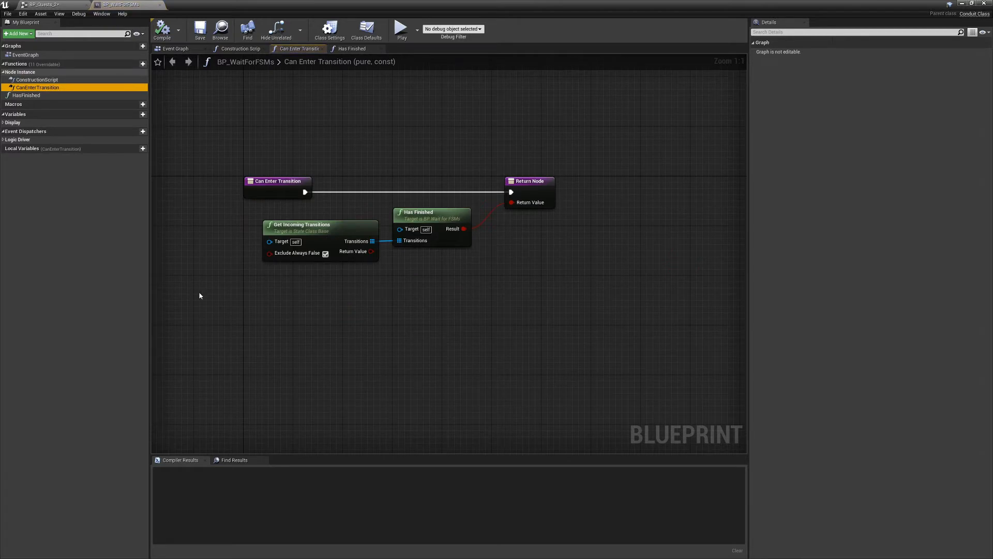
pyautogui.moveTo(22, 95)
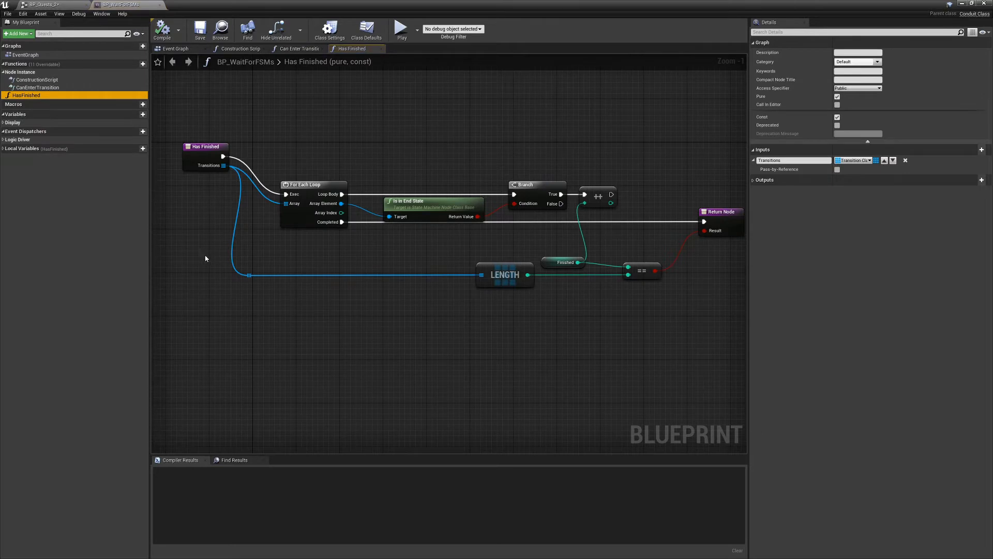
pyautogui.moveTo(101, 16)
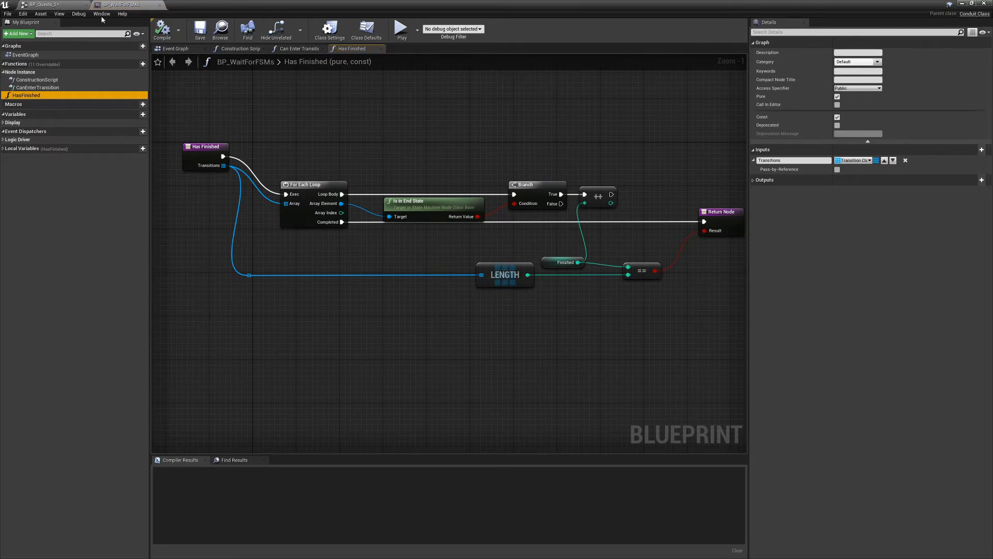
pyautogui.click(44, 5)
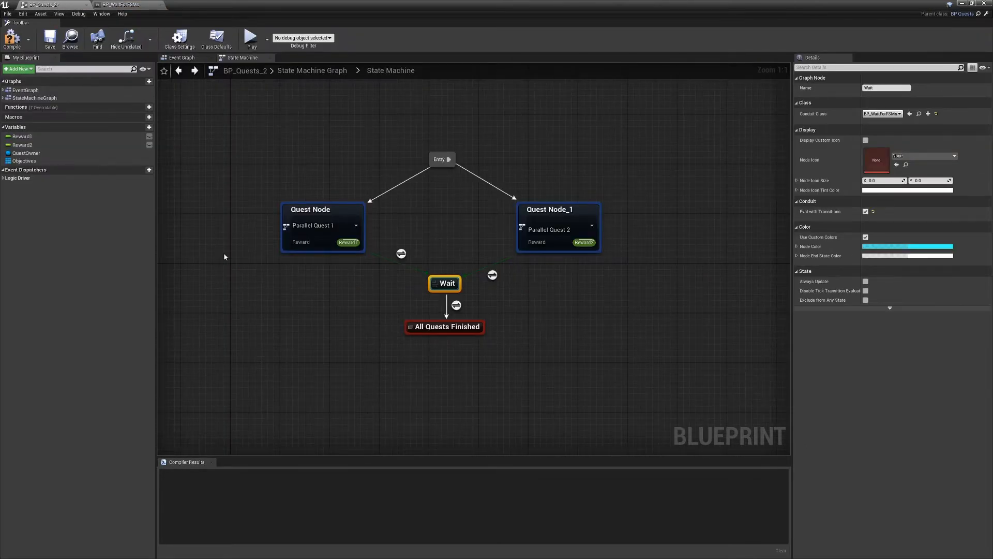
# - Start loading Skills_ExampleMap from the Maps folder in place of the quest level
pyautogui.click(250, 38)
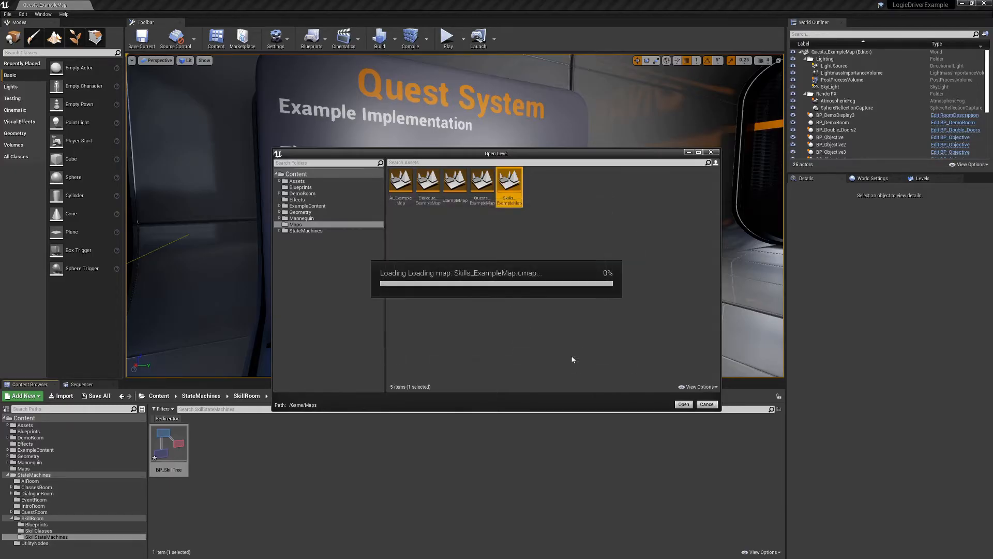
# - Confirm the level load and open BP_SkillTree from SkillRoom's SkillStateMachines folder
pyautogui.click(683, 404)
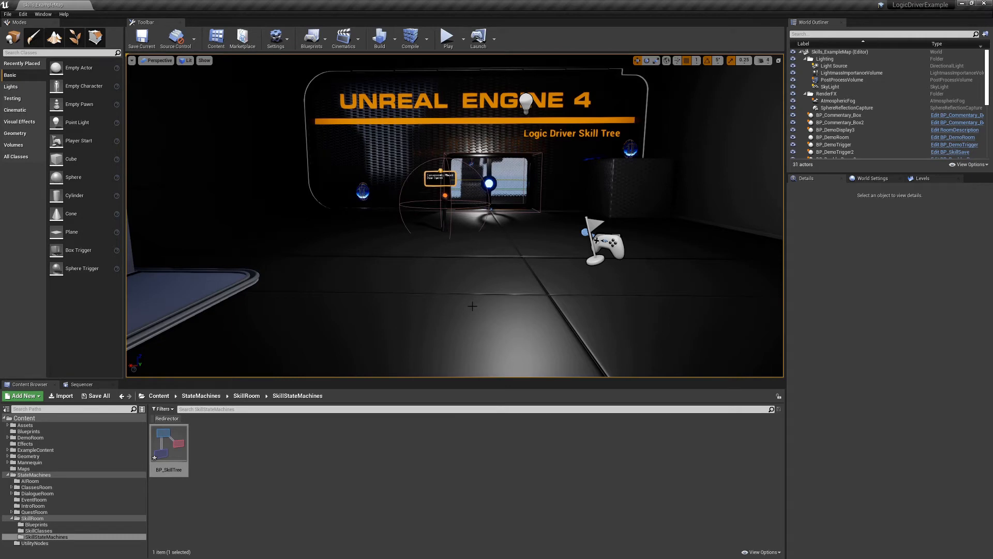
pyautogui.moveTo(364, 484)
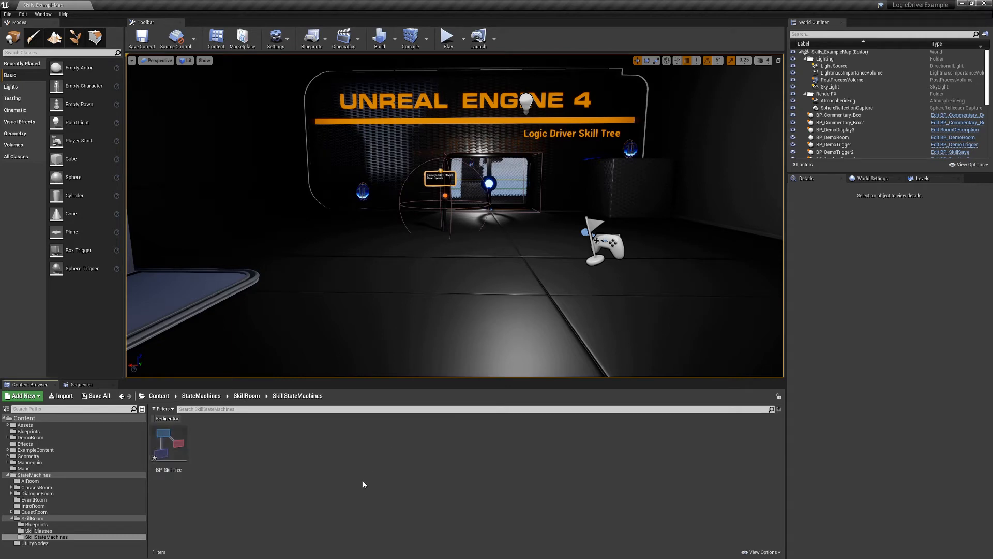
pyautogui.moveTo(259, 470)
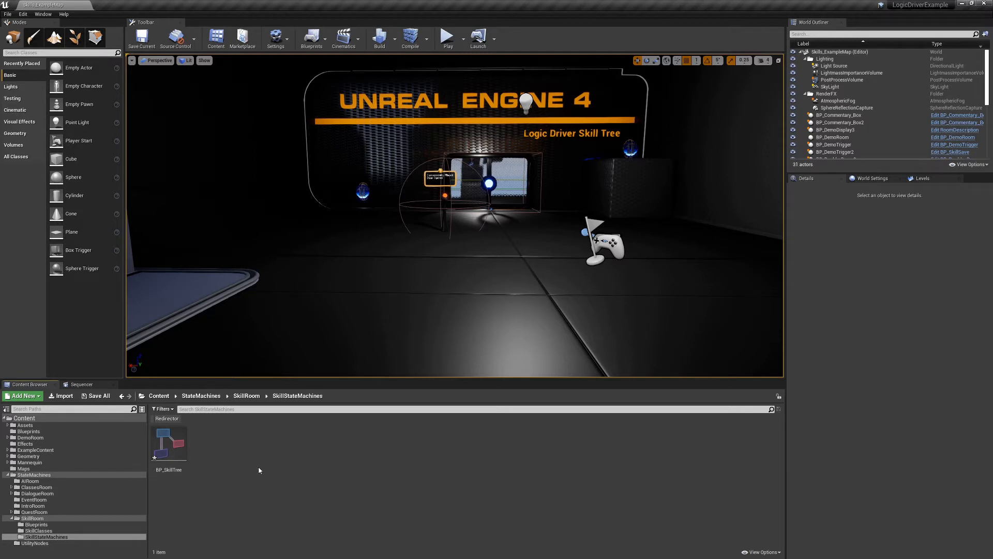
pyautogui.moveTo(170, 445)
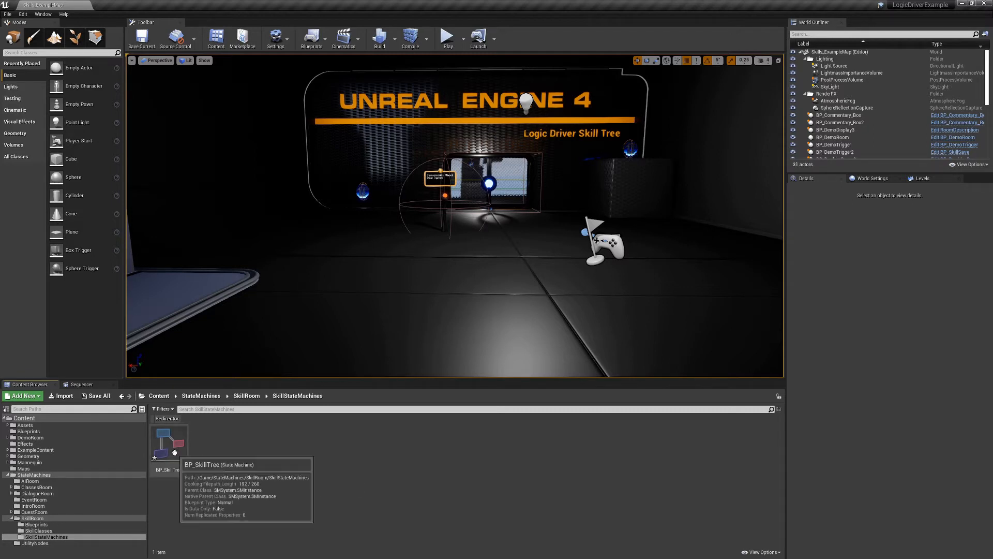
pyautogui.doubleClick(169, 443)
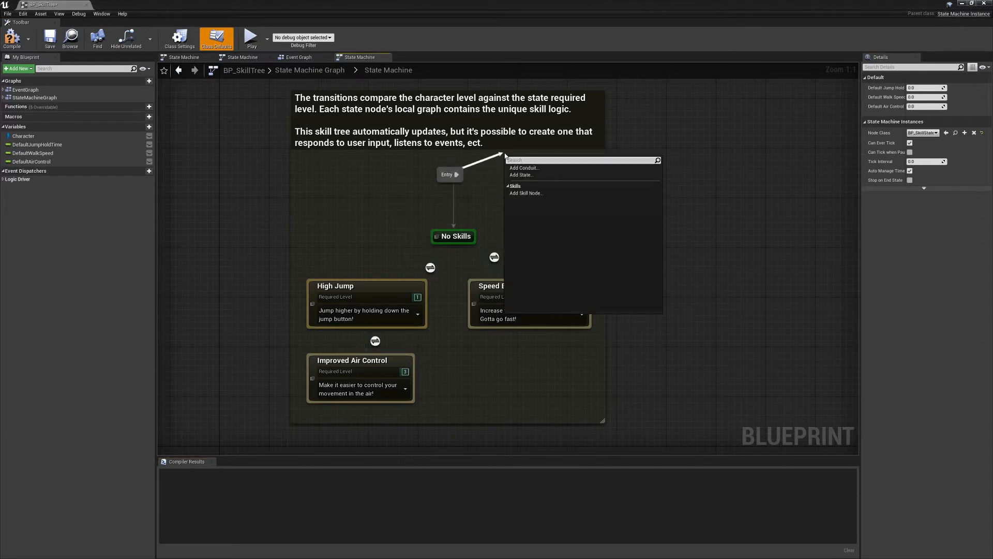
pyautogui.click(371, 251)
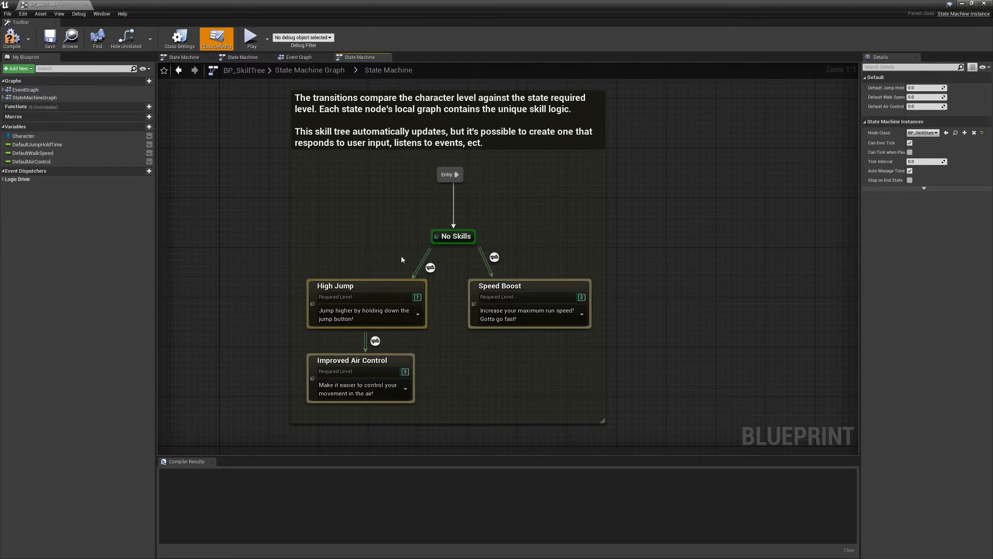
pyautogui.moveTo(431, 264)
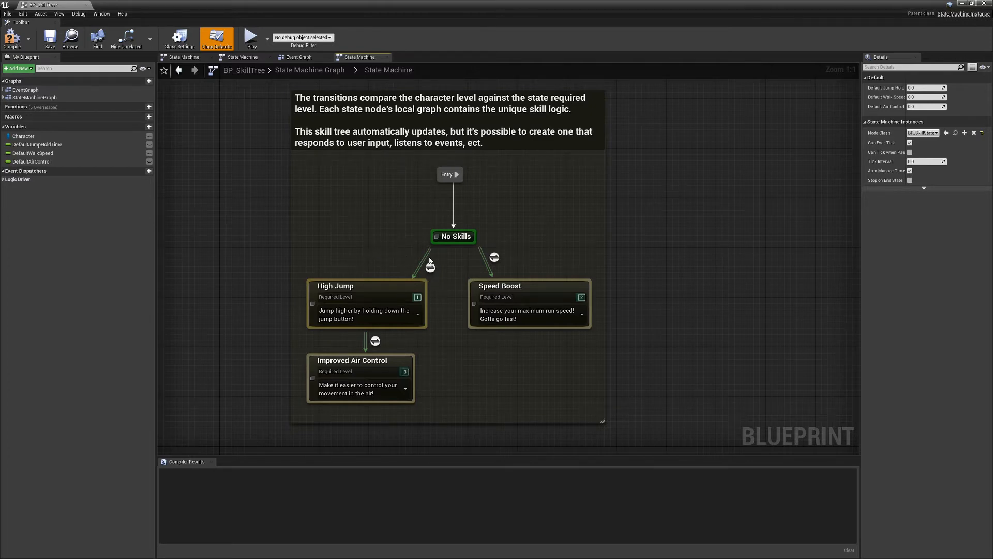
pyautogui.moveTo(496, 266)
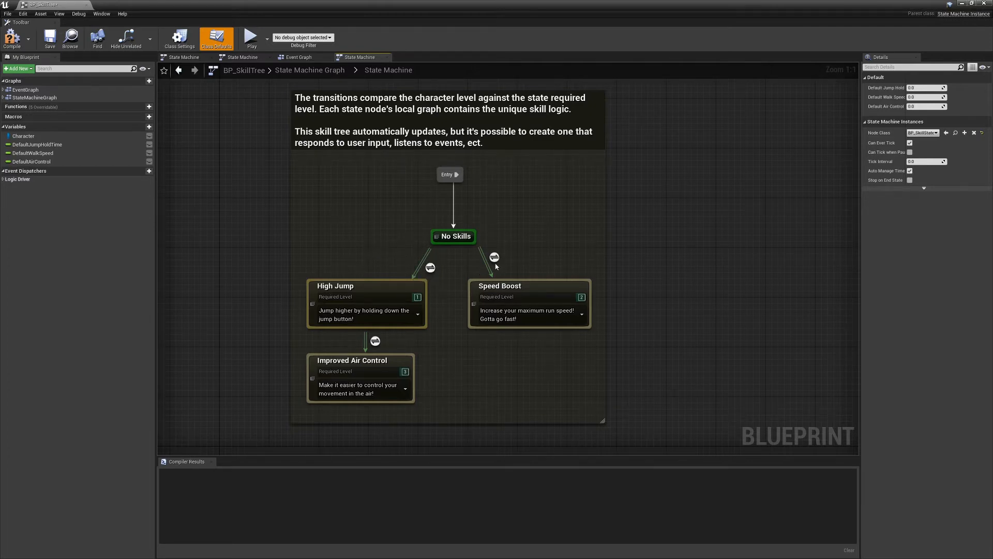
pyautogui.moveTo(398, 262)
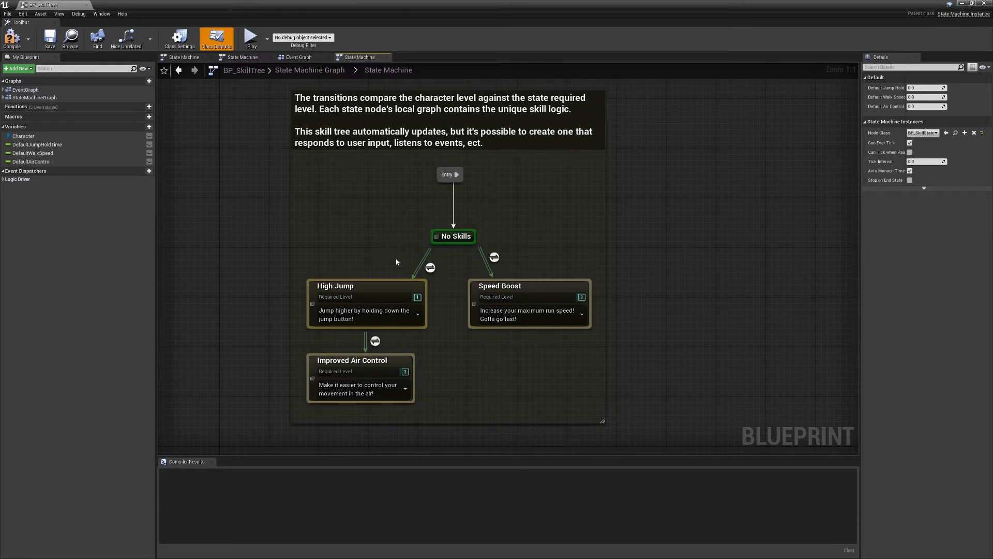
pyautogui.click(429, 267)
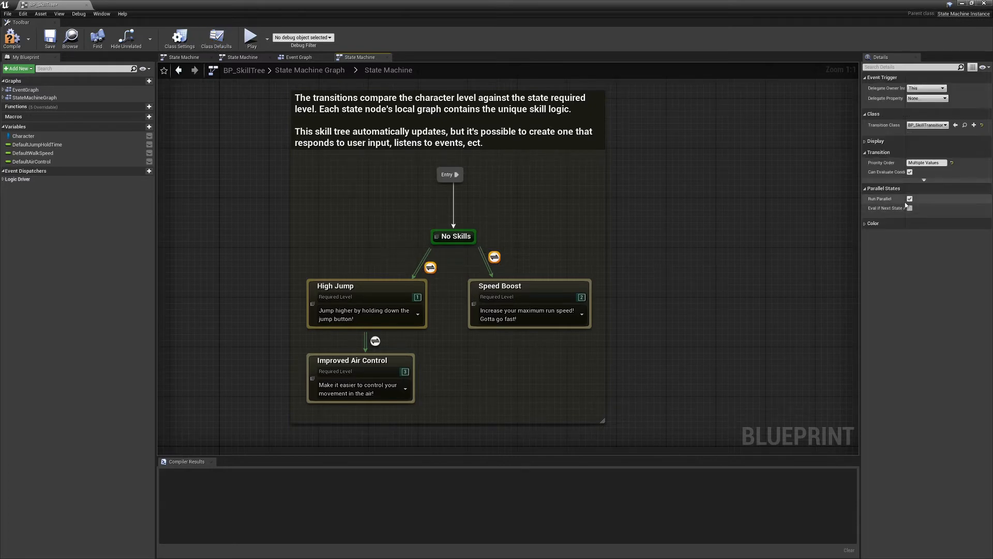
pyautogui.moveTo(911, 199)
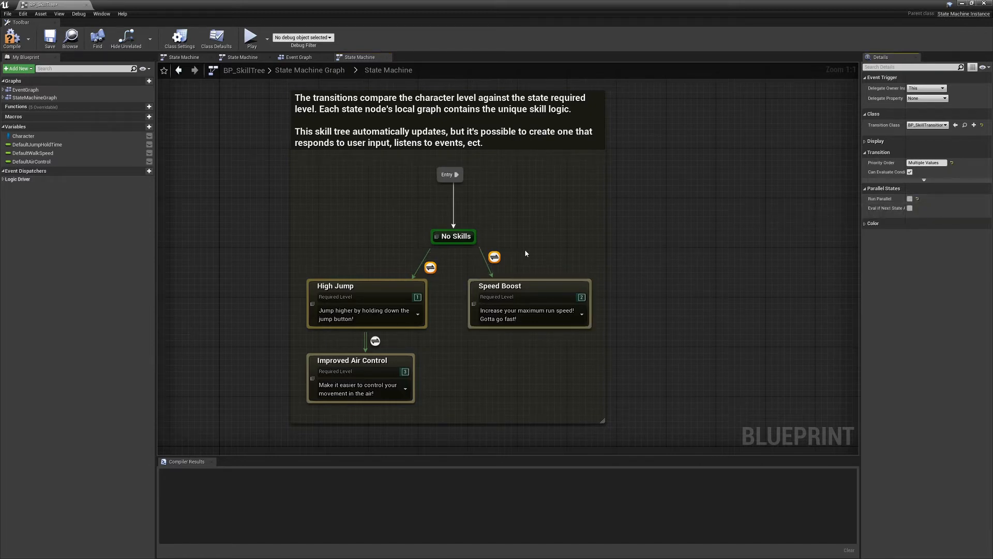
pyautogui.moveTo(911, 199)
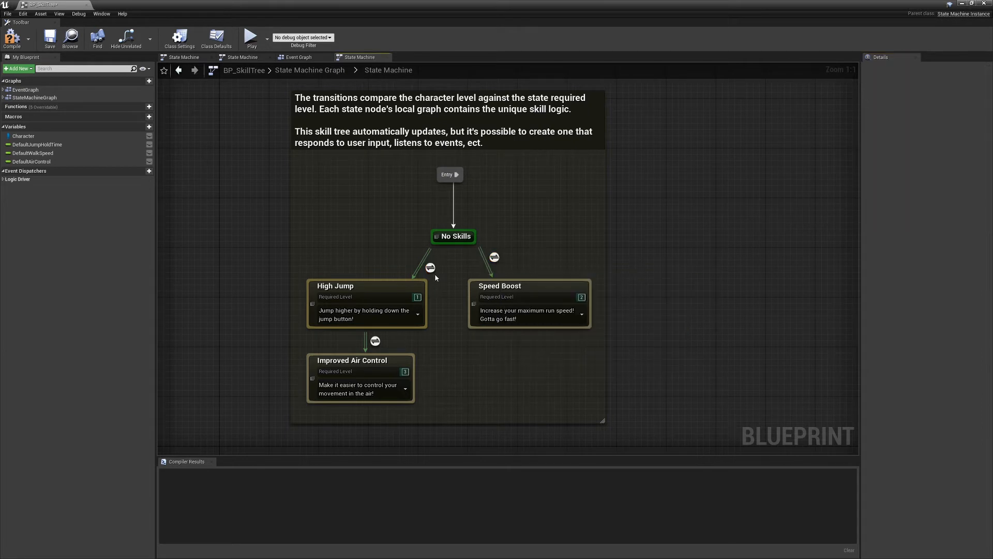
pyautogui.click(430, 267)
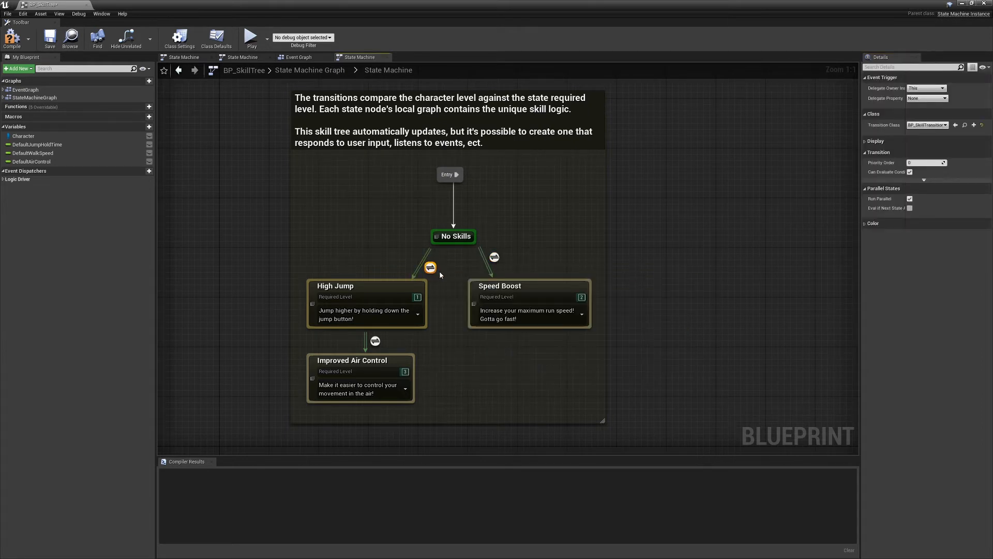
pyautogui.moveTo(449, 261)
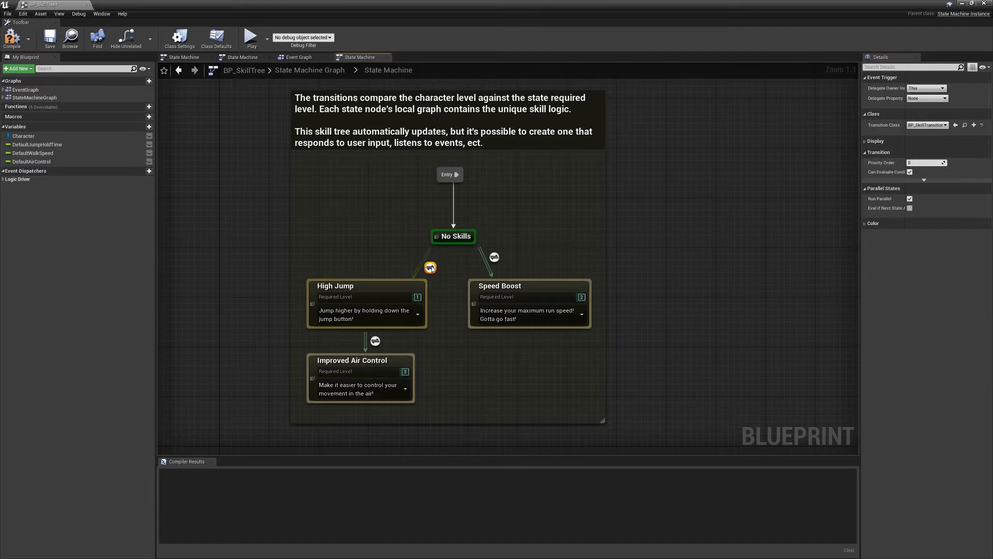
pyautogui.moveTo(493, 256)
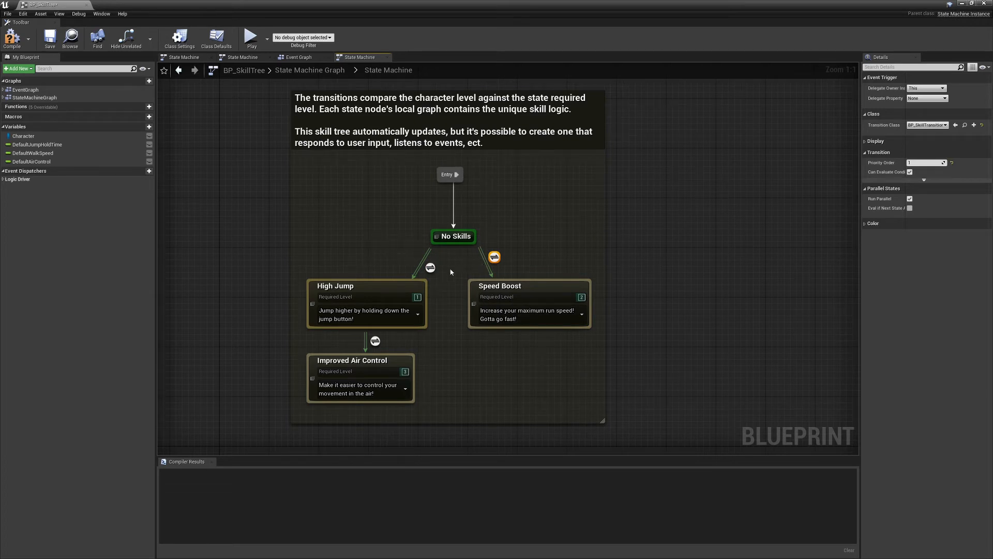
pyautogui.moveTo(431, 268)
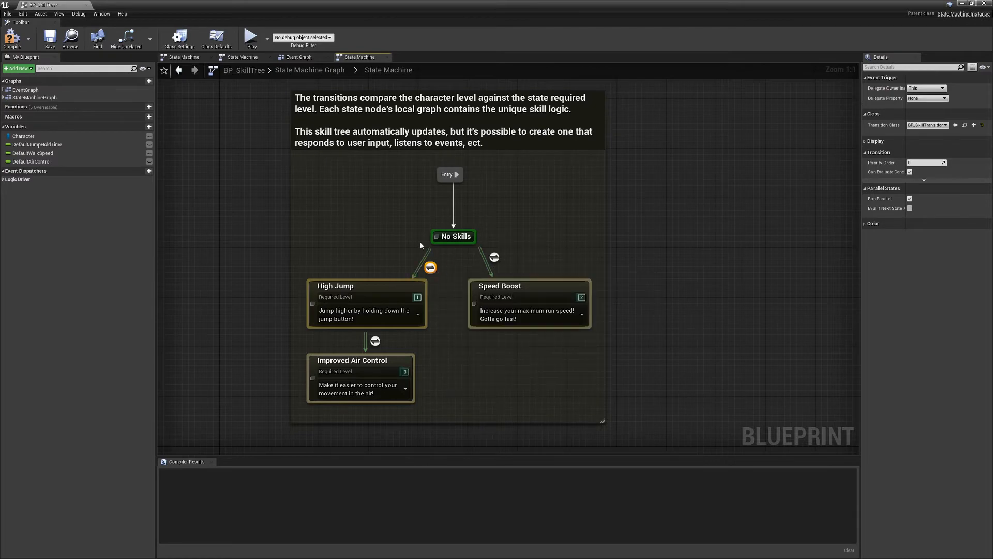
pyautogui.moveTo(442, 284)
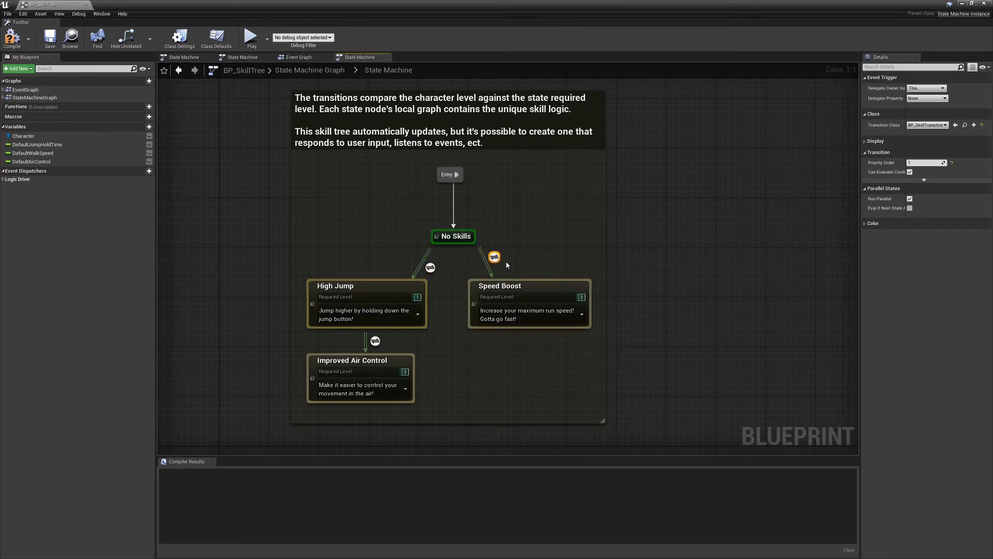
pyautogui.moveTo(430, 272)
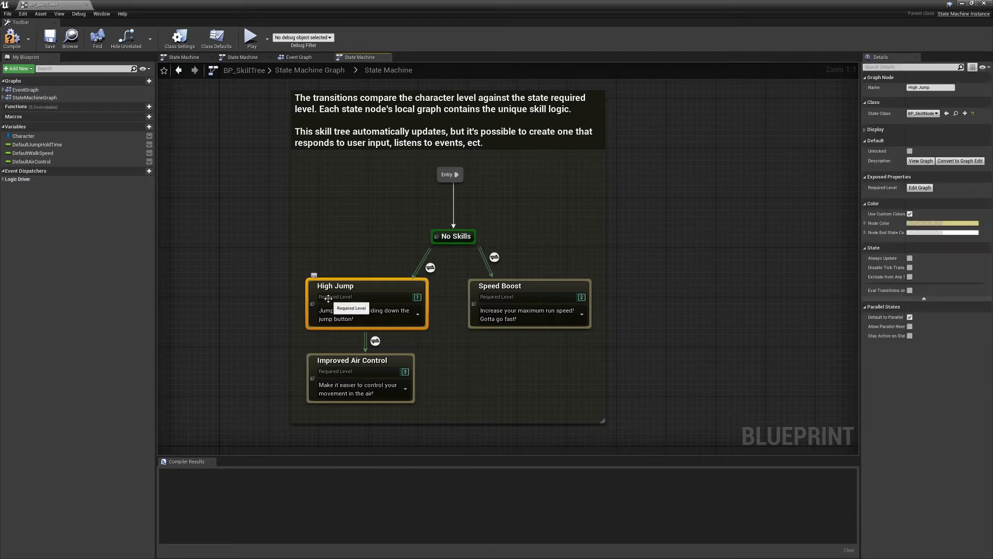
pyautogui.click(453, 236)
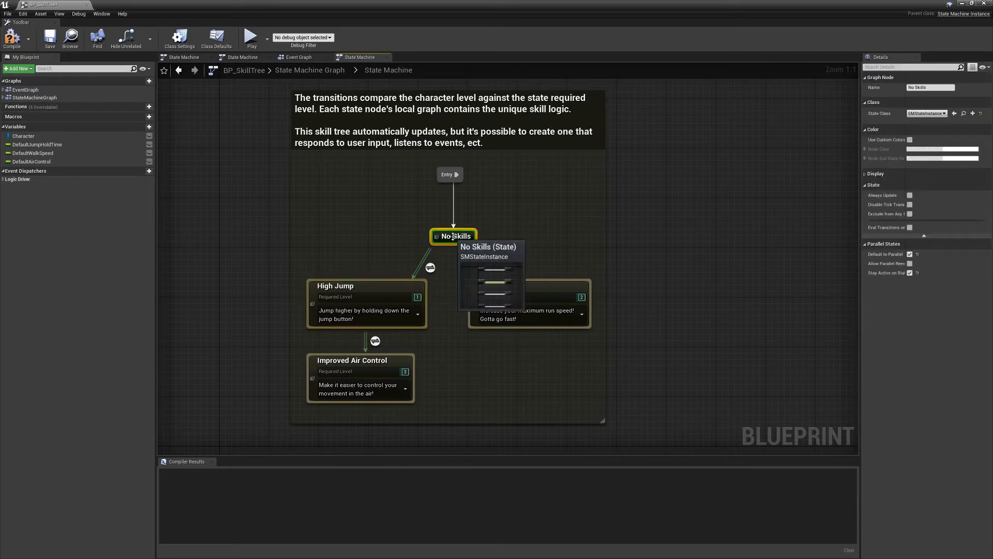
pyautogui.moveTo(447, 269)
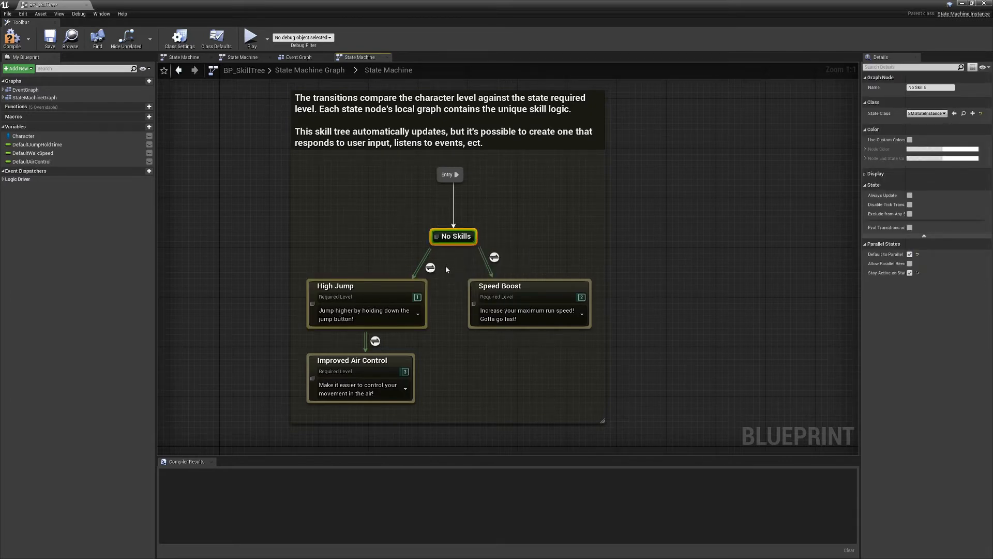
pyautogui.click(494, 257)
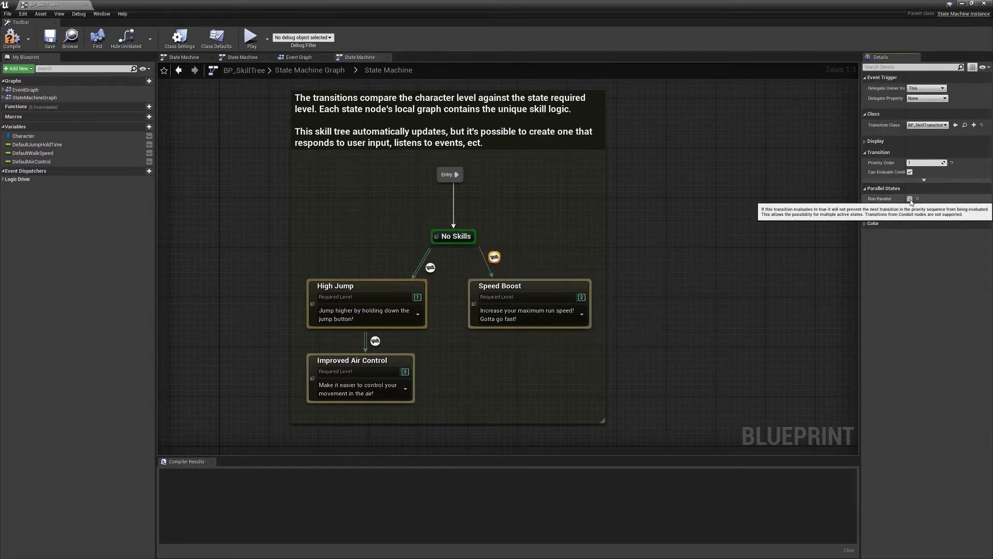
pyautogui.click(909, 199)
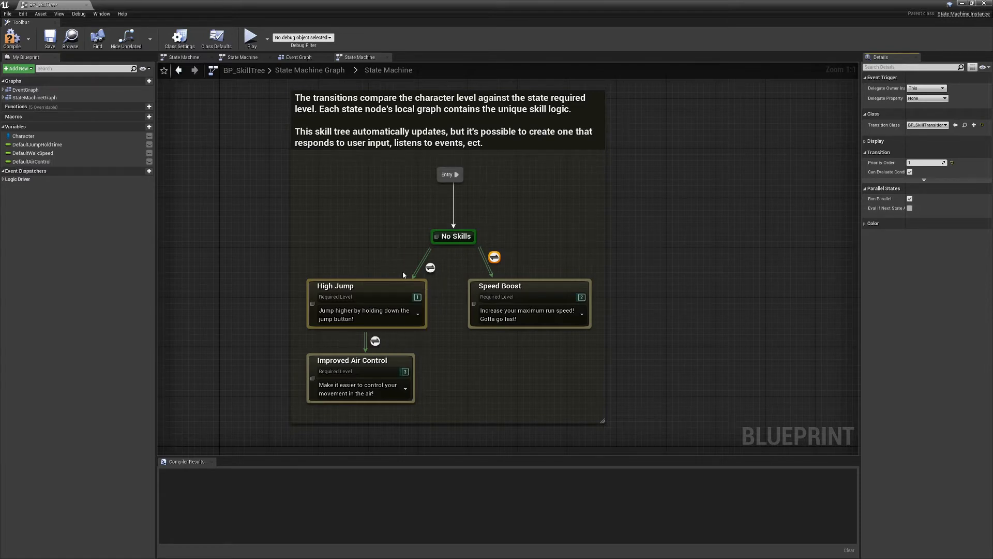
pyautogui.moveTo(455, 242)
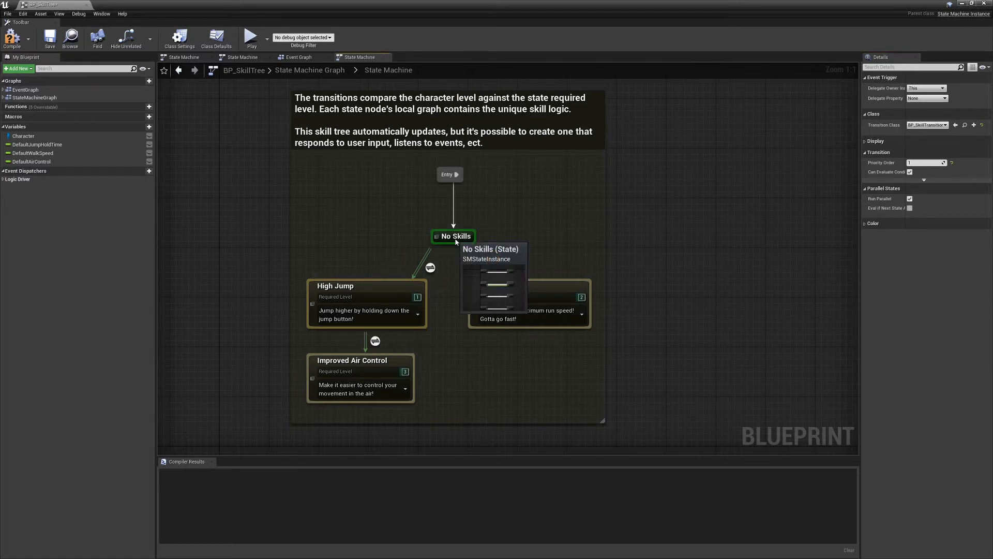
pyautogui.click(454, 236)
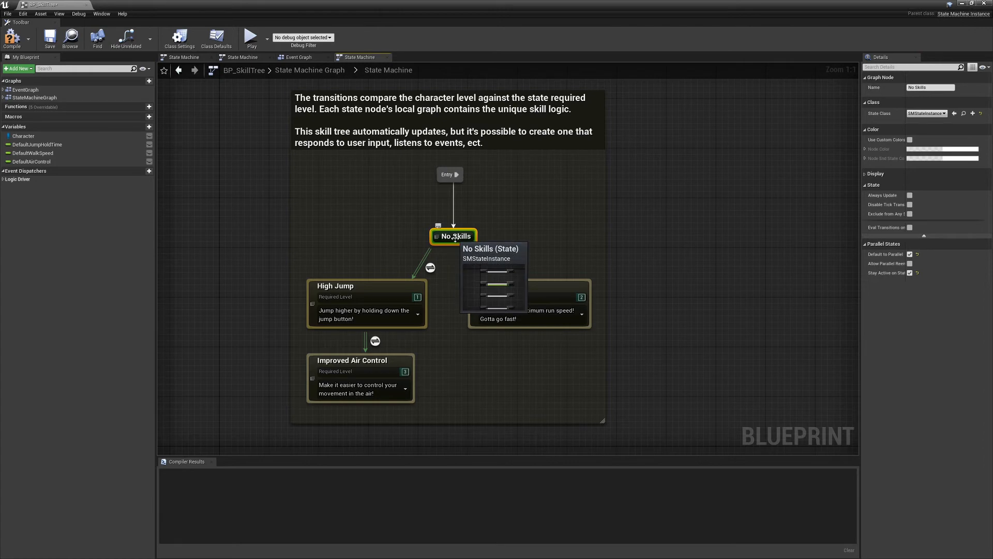
pyautogui.moveTo(513, 262)
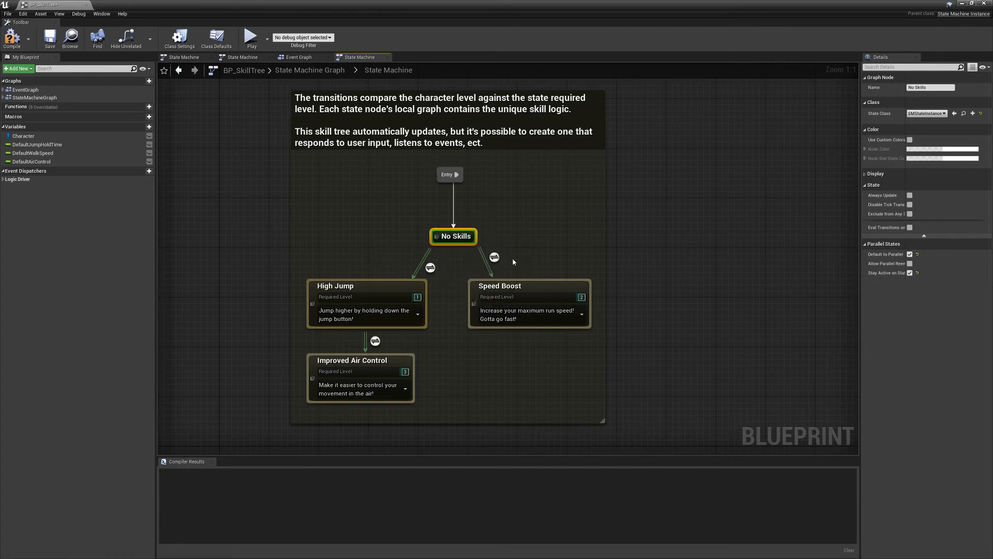
pyautogui.moveTo(456, 236)
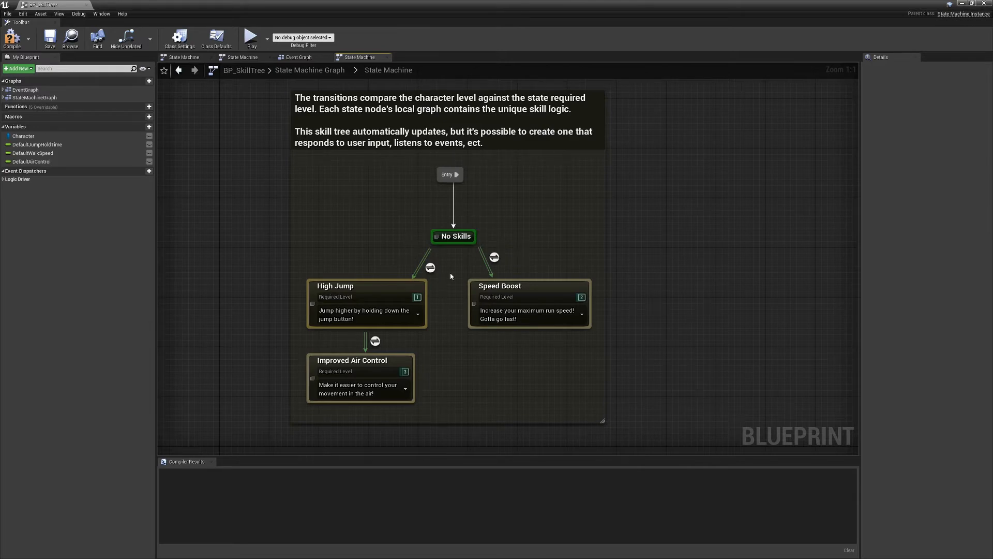
pyautogui.click(335, 286)
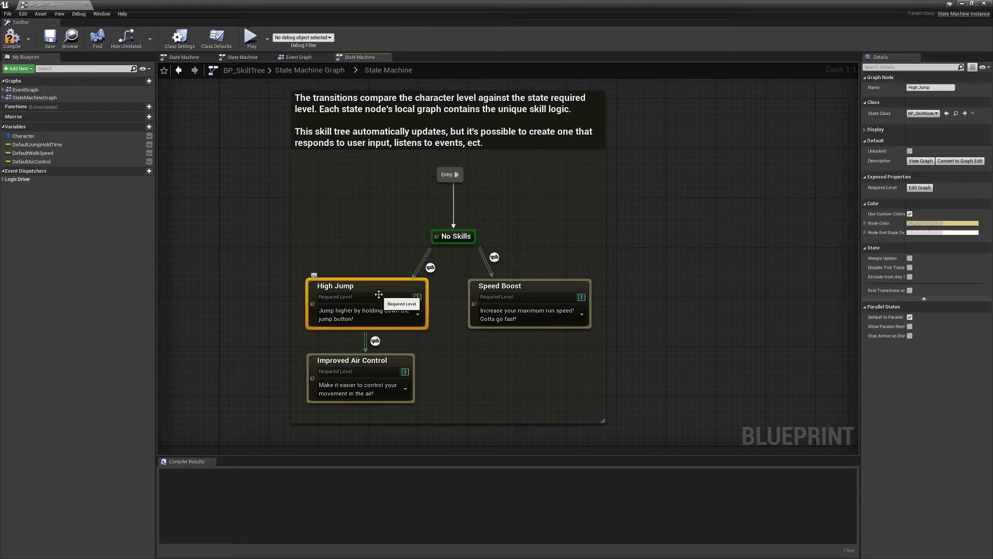
pyautogui.moveTo(363, 312)
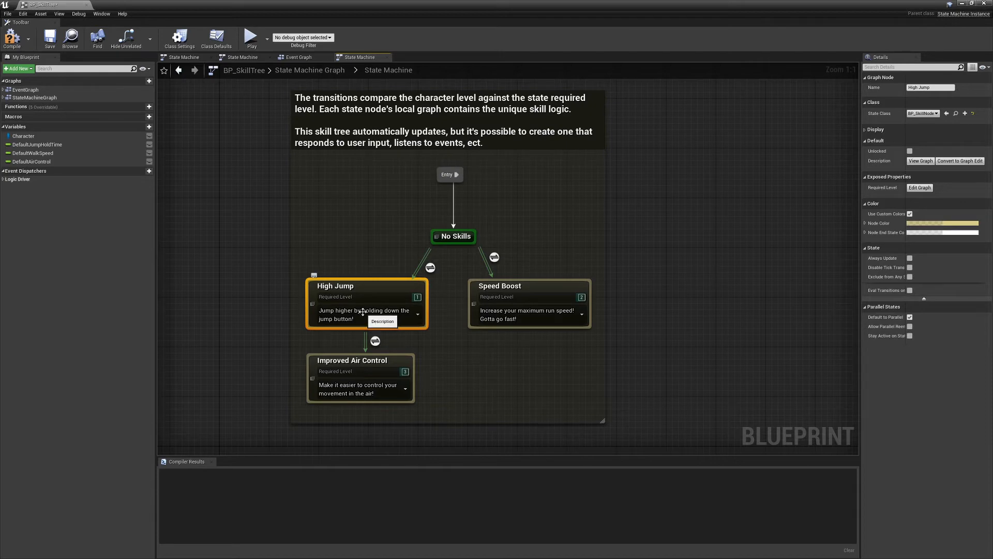
pyautogui.click(528, 286)
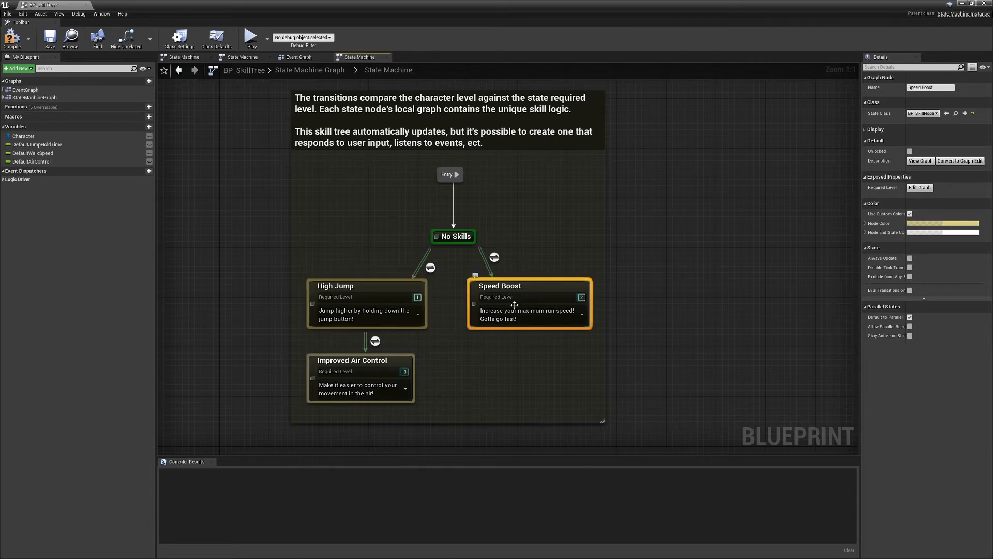
pyautogui.moveTo(520, 309)
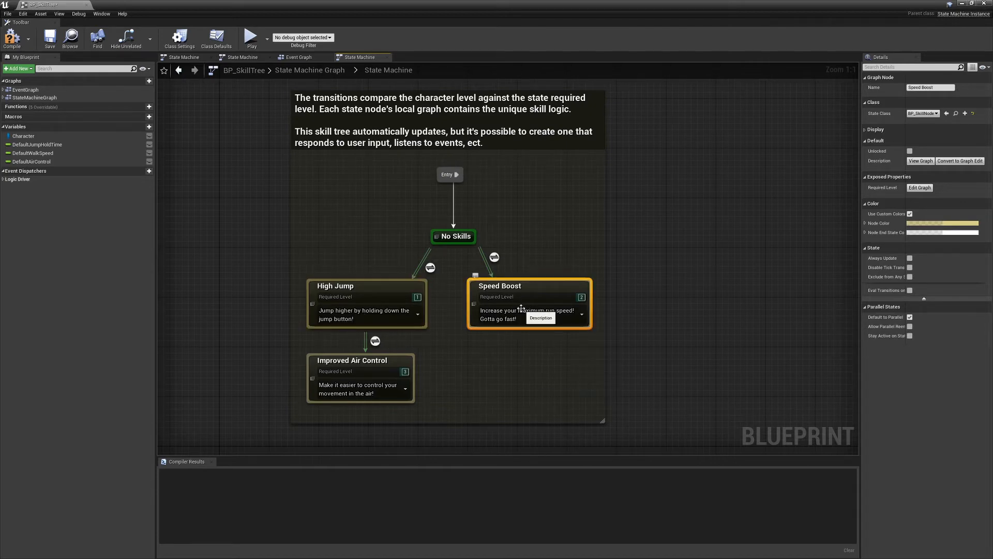
pyautogui.click(453, 236)
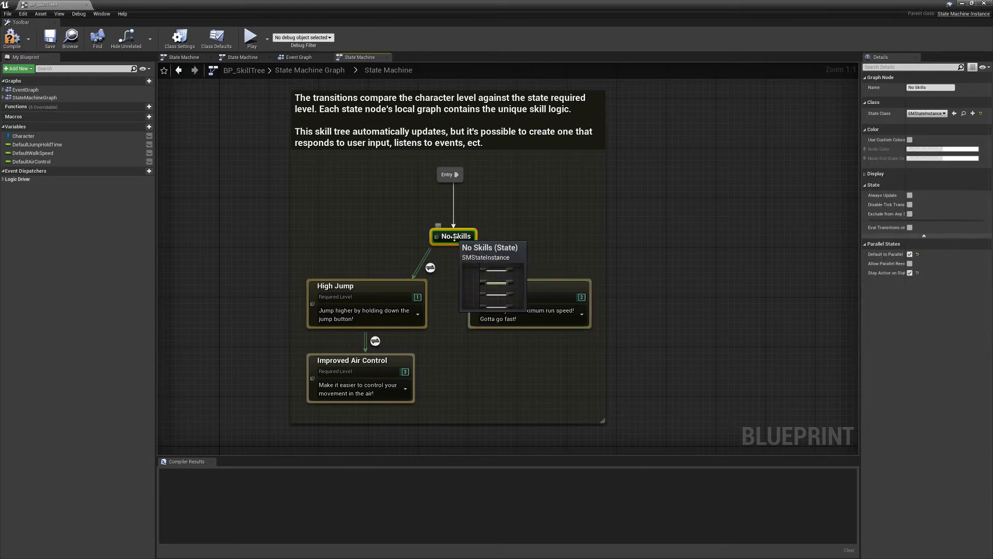
pyautogui.moveTo(463, 263)
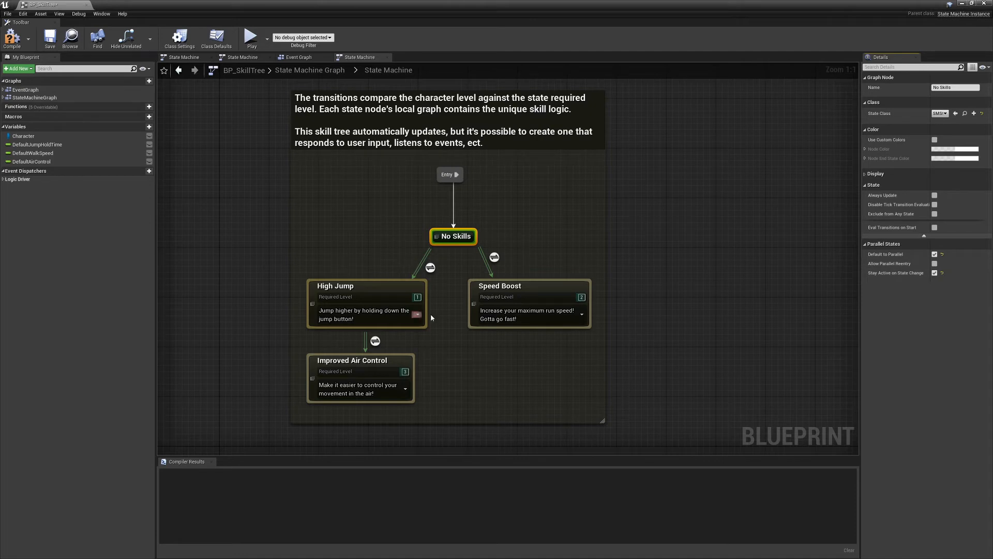
pyautogui.moveTo(453, 236)
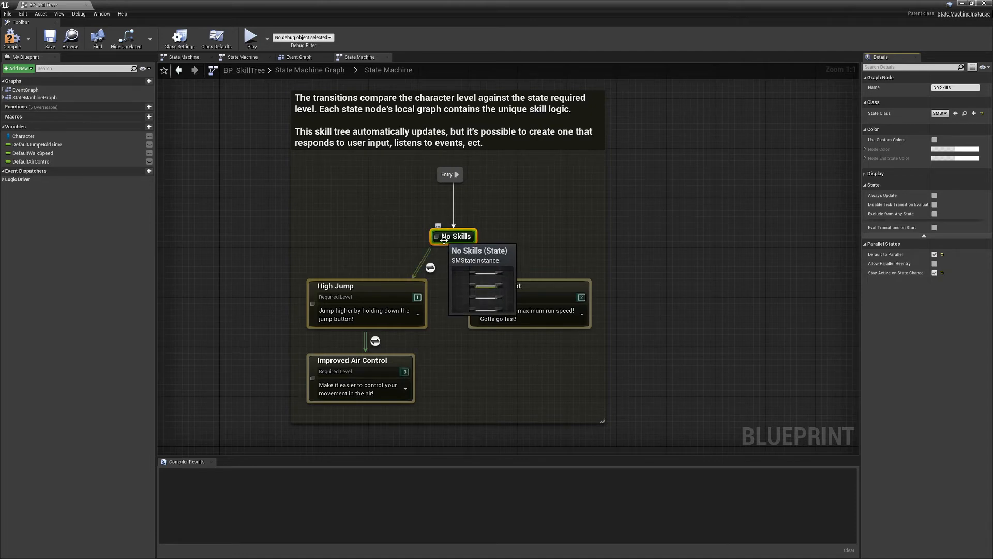
pyautogui.moveTo(420, 302)
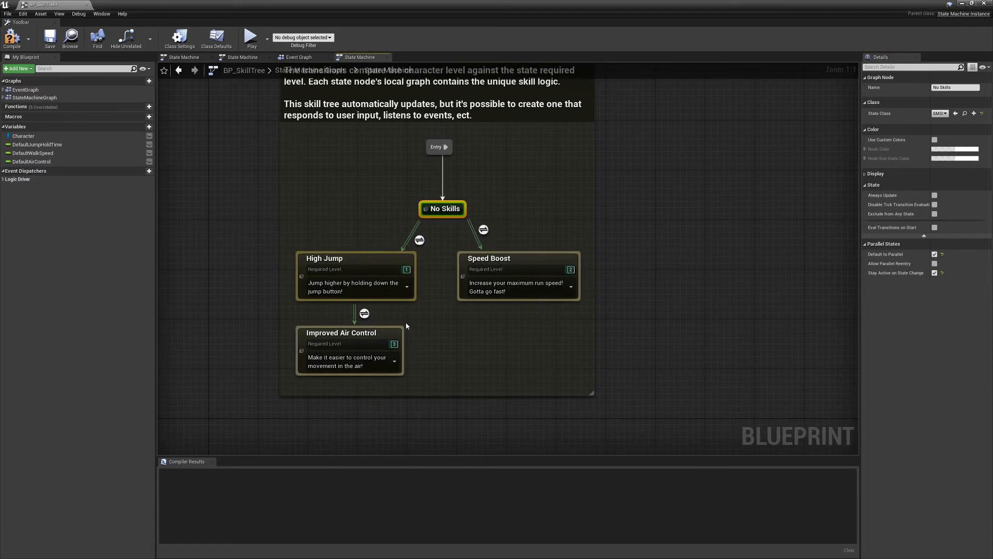
pyautogui.moveTo(486, 308)
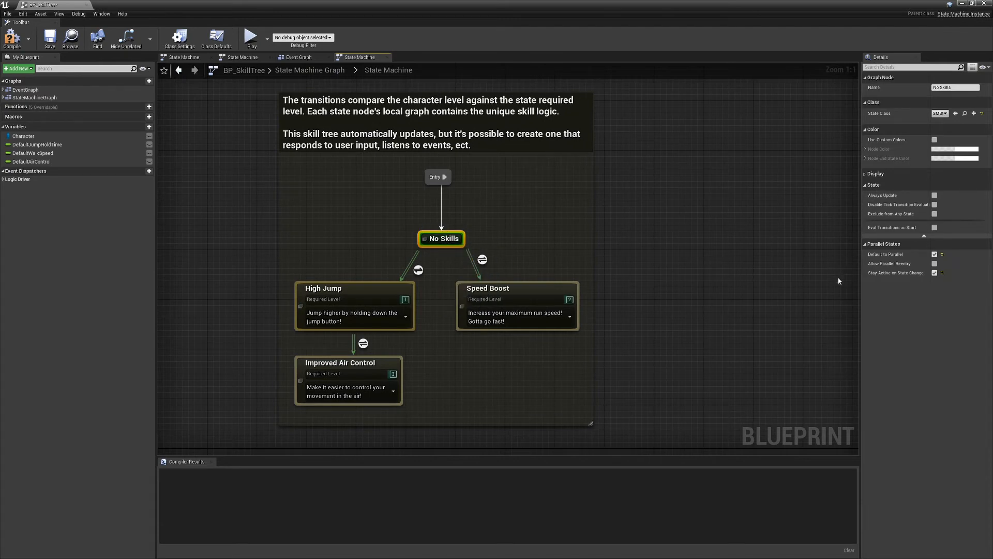
pyautogui.moveTo(936, 254)
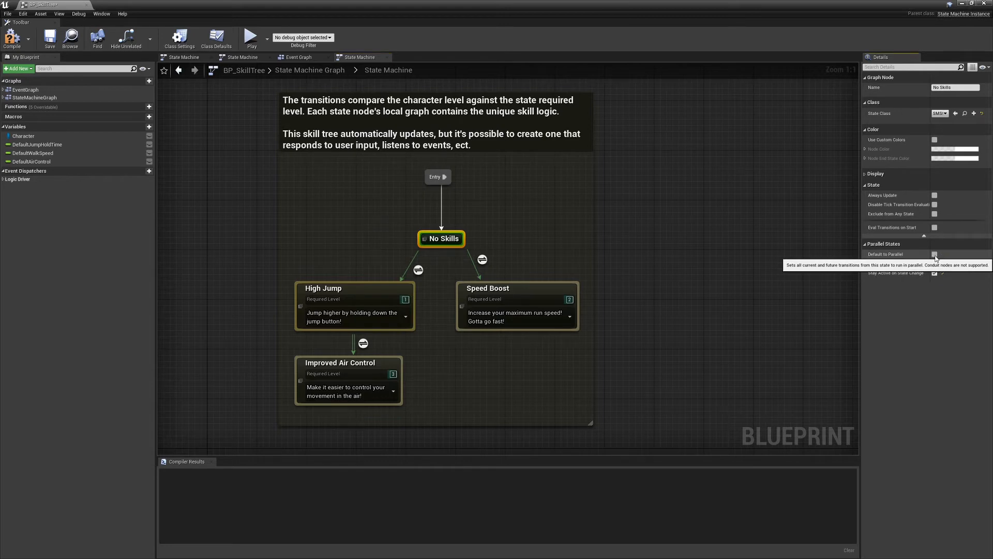
# - Toggle No Skills parallel transitions, add a branching State node, and start a play session
pyautogui.click(934, 273)
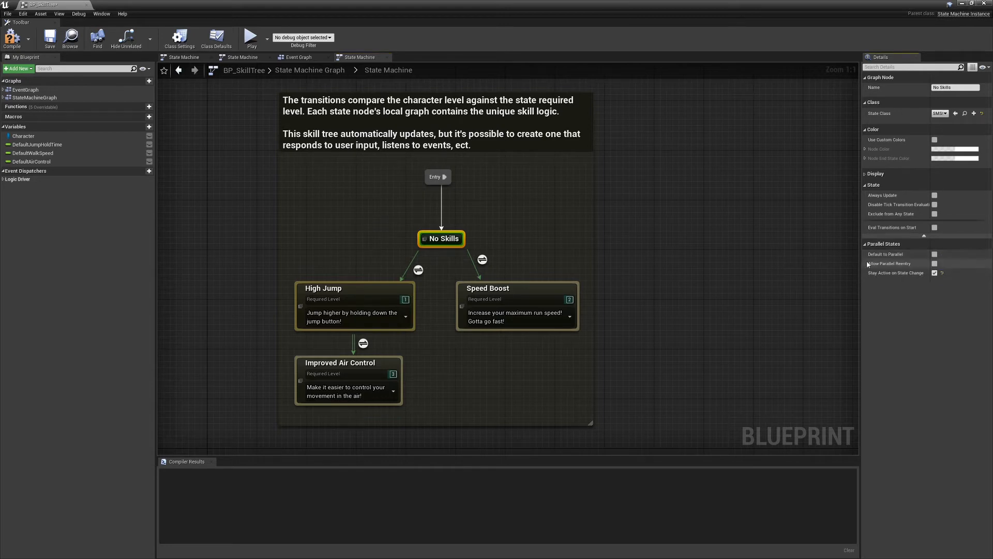
pyautogui.moveTo(934, 255)
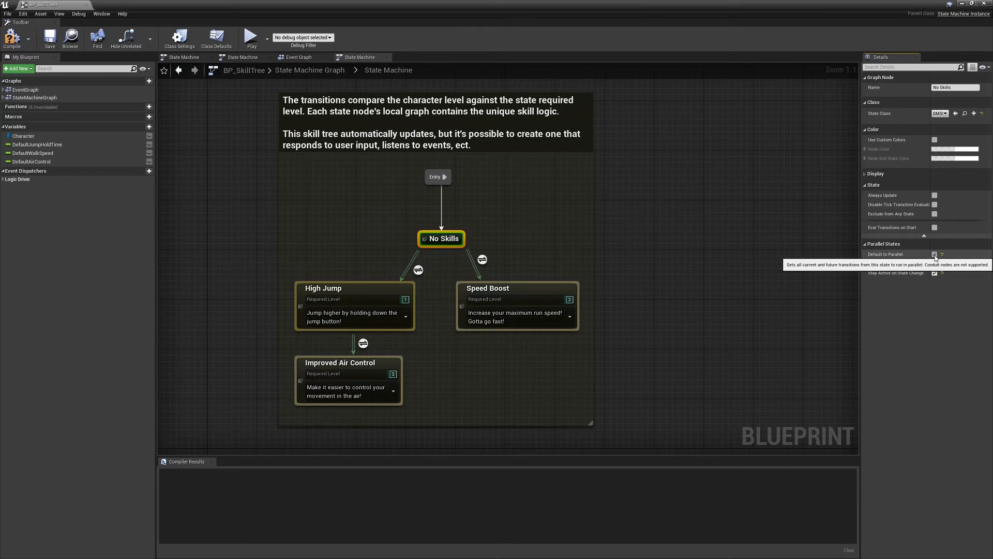
pyautogui.click(934, 254)
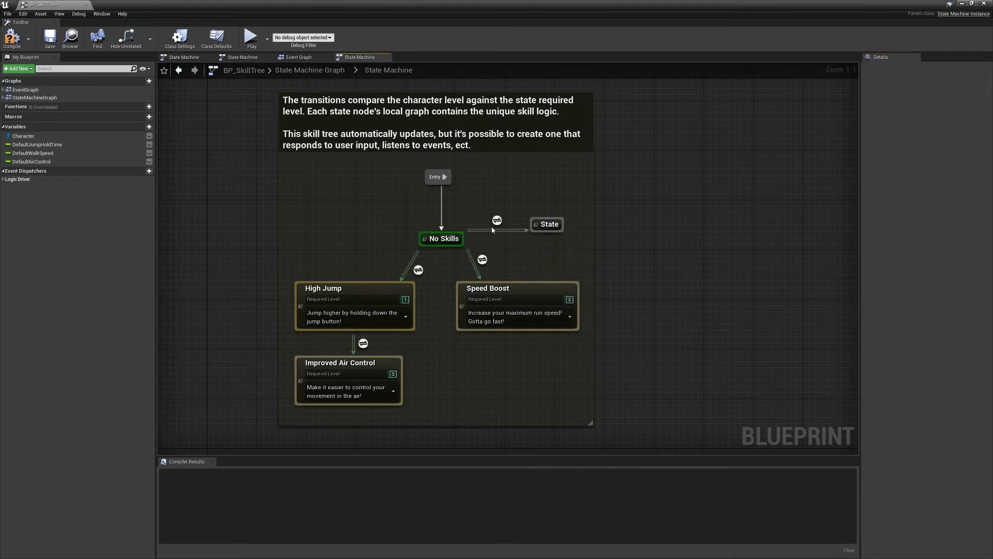
pyautogui.click(546, 224)
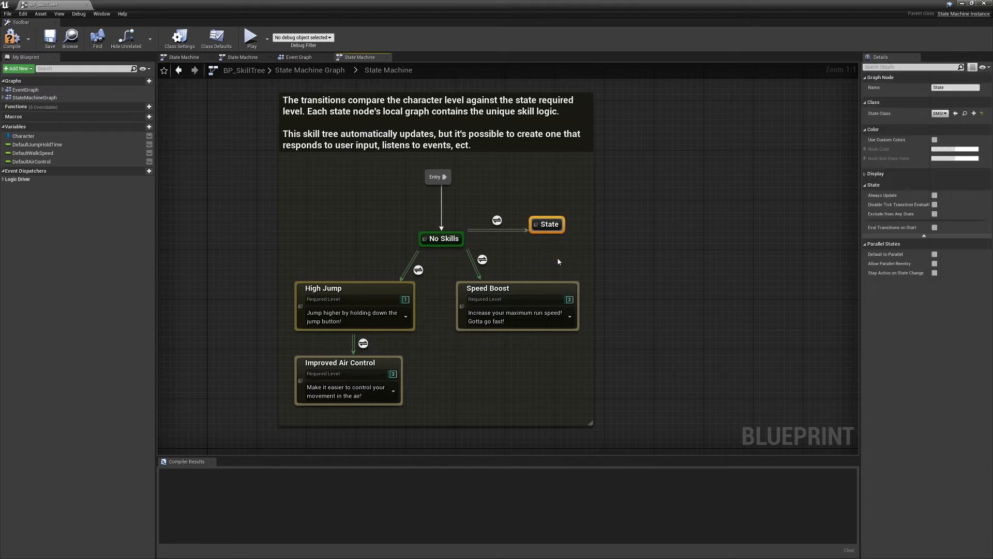
pyautogui.click(250, 36)
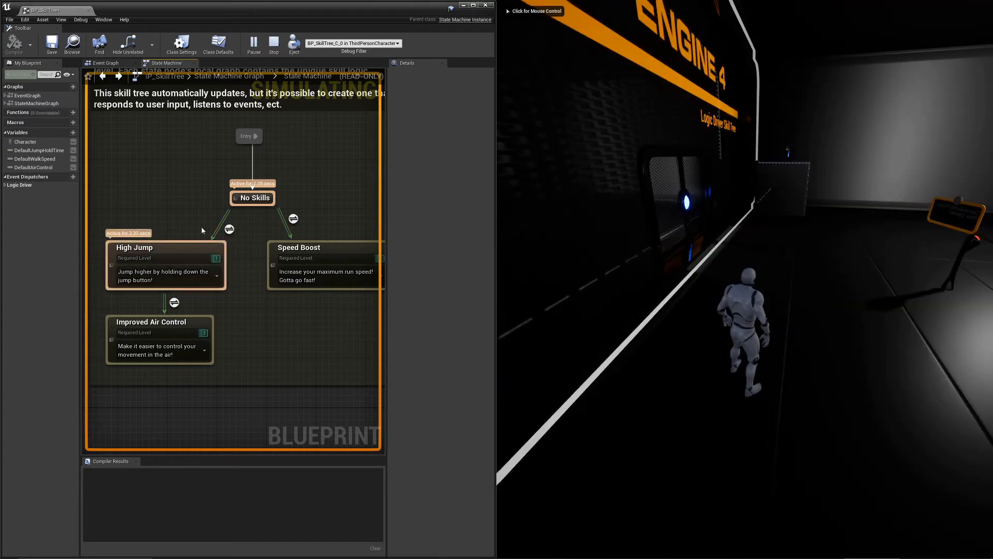
# - Inspect the No Skills to High Jump transition and the High Jump state while simulating
pyautogui.click(228, 229)
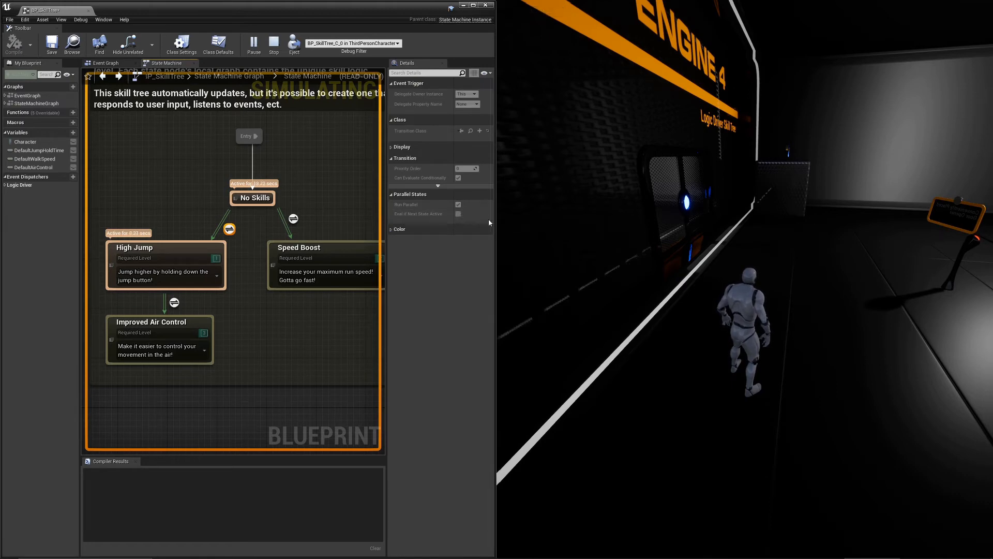
pyautogui.moveTo(203, 234)
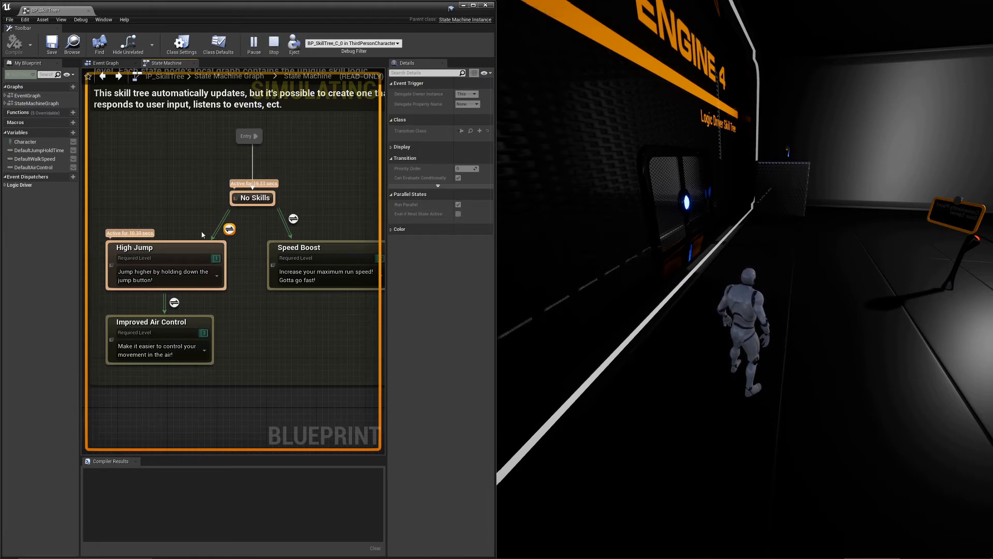
pyautogui.moveTo(156, 250)
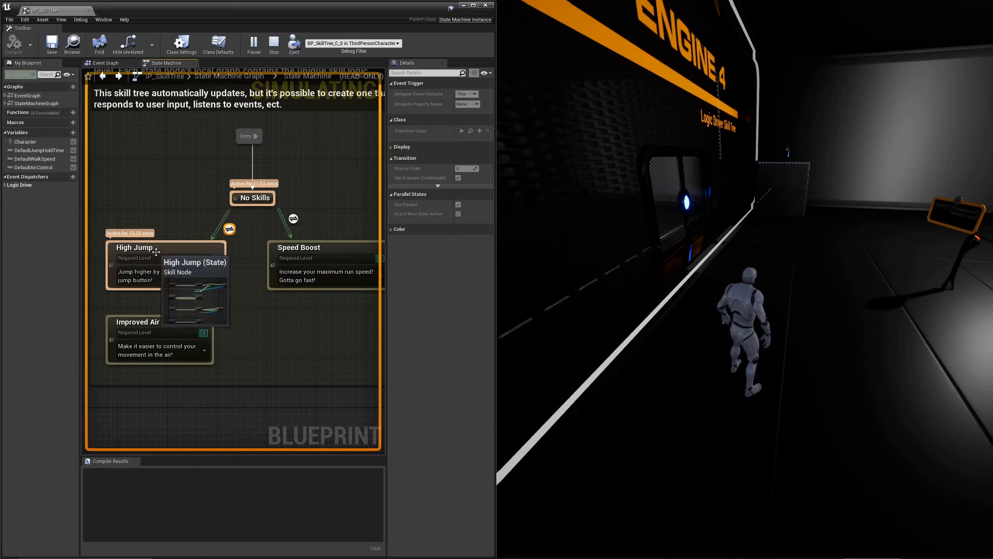
pyautogui.click(145, 247)
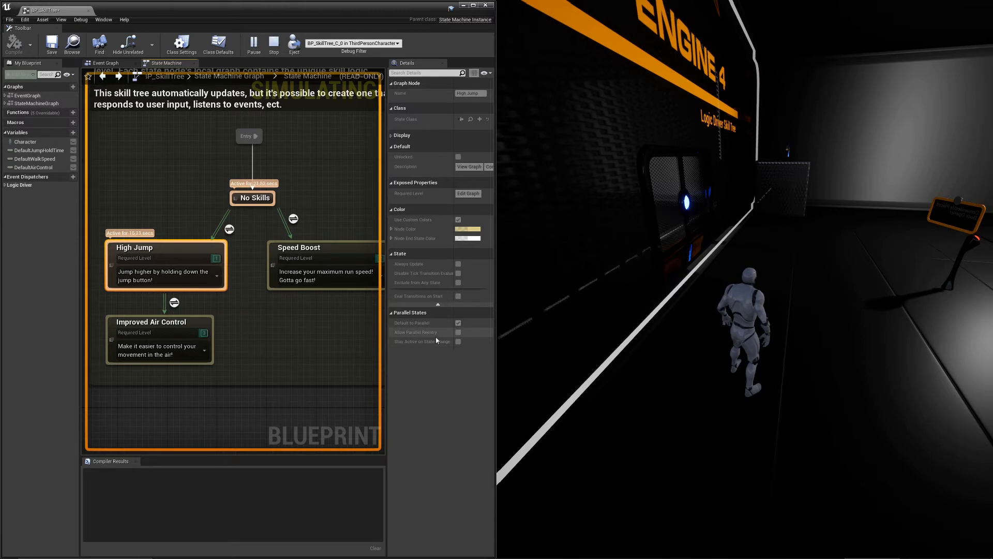
pyautogui.moveTo(457, 332)
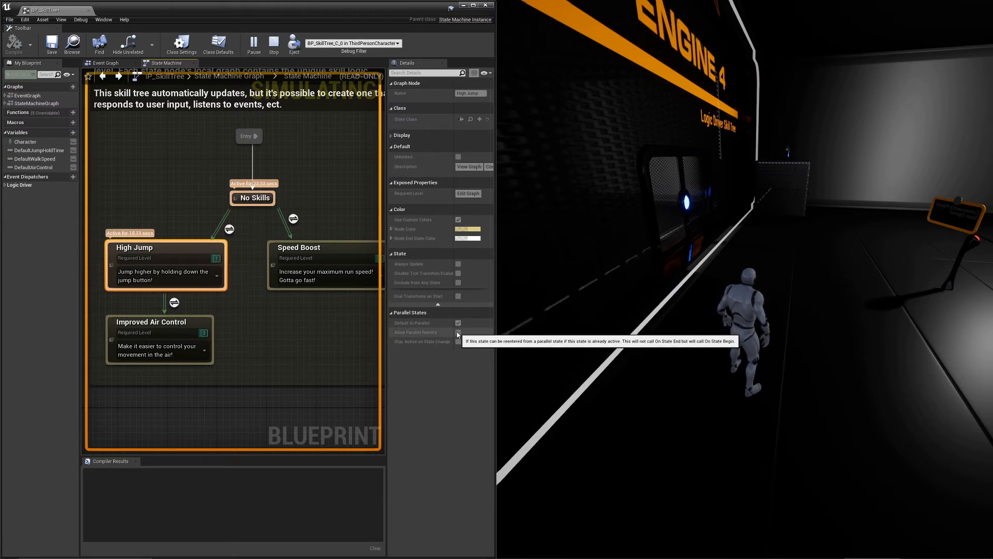
pyautogui.moveTo(166, 246)
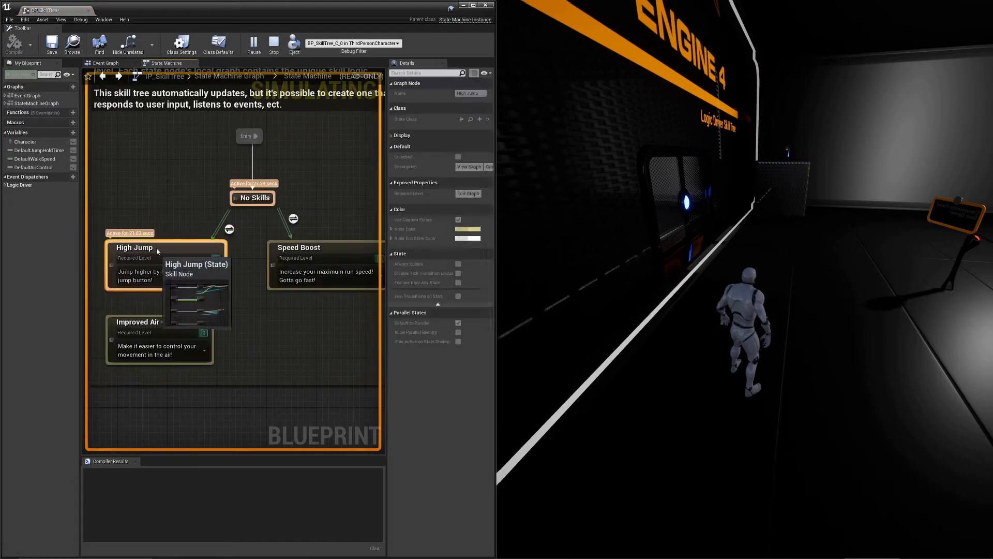
pyautogui.doubleClick(134, 247)
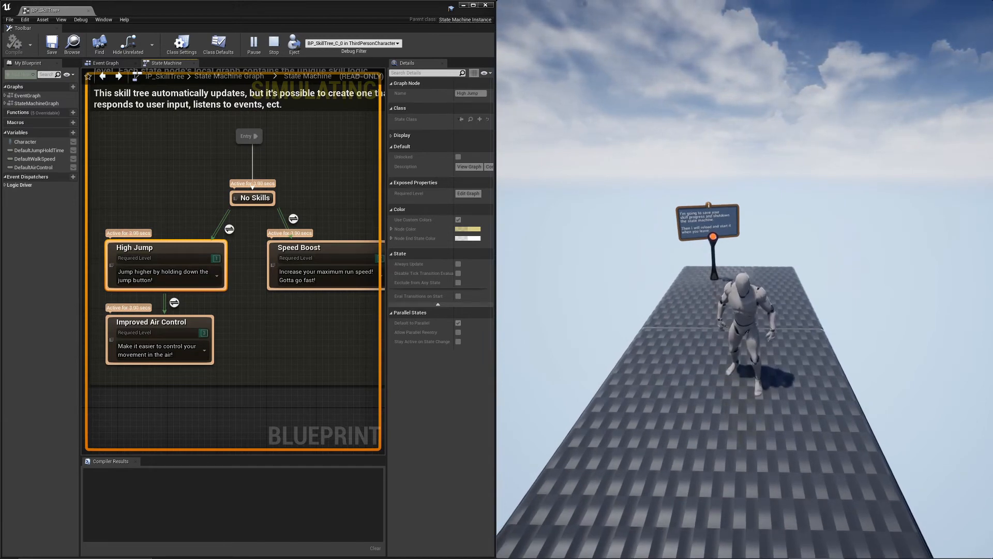
pyautogui.click(273, 44)
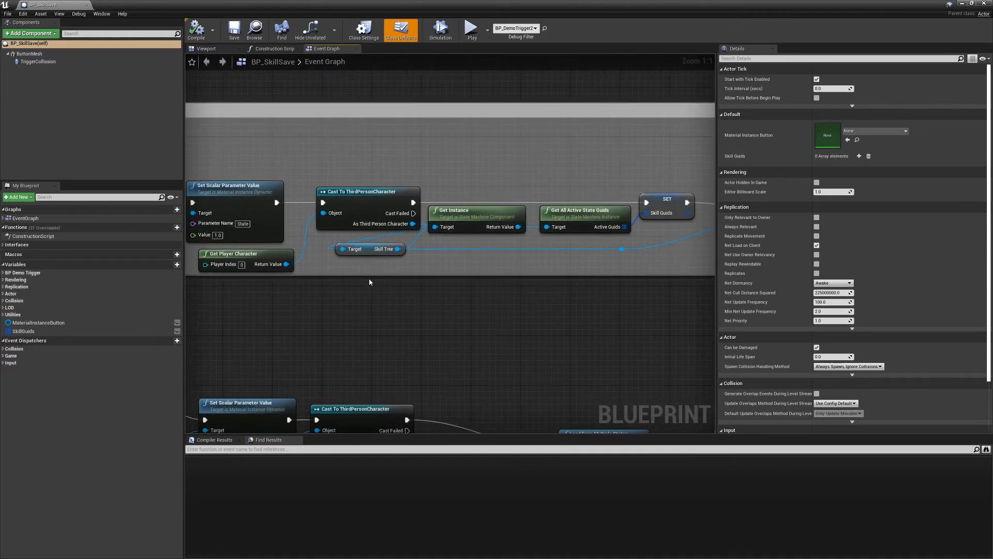
pyautogui.click(370, 248)
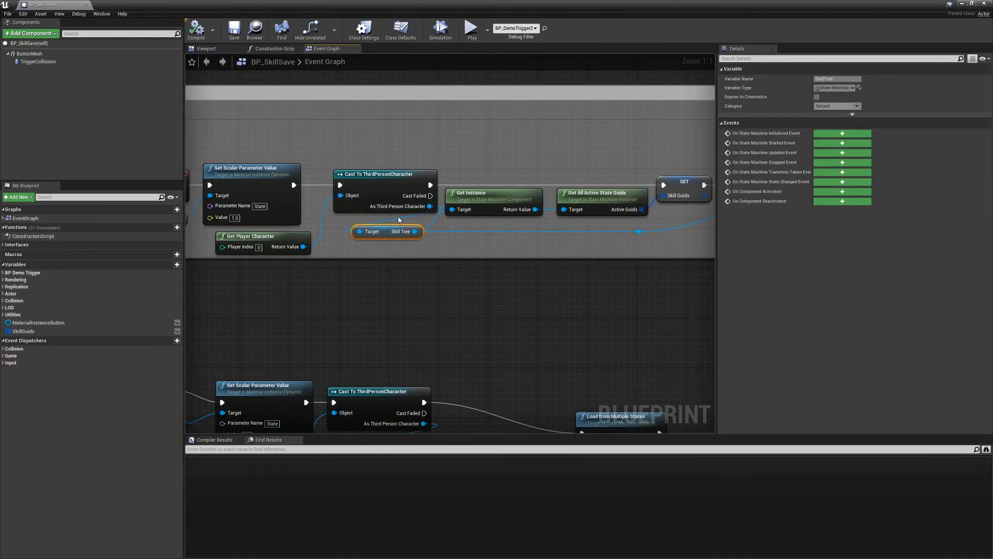
pyautogui.moveTo(464, 198)
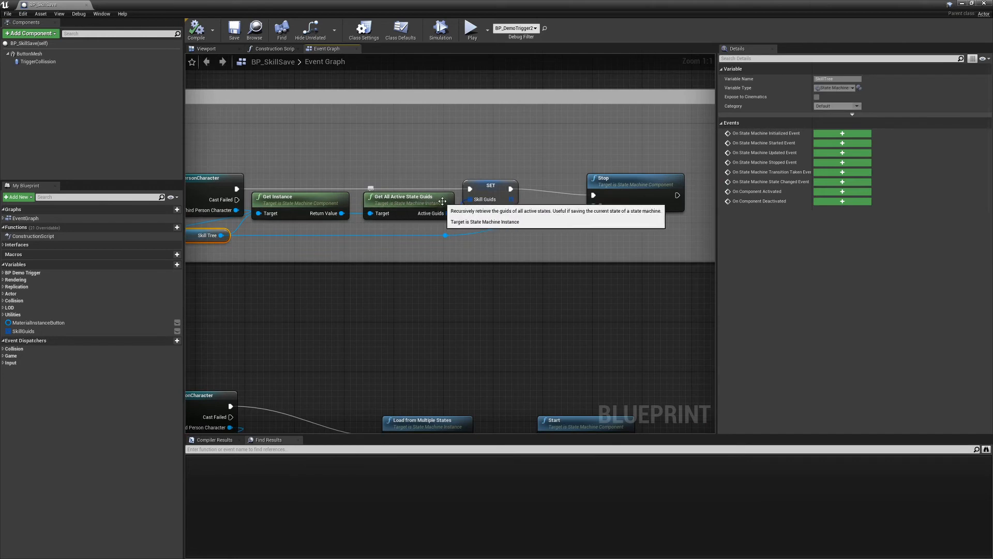
pyautogui.click(23, 331)
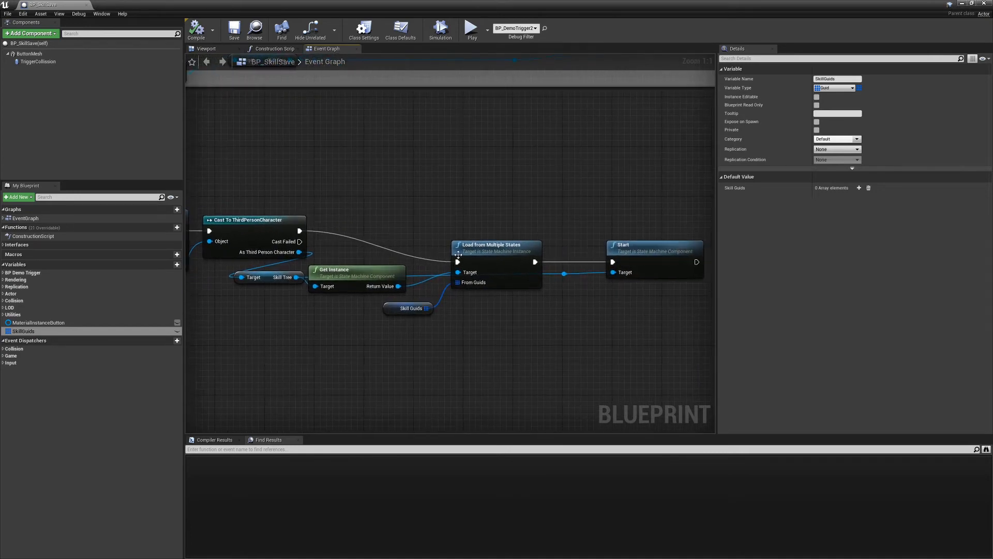
pyautogui.moveTo(90, 370)
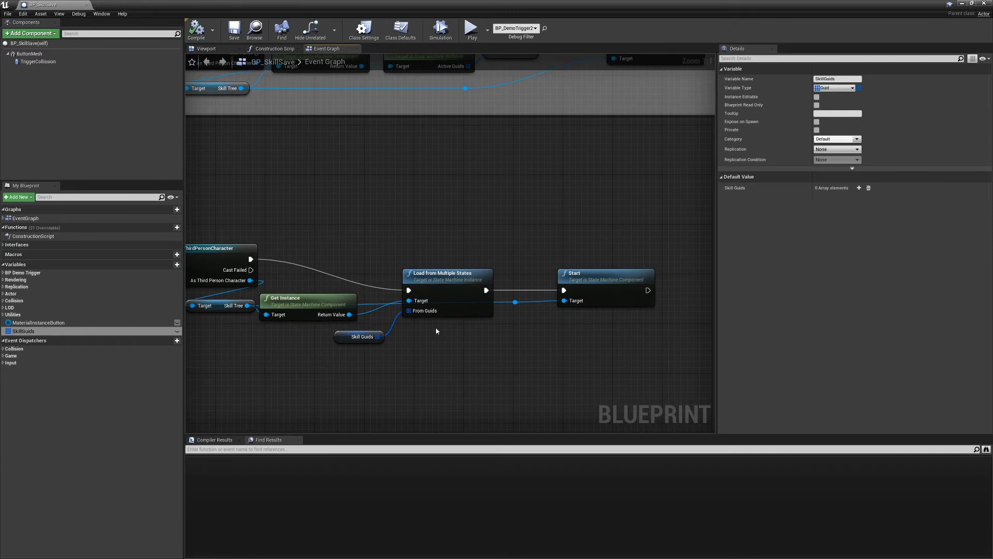
pyautogui.moveTo(549, 344)
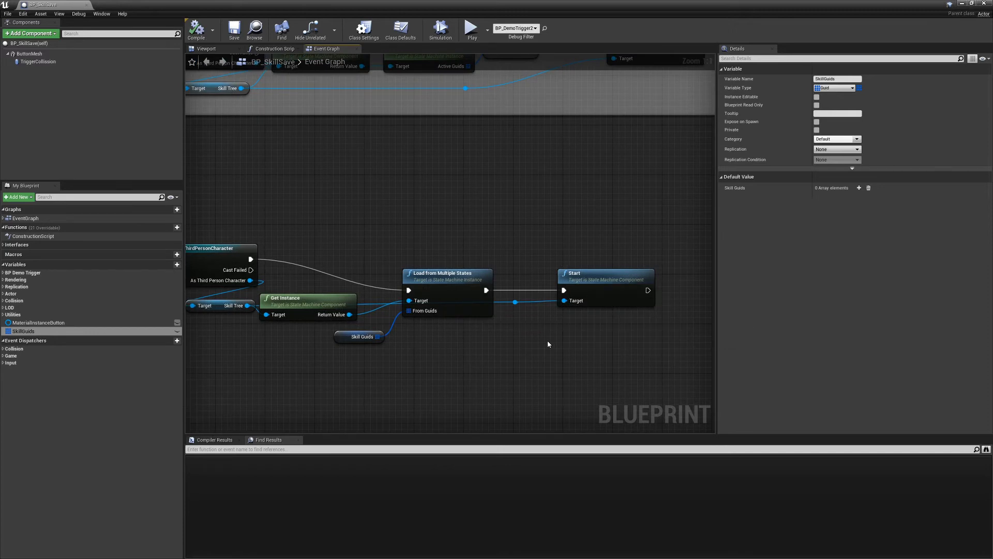
pyautogui.moveTo(376, 339)
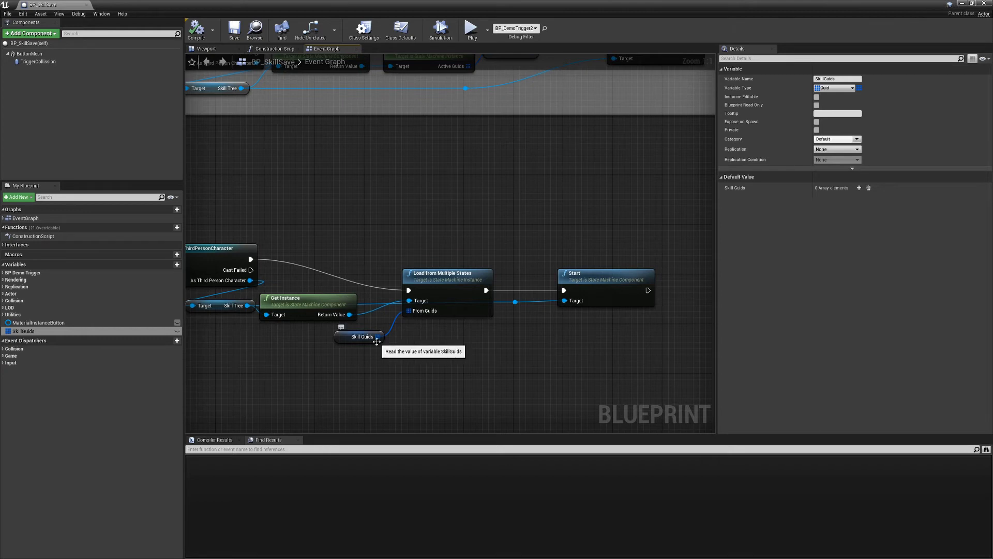
pyautogui.moveTo(411, 357)
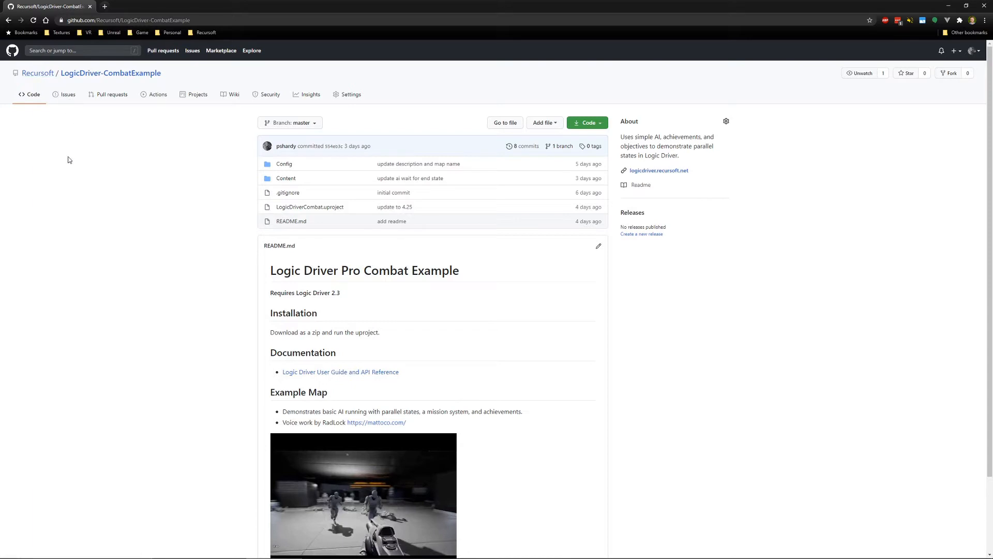
pyautogui.moveTo(154, 296)
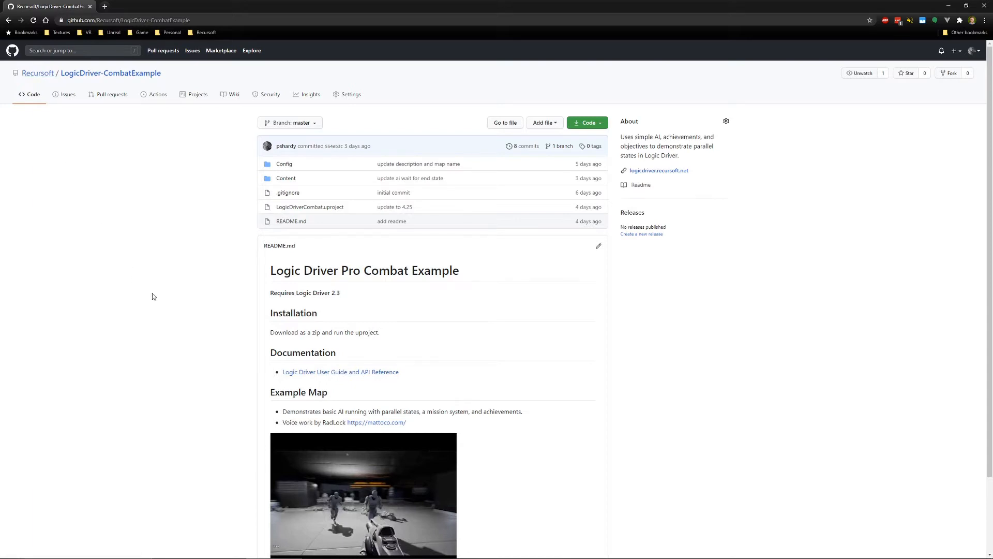
pyautogui.moveTo(176, 322)
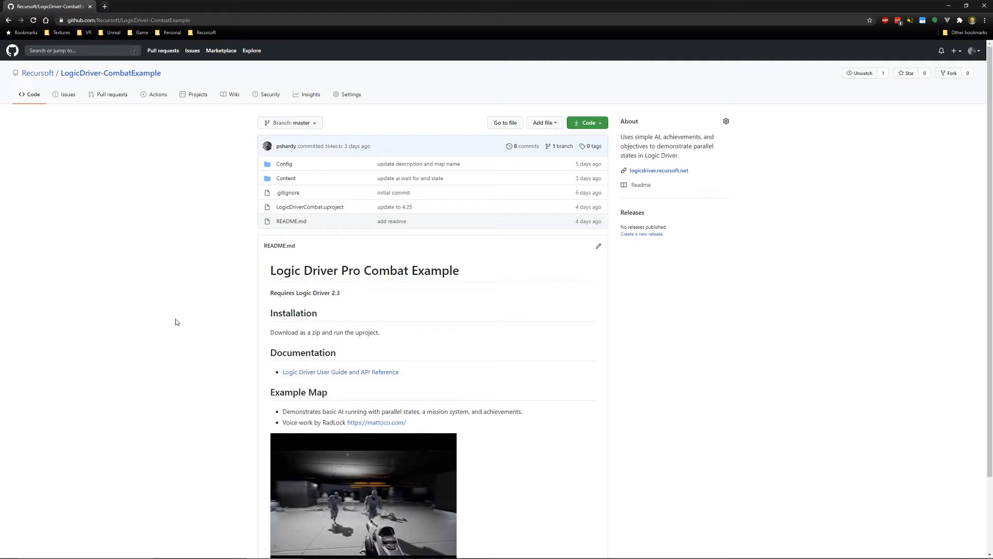
pyautogui.moveTo(291, 210)
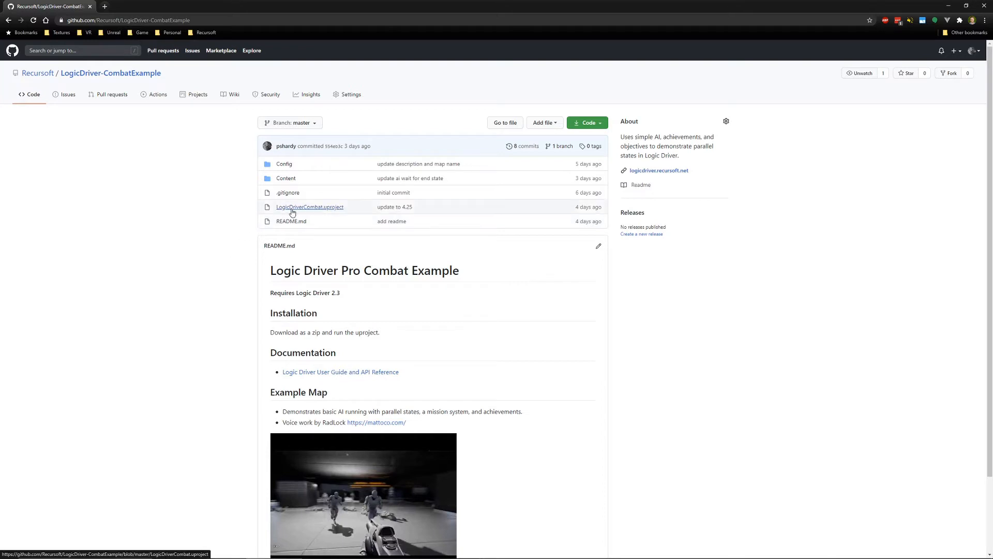
# - Download LogicDriver-CombatExample as a ZIP from the Code menu
pyautogui.click(587, 122)
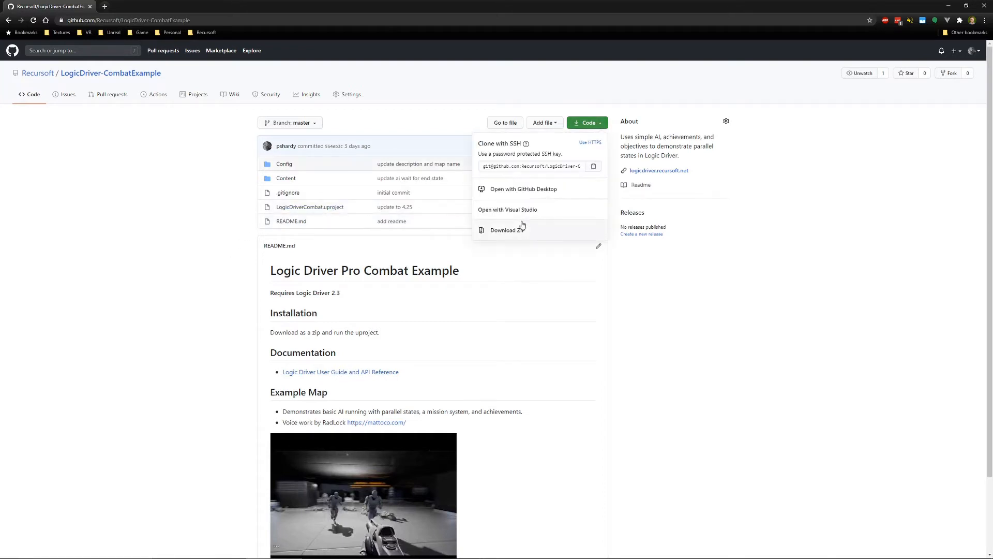
pyautogui.click(229, 239)
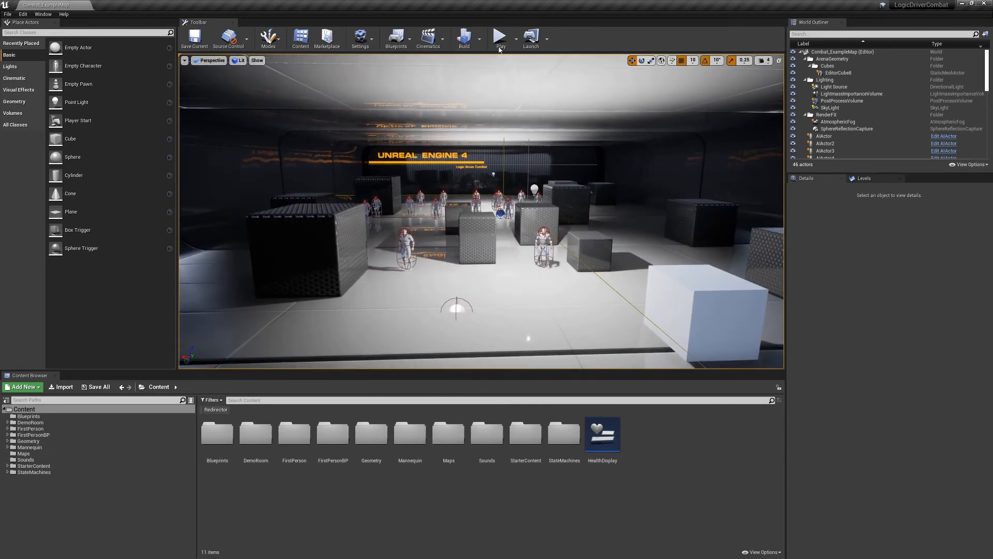
# - Run a brief play session of the combat map and stop it
pyautogui.click(500, 35)
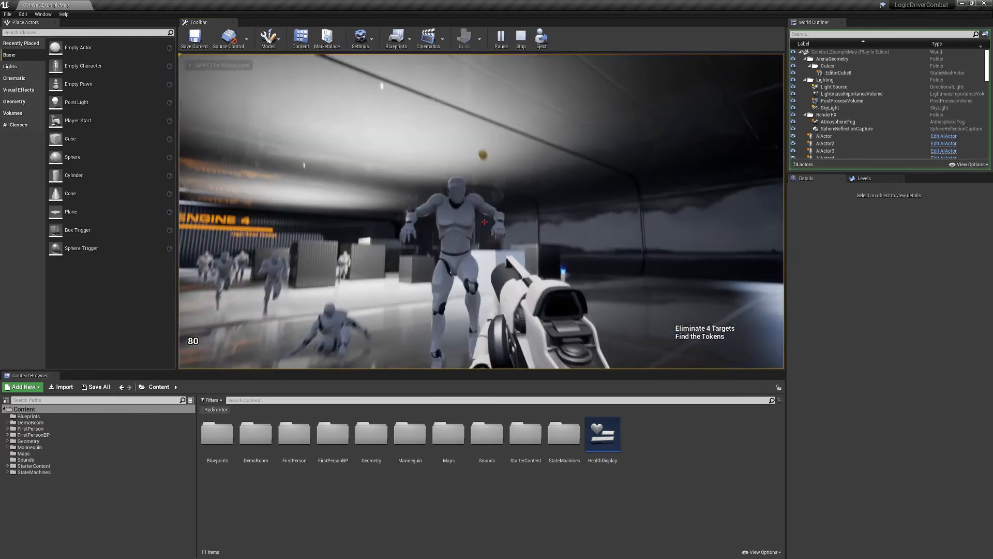
pyautogui.click(521, 36)
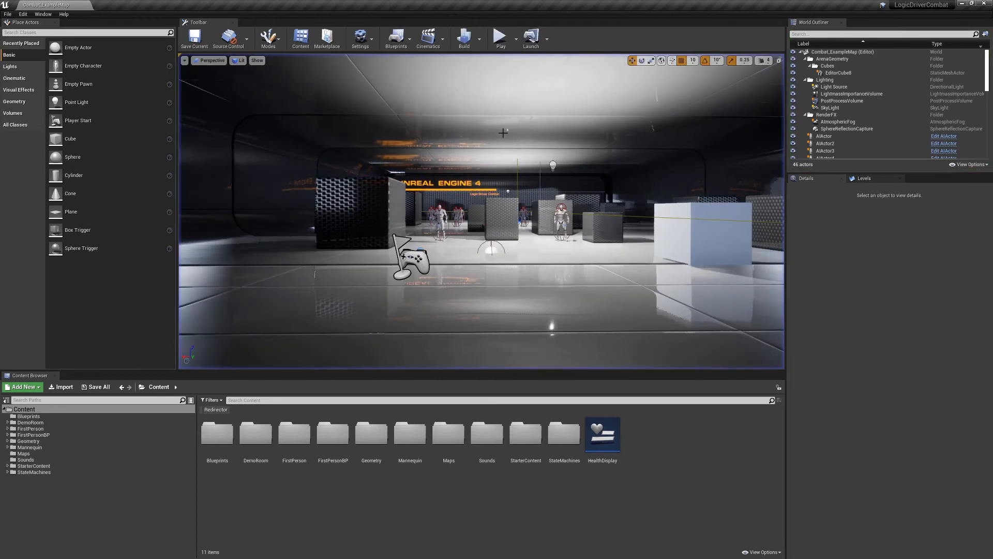
# - Navigate the Content Browser into StateMachines > AI
pyautogui.doubleClick(565, 433)
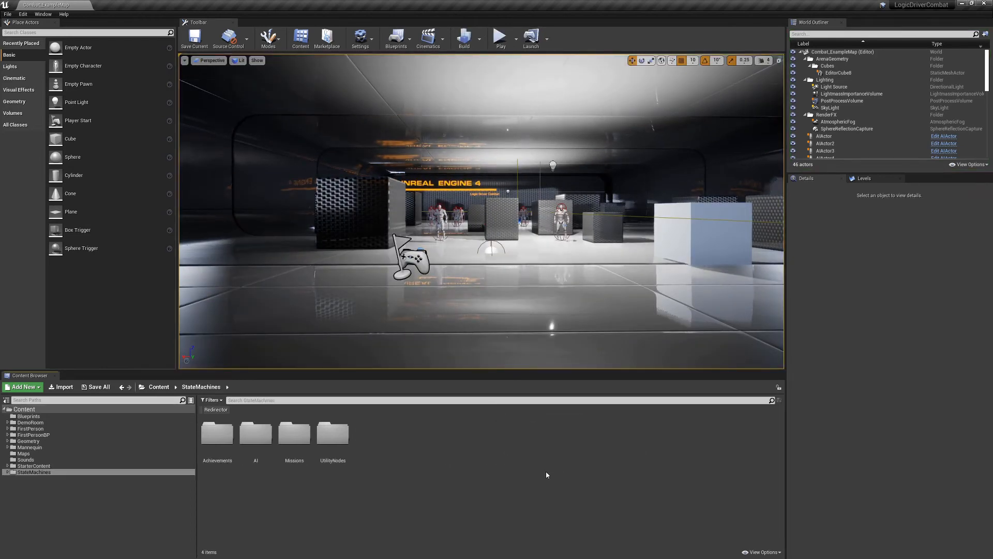
pyautogui.moveTo(251, 488)
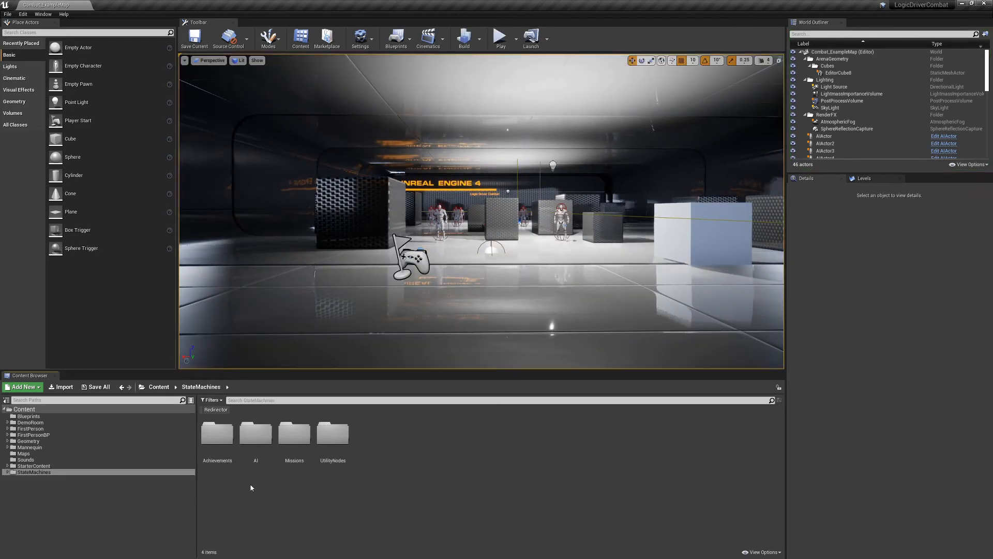
pyautogui.doubleClick(257, 440)
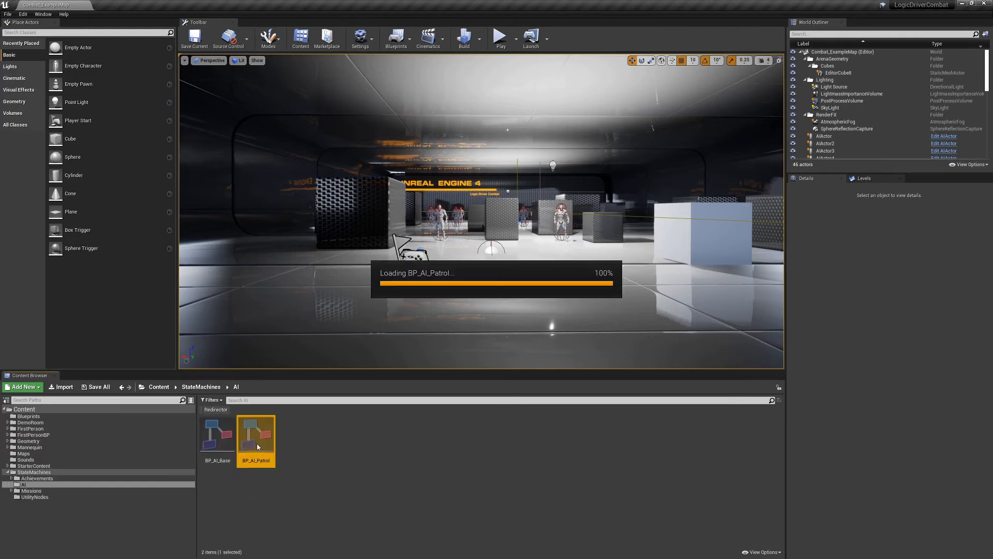
# - Open BP_AI_Patrol and drill into Movement, Engagement and the Attack state's logic
pyautogui.doubleClick(256, 435)
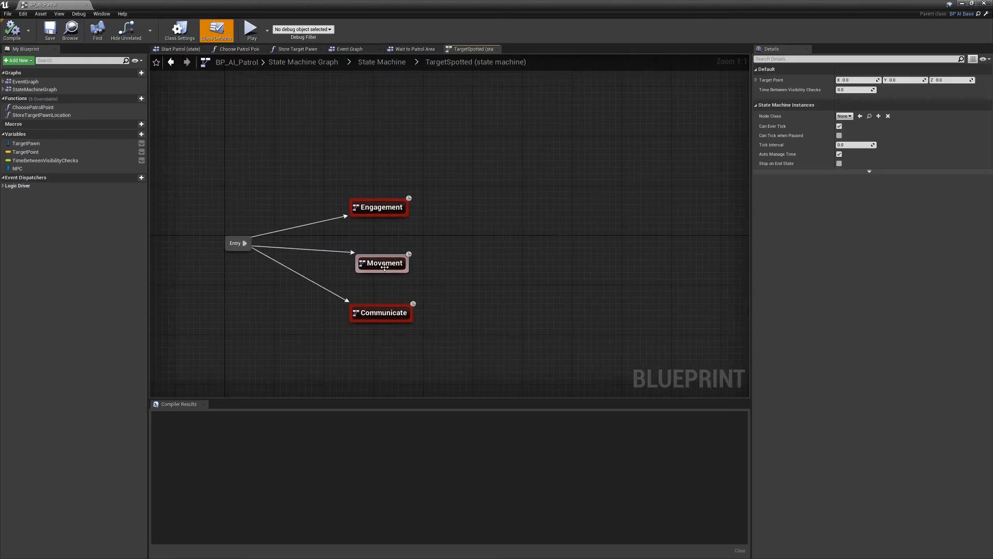
pyautogui.doubleClick(382, 263)
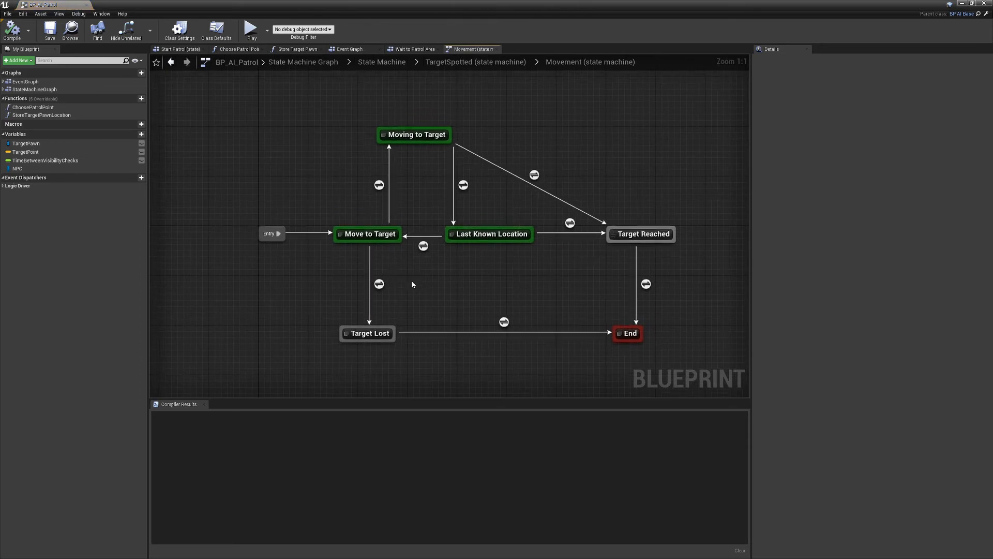
pyautogui.moveTo(399, 305)
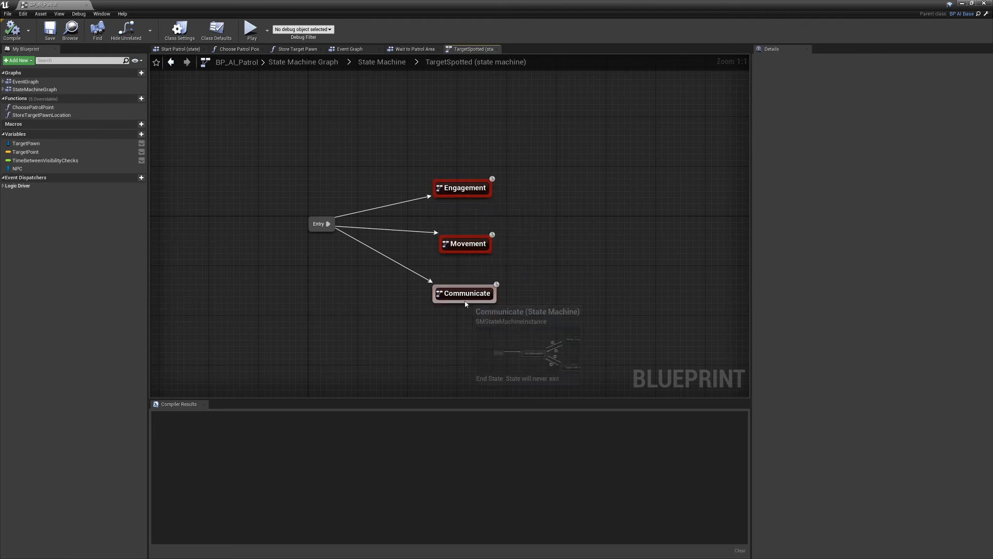
pyautogui.moveTo(462, 188)
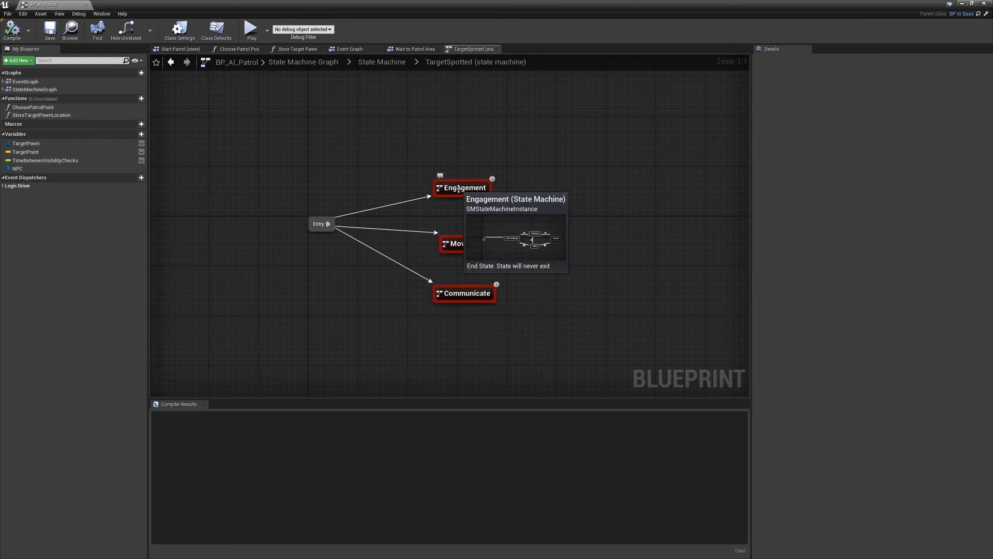
pyautogui.doubleClick(465, 187)
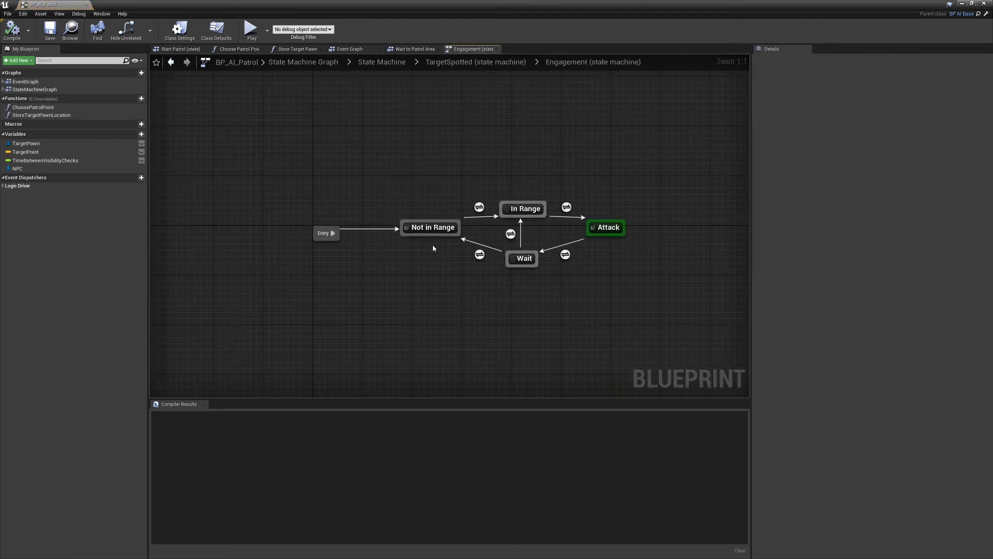
pyautogui.moveTo(541, 231)
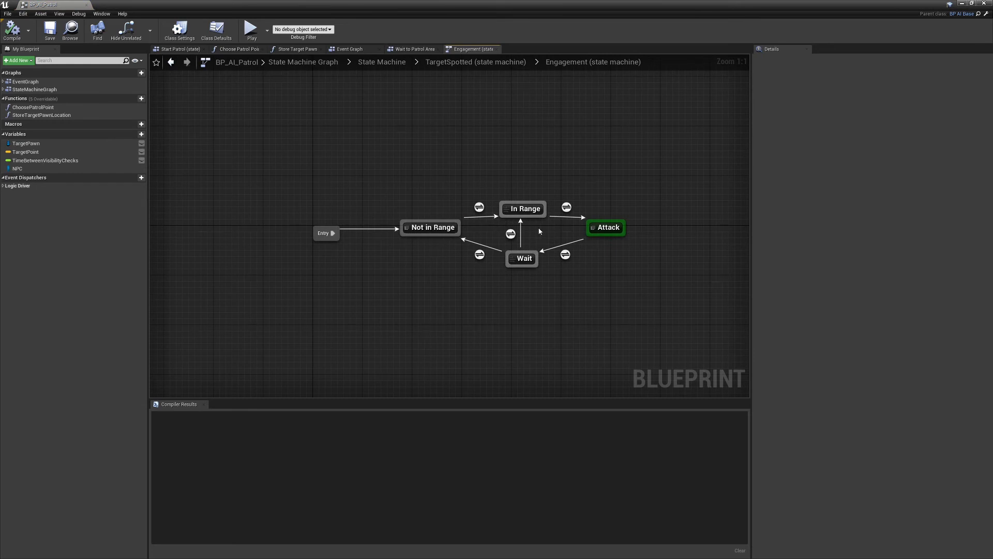
pyautogui.doubleClick(606, 227)
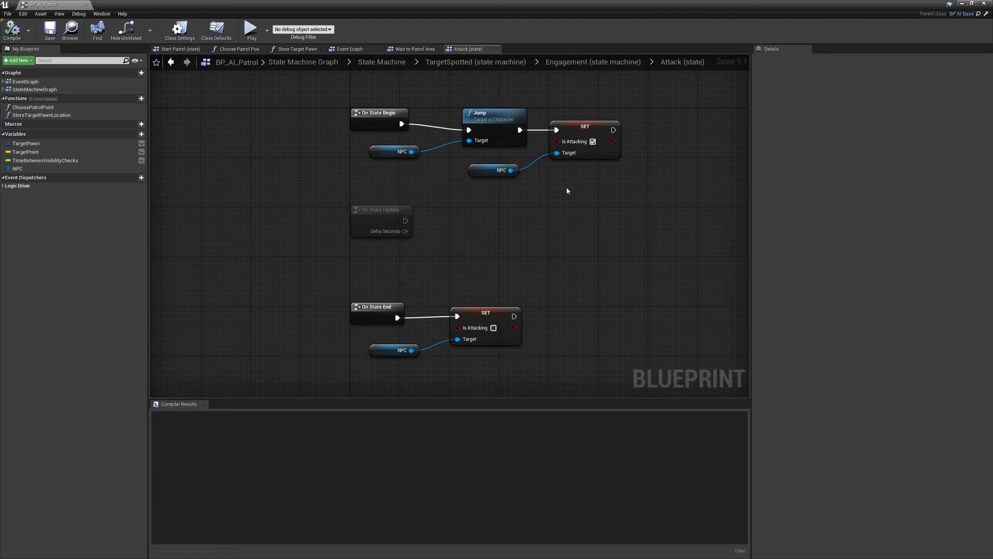
# - Return to TargetSpotted, inspect Communicate's Relay Target state, and go back to TargetSpotted
pyautogui.click(593, 62)
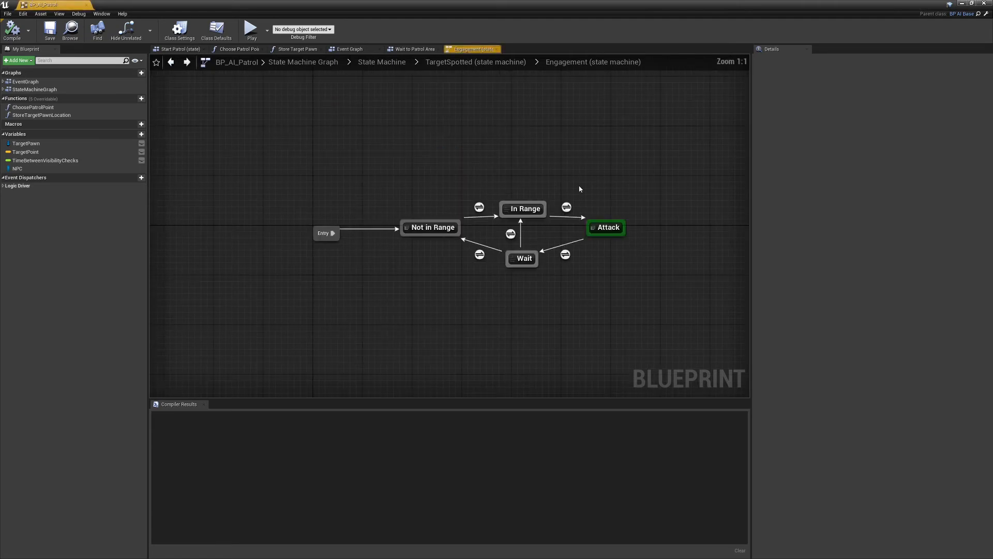
pyautogui.click(476, 62)
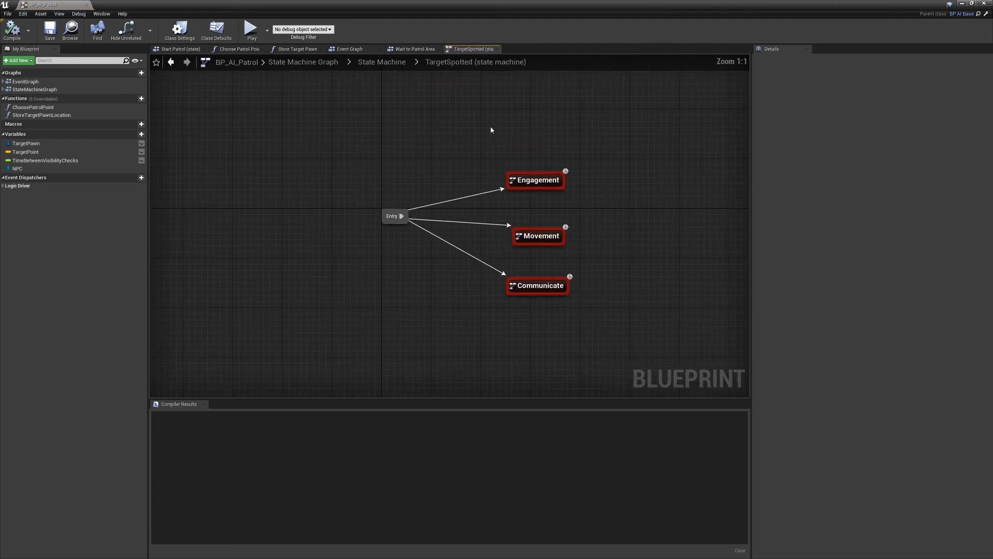
pyautogui.moveTo(538, 288)
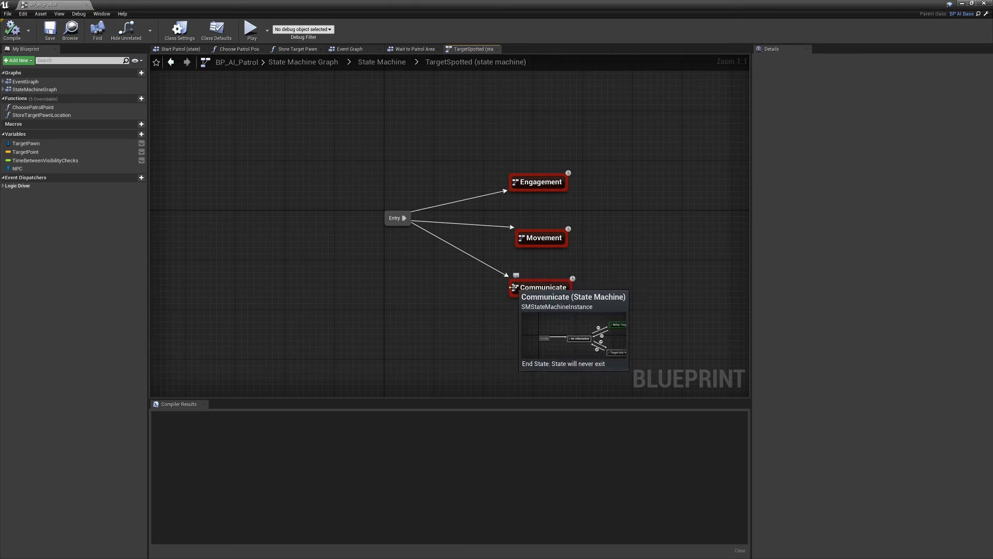
pyautogui.doubleClick(543, 288)
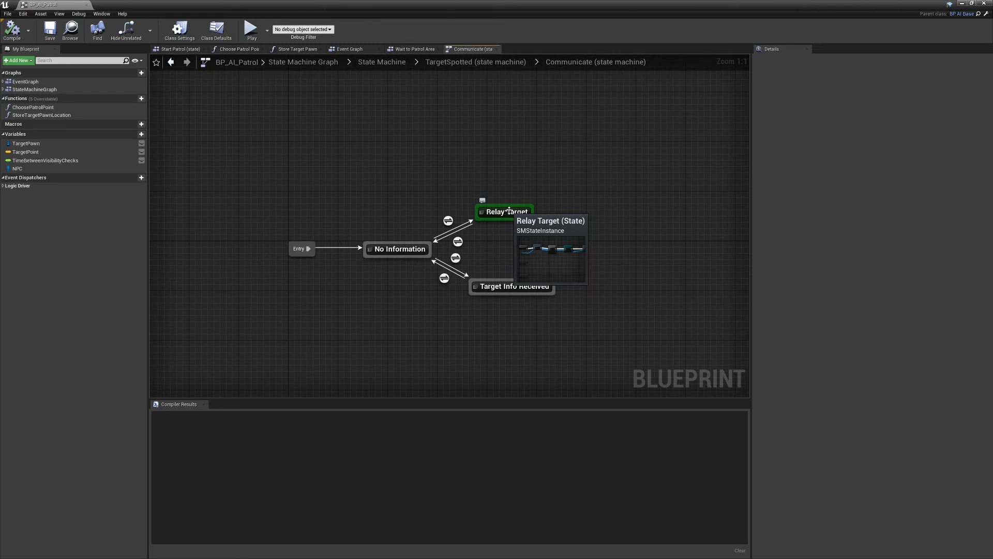
pyautogui.doubleClick(505, 211)
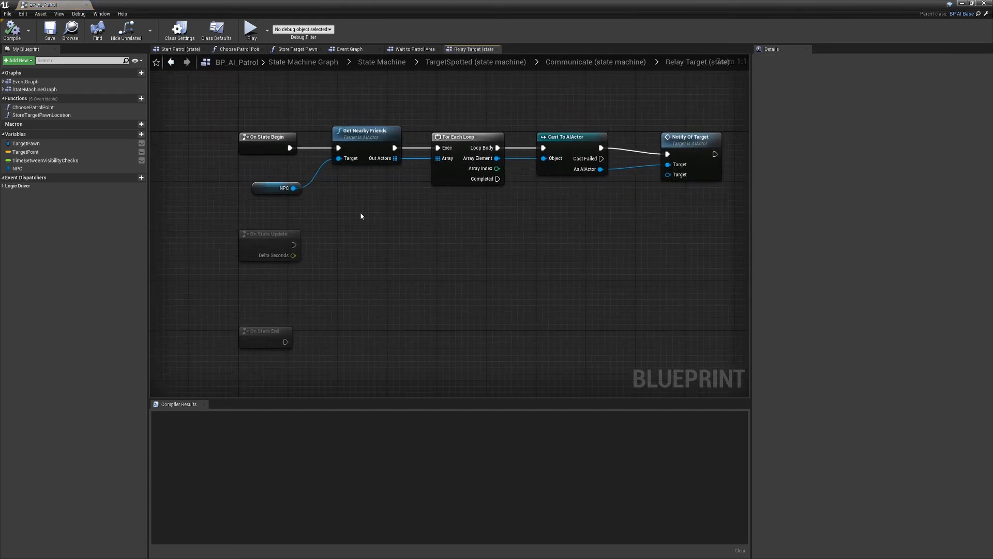
pyautogui.moveTo(447, 224)
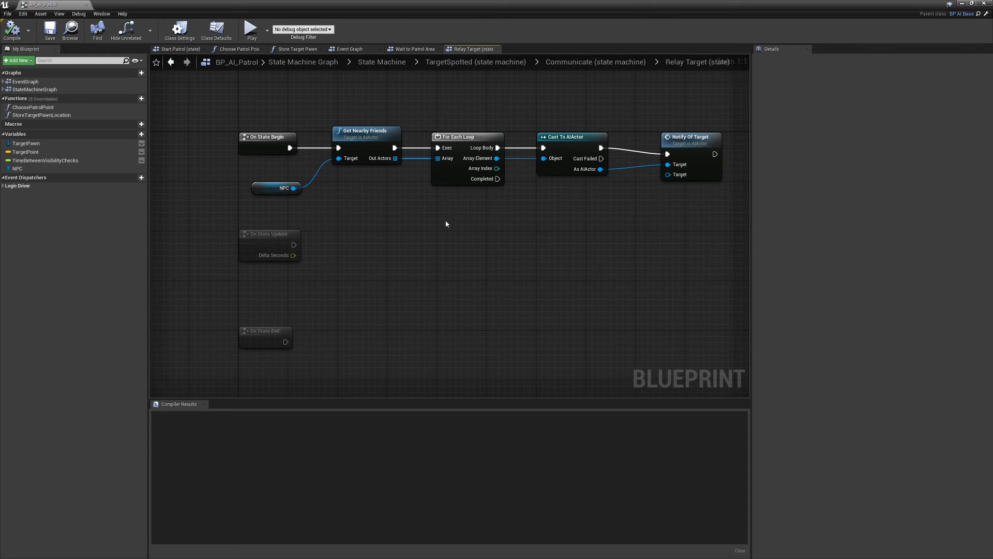
pyautogui.moveTo(466, 236)
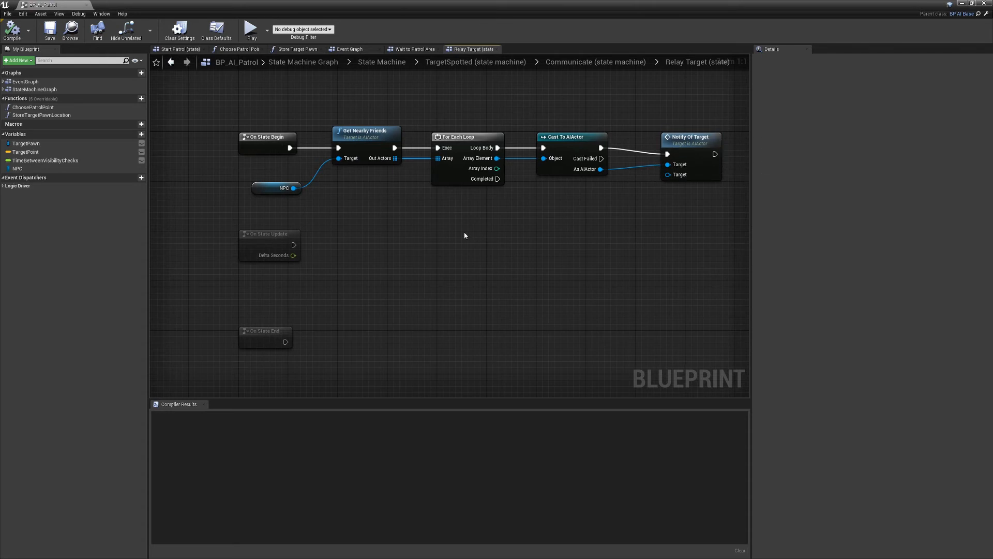
pyautogui.click(476, 62)
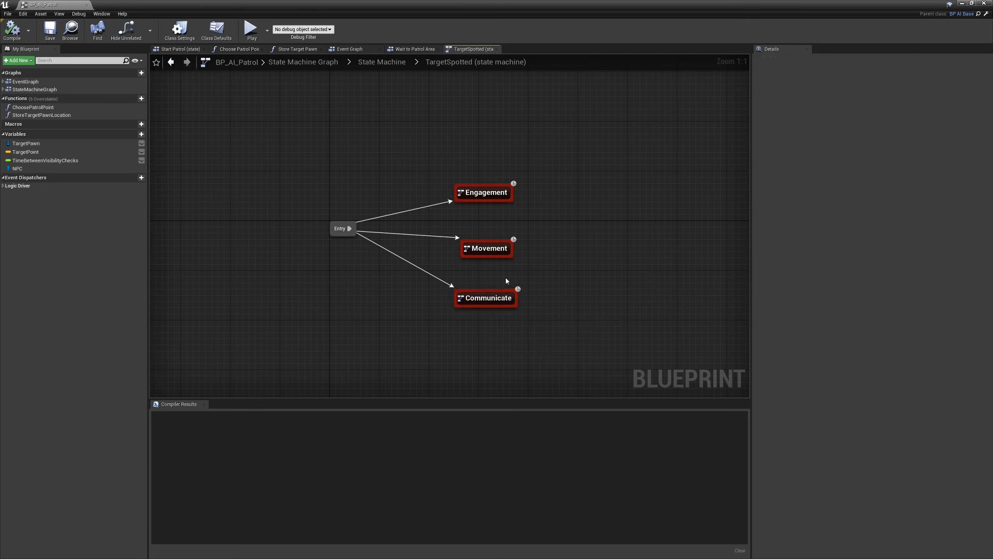
pyautogui.moveTo(513, 341)
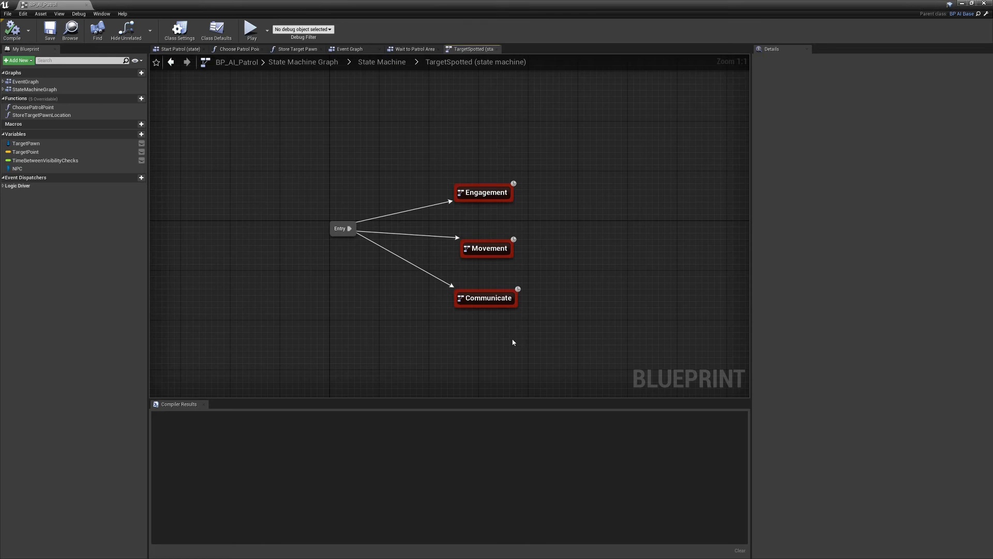
pyautogui.moveTo(955, 66)
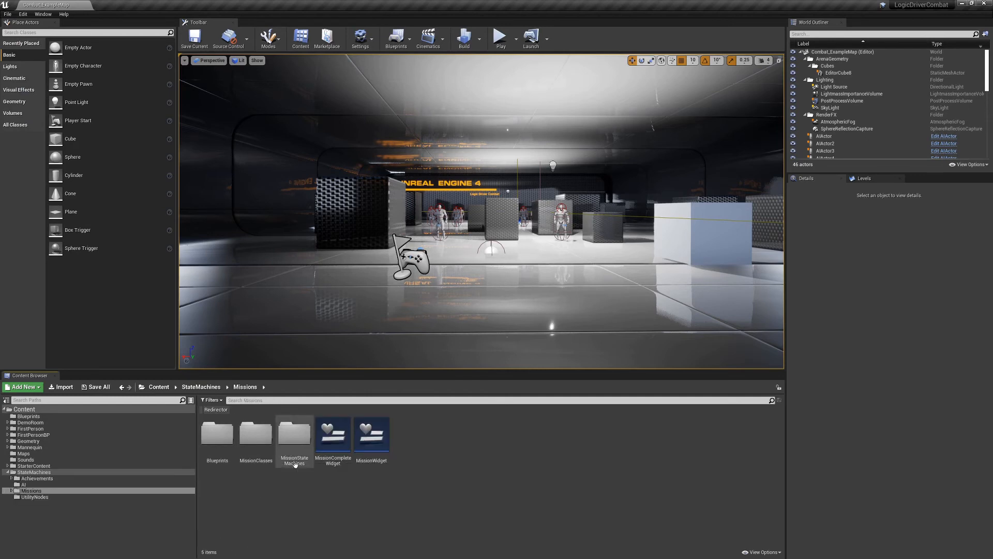
# - Open BP_Mission from MissionStateMachines and look inside the Elimination Mission 1 sub-machine
pyautogui.doubleClick(294, 433)
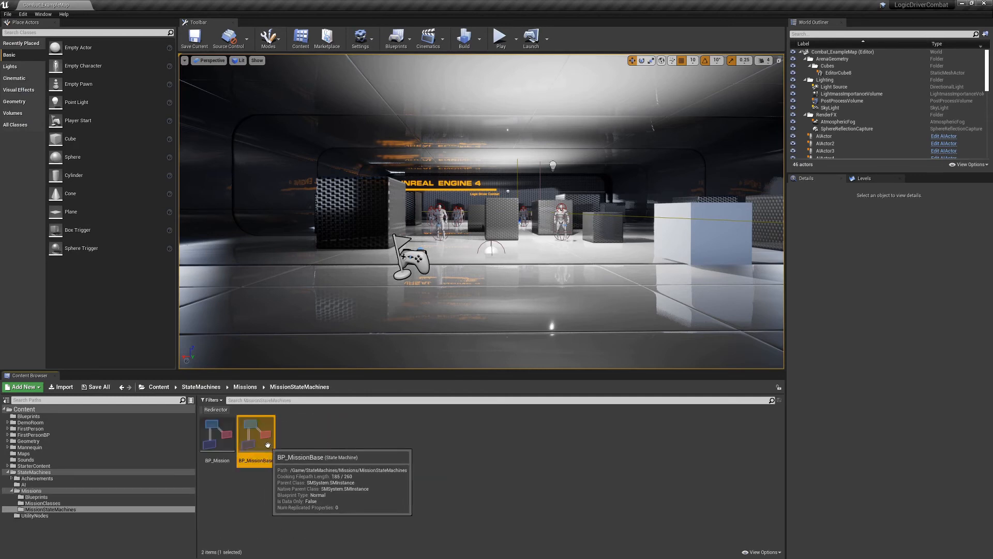
pyautogui.doubleClick(217, 437)
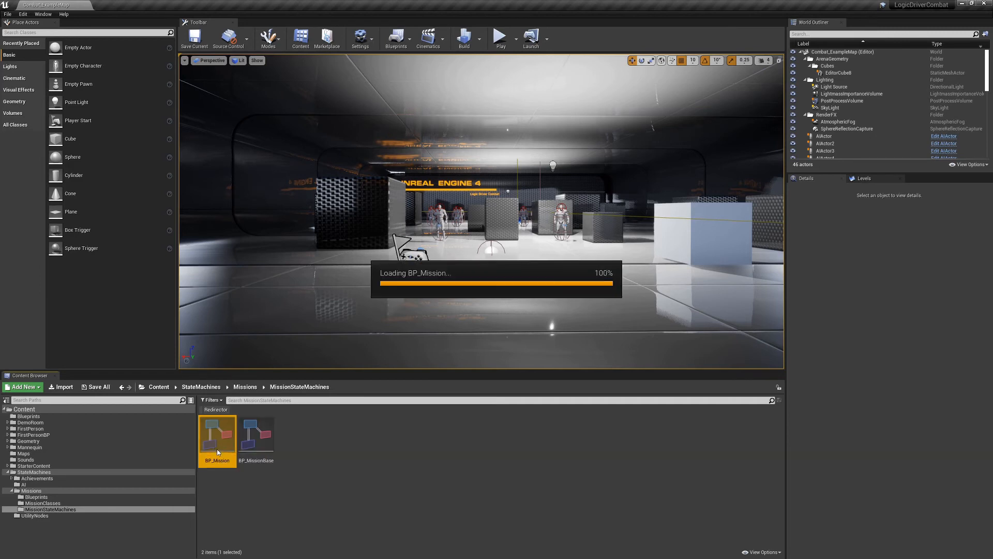
pyautogui.doubleClick(217, 441)
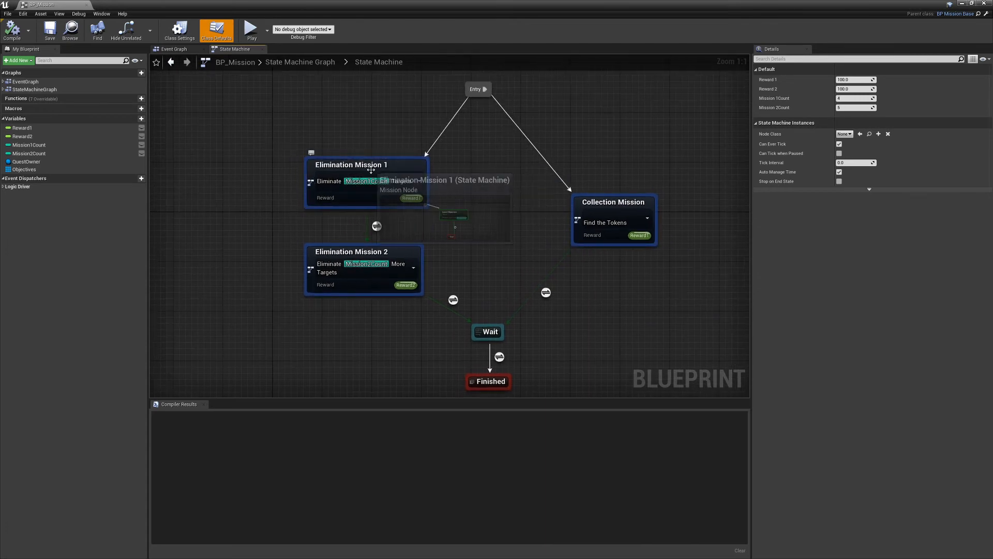
pyautogui.doubleClick(350, 165)
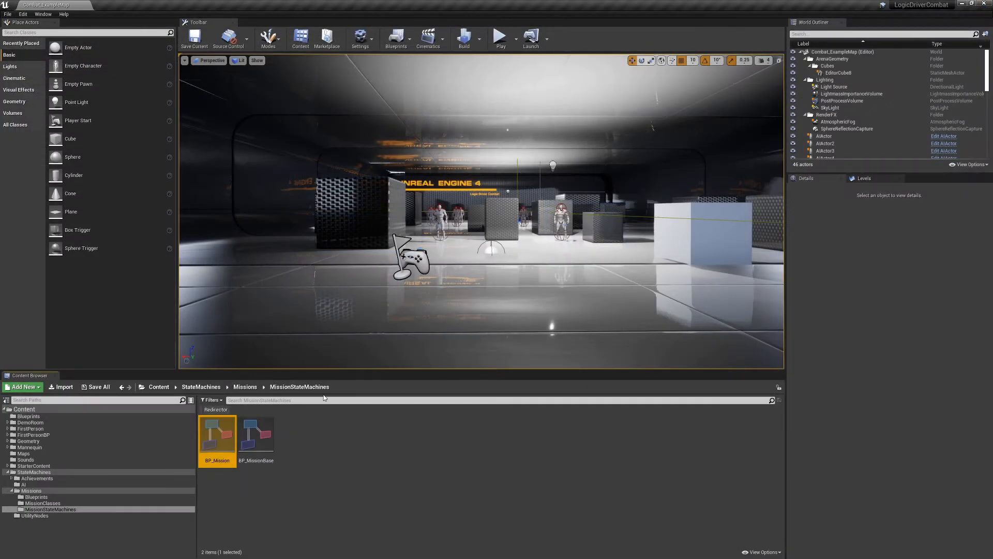
# - Navigate to Achievements > AchievementStateMachines, open BP_Achievements and its Quick Kills sub-machine
pyautogui.click(201, 387)
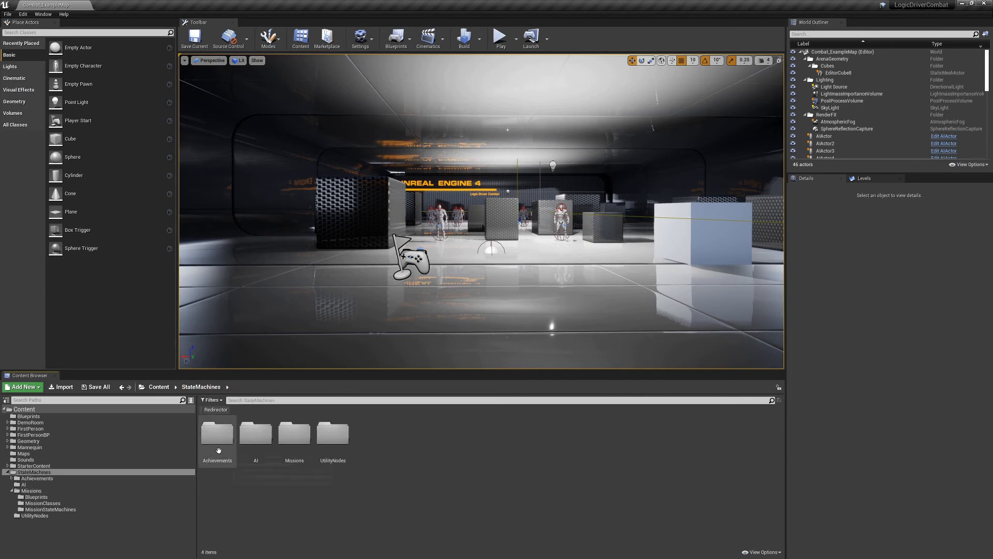
pyautogui.doubleClick(217, 433)
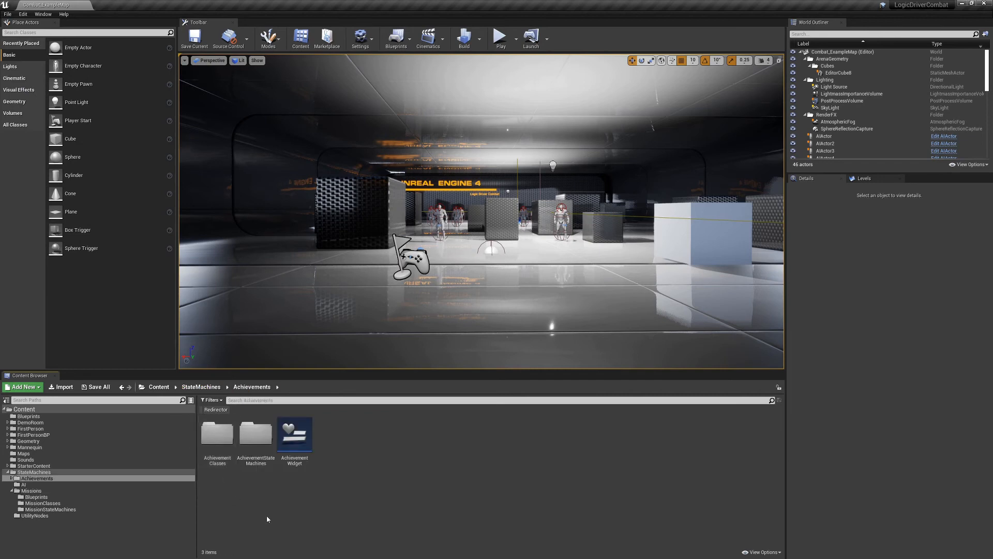
pyautogui.doubleClick(255, 434)
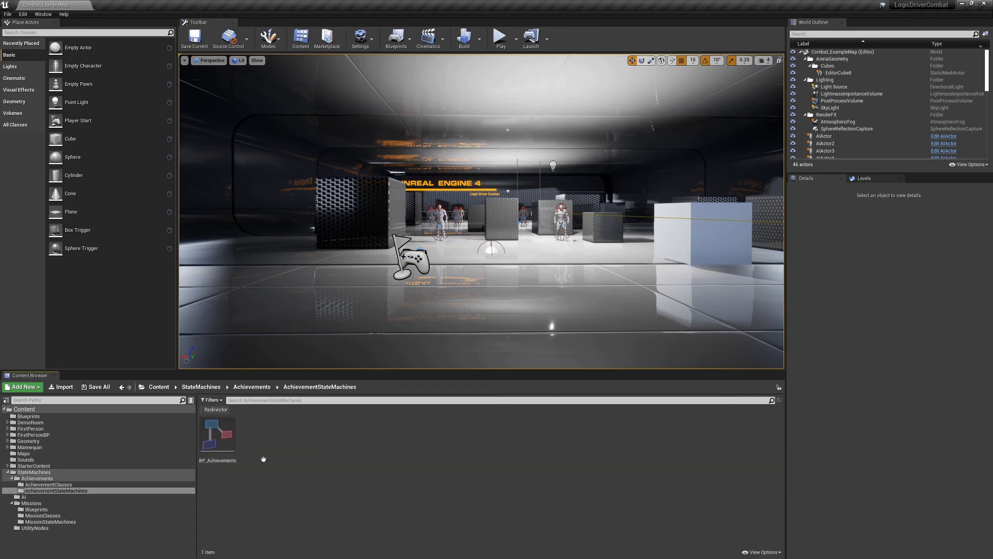
pyautogui.doubleClick(218, 434)
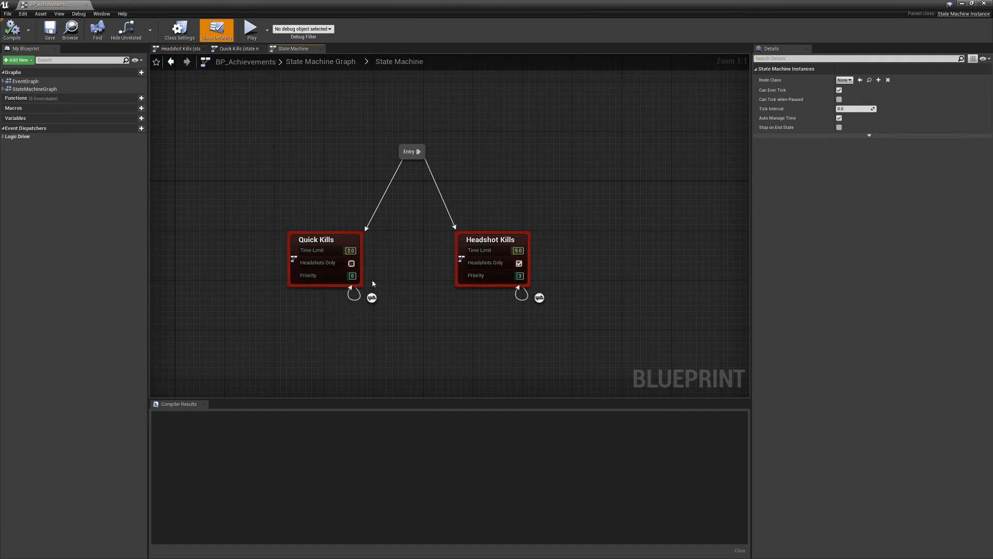
pyautogui.moveTo(405, 222)
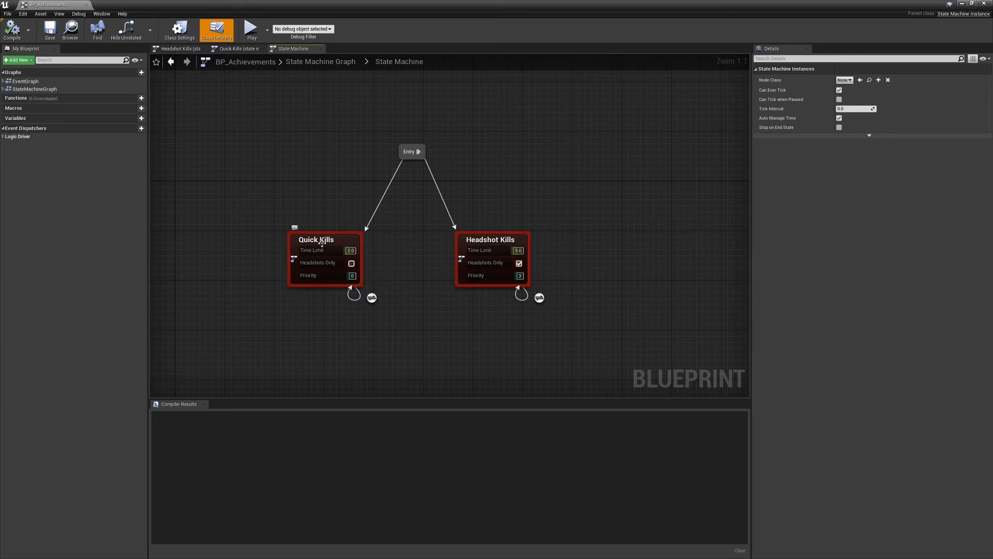
pyautogui.doubleClick(317, 240)
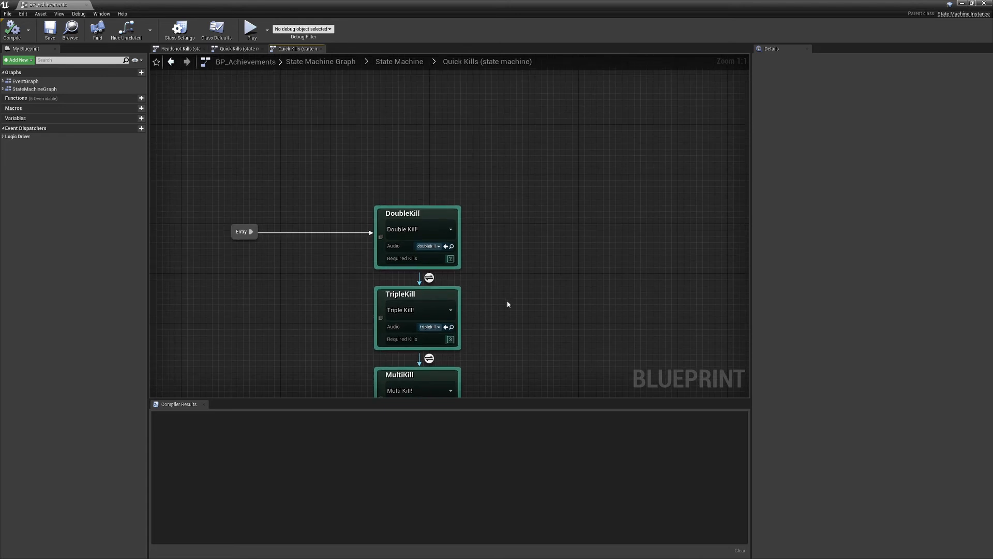
pyautogui.moveTo(540, 294)
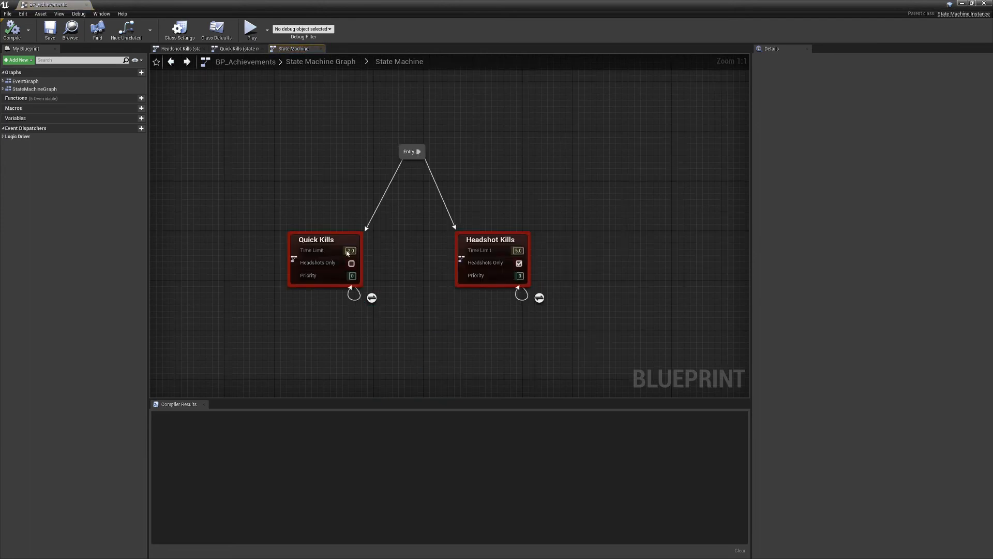
pyautogui.doubleClick(492, 240)
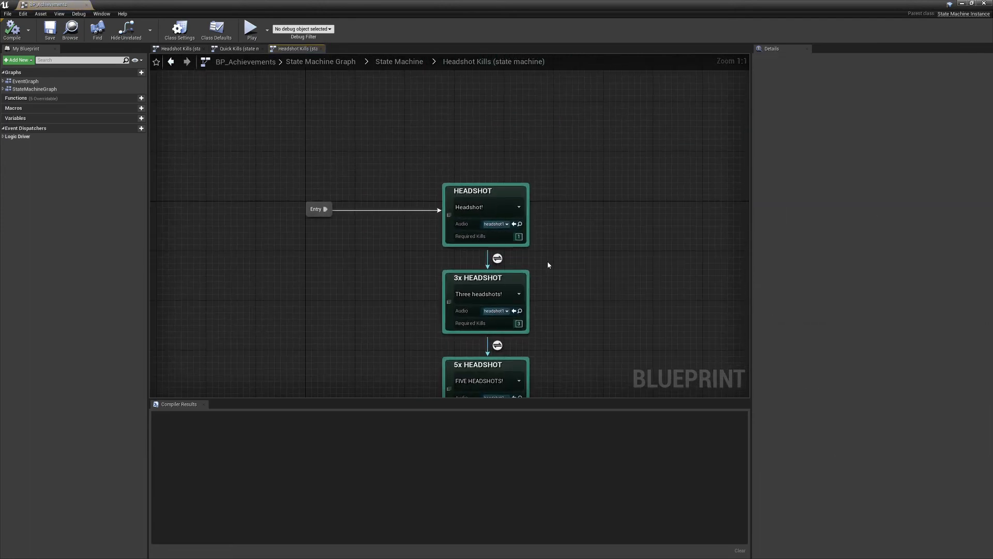
pyautogui.click(400, 62)
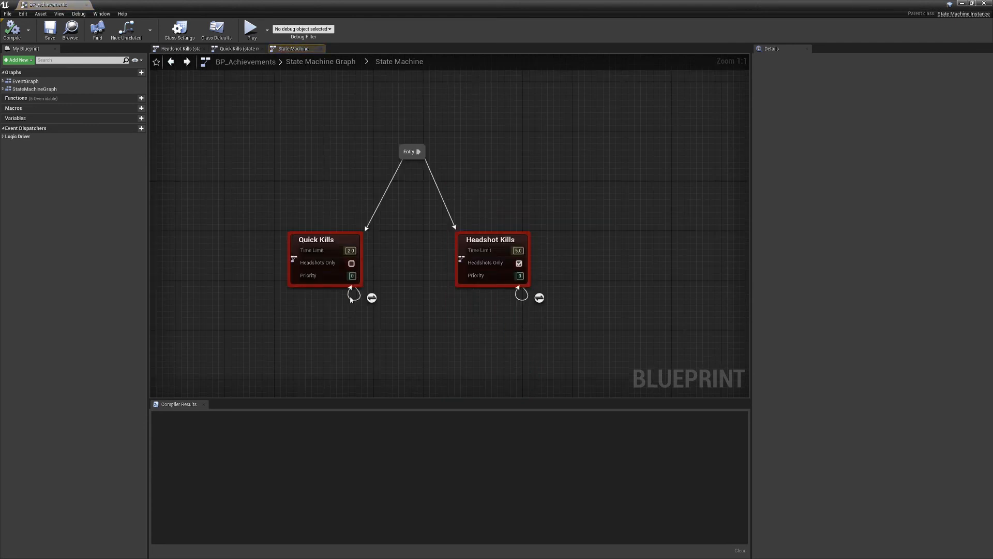
pyautogui.doubleClick(317, 240)
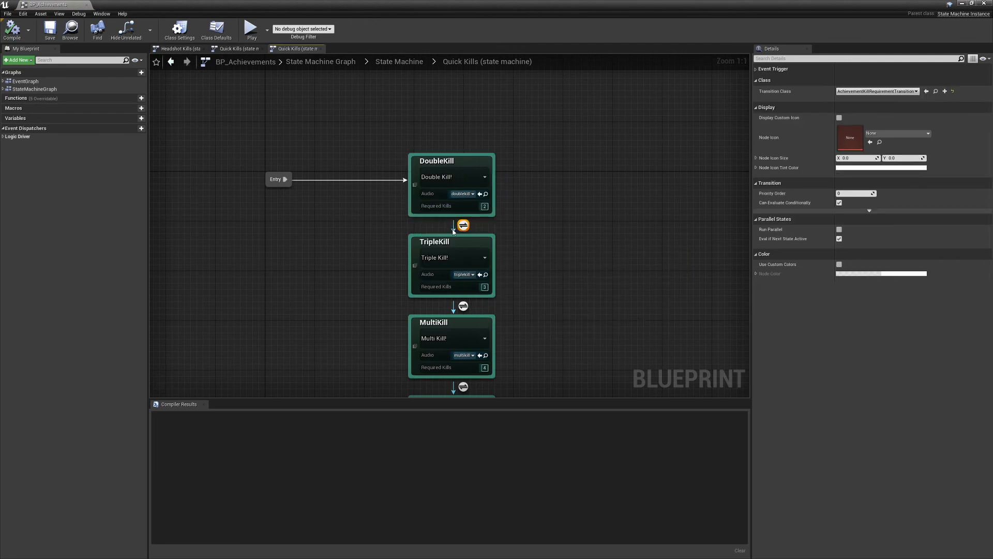
# - Review the DoubleKill→TripleKill transition's Can Enter Transition blueprint and return to Quick Kills
pyautogui.rightClick(463, 226)
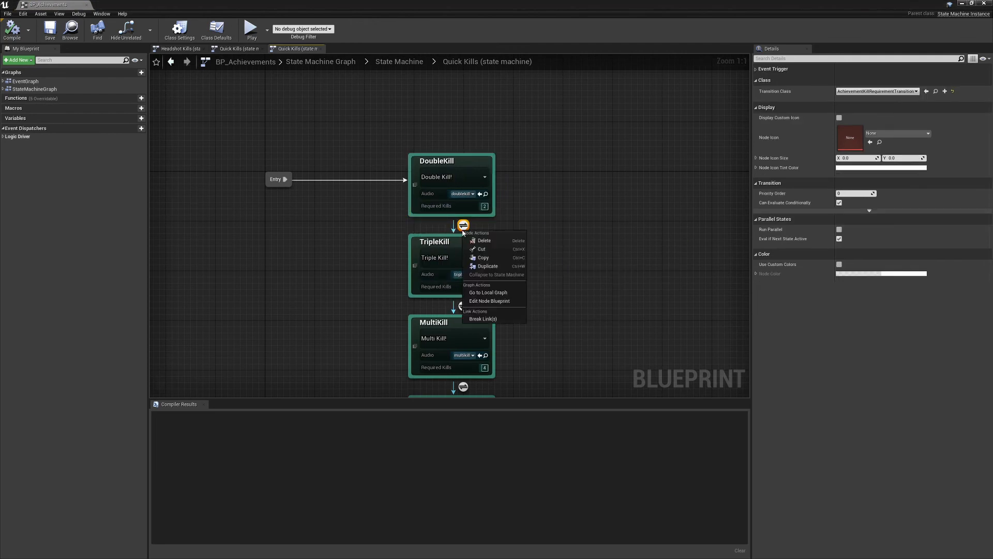
pyautogui.click(489, 301)
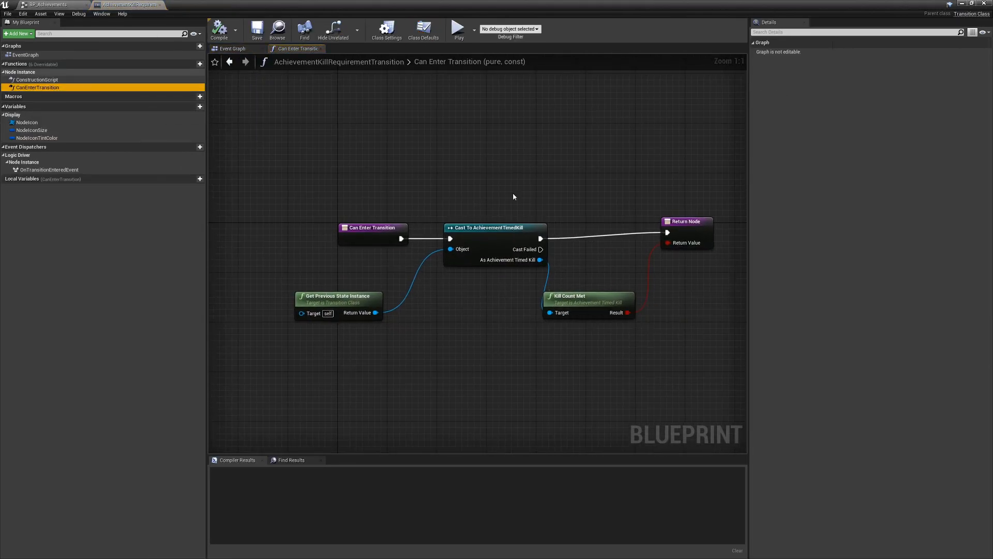
pyautogui.click(230, 49)
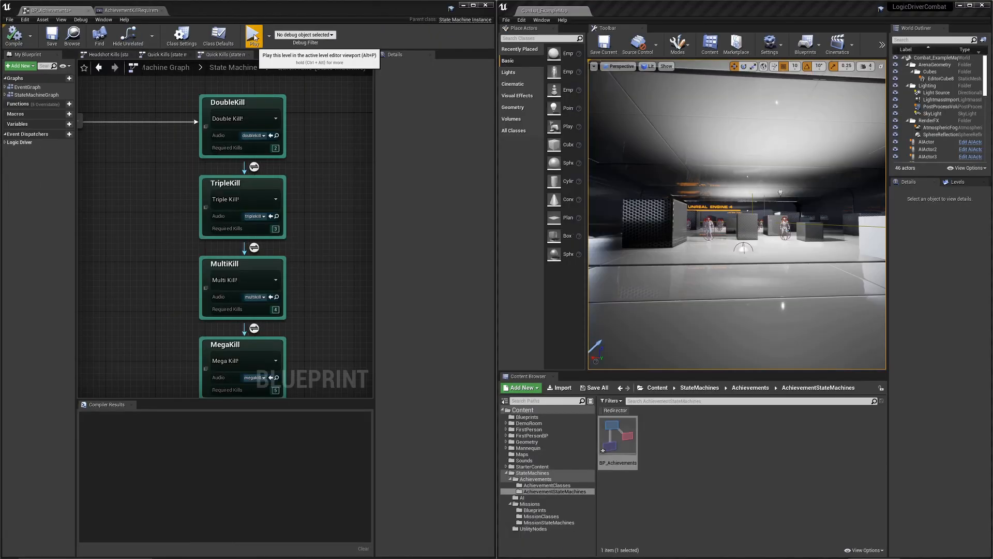
pyautogui.click(251, 32)
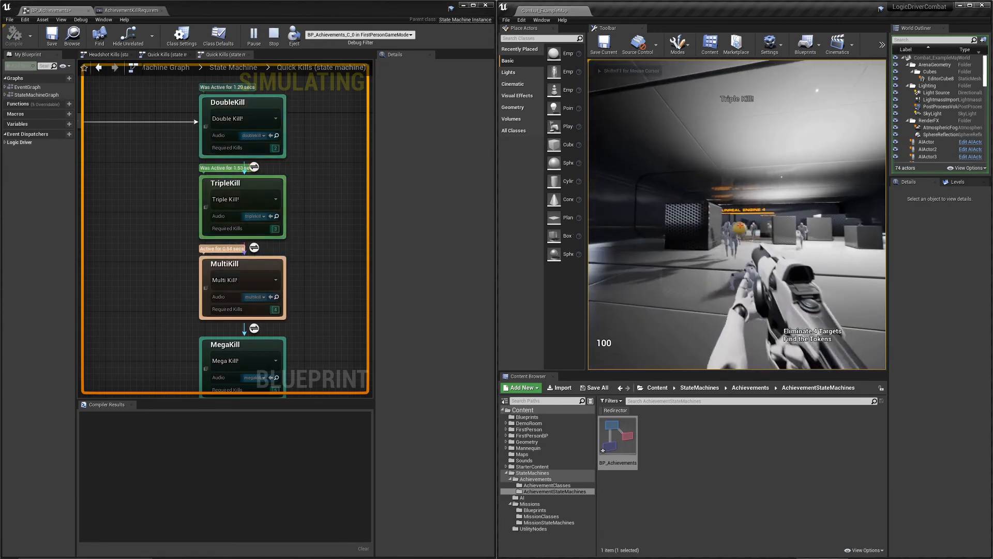
pyautogui.click(273, 36)
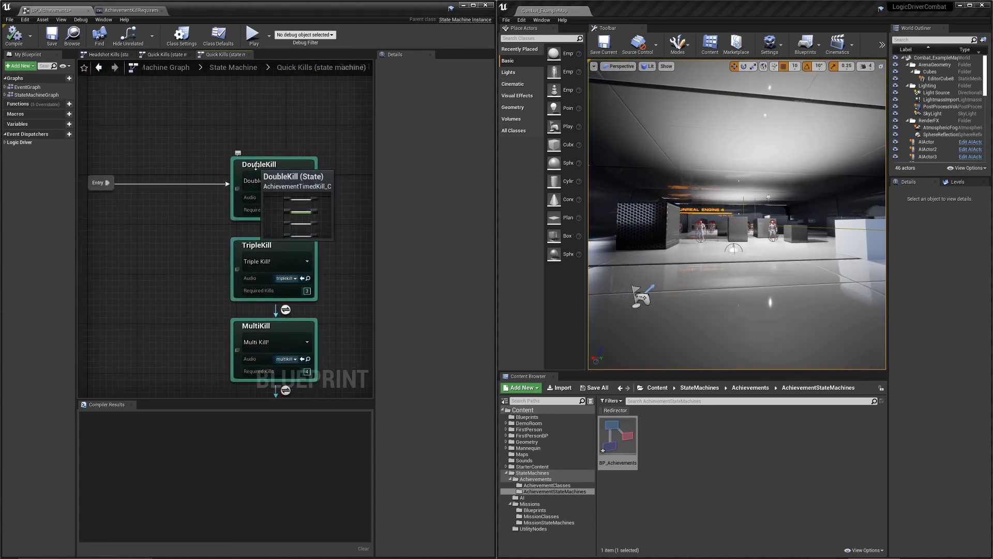
pyautogui.click(260, 163)
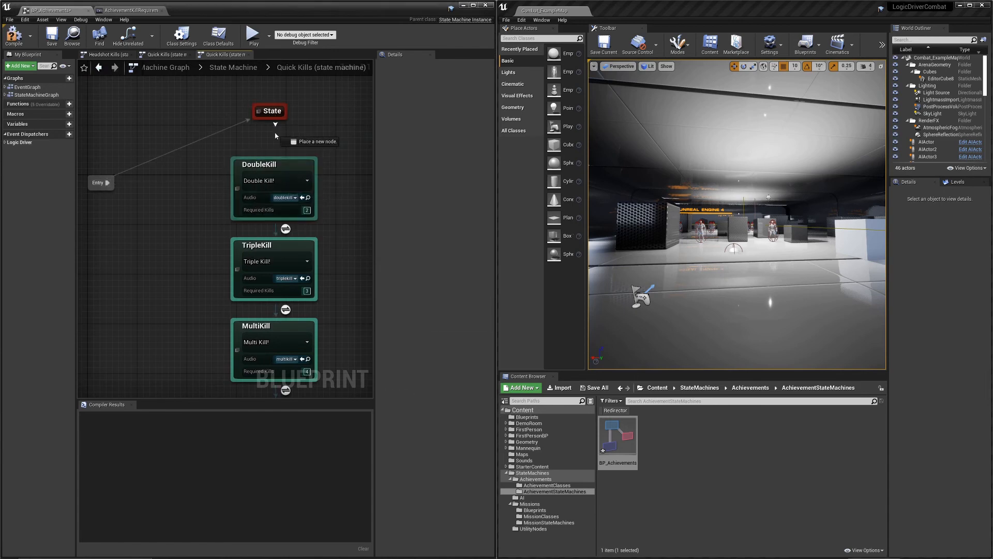
pyautogui.click(269, 111)
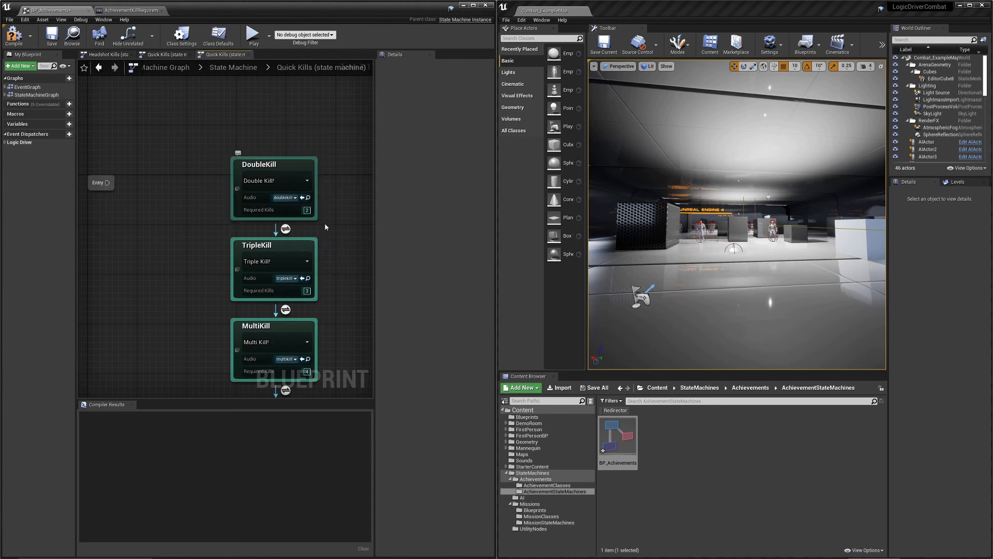
pyautogui.moveTo(346, 259)
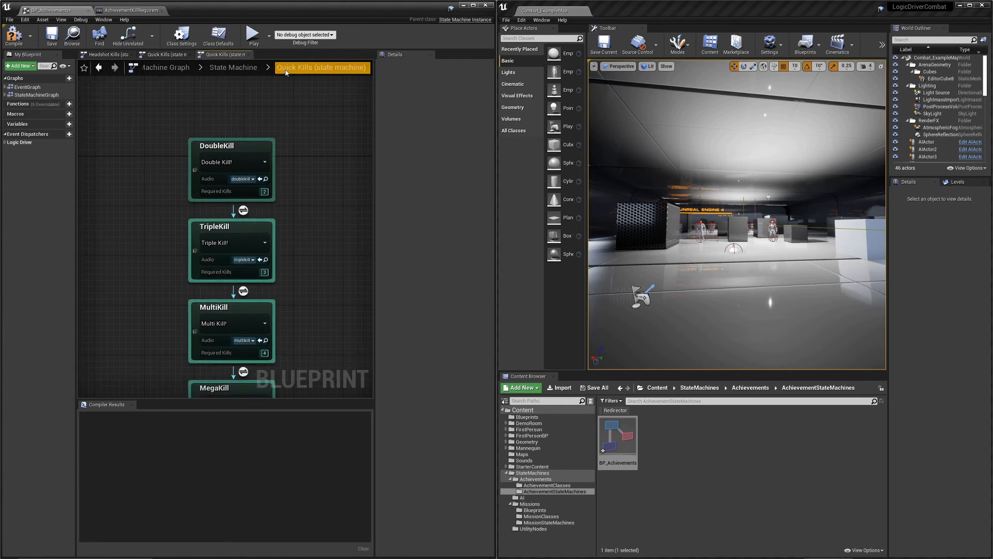
pyautogui.click(248, 67)
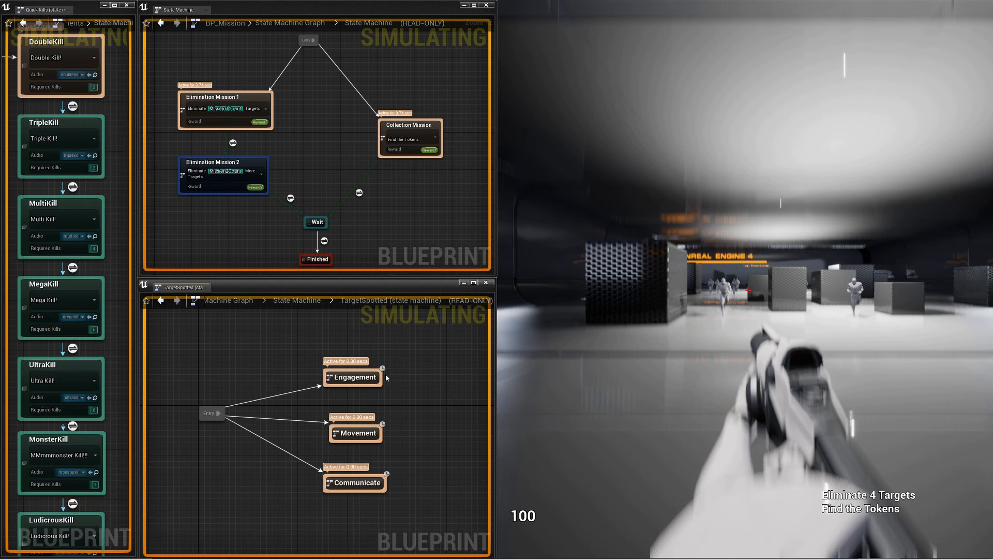
pyautogui.moveTo(291, 415)
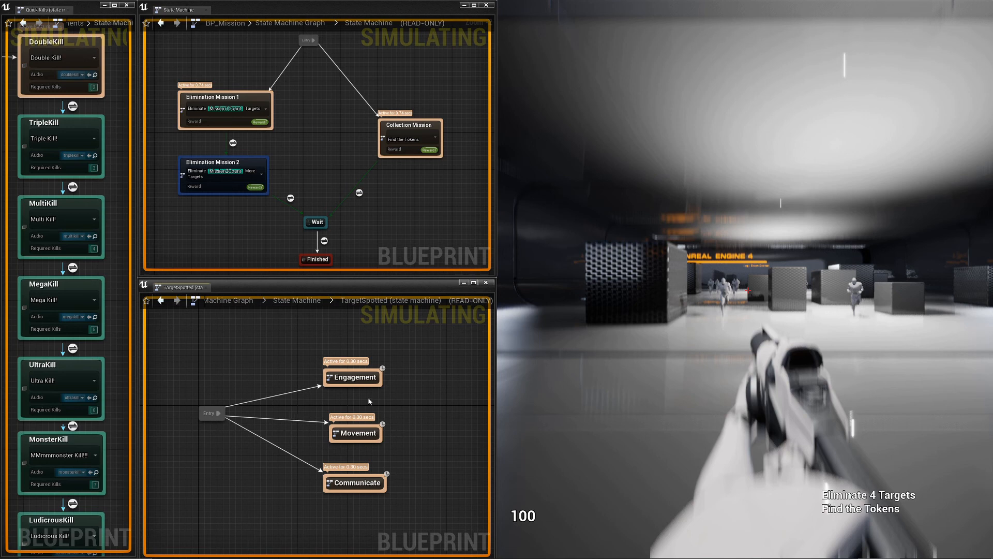
pyautogui.moveTo(367, 378)
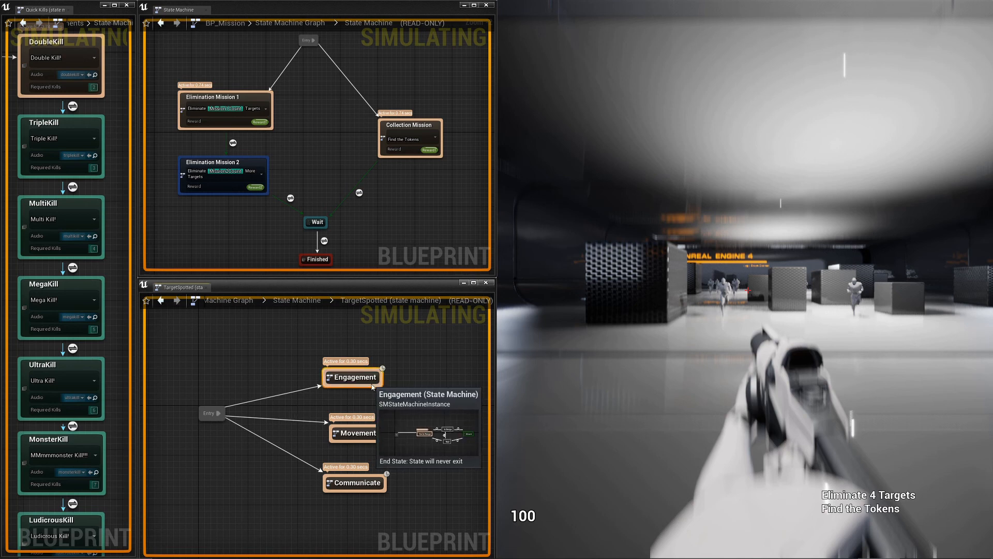
pyautogui.moveTo(410, 380)
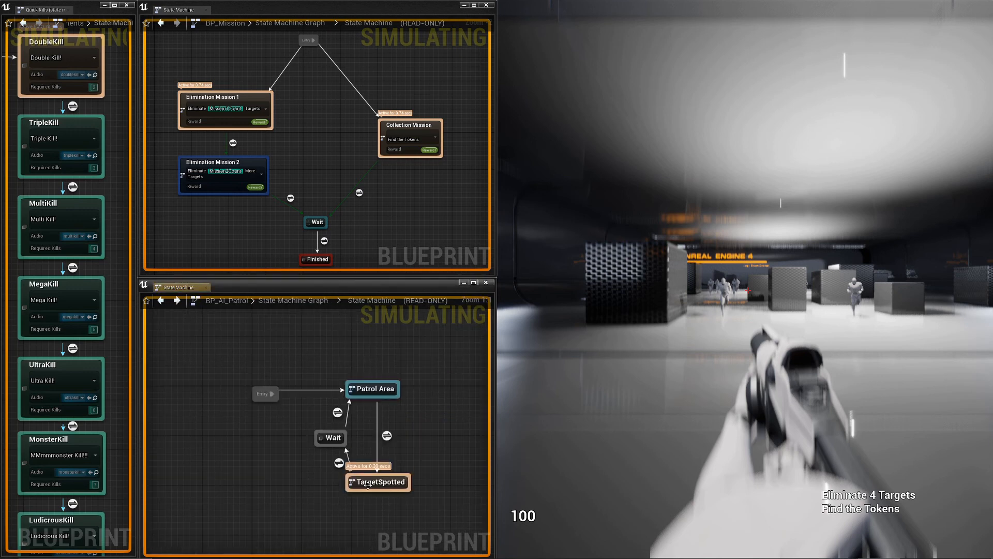
pyautogui.moveTo(381, 482)
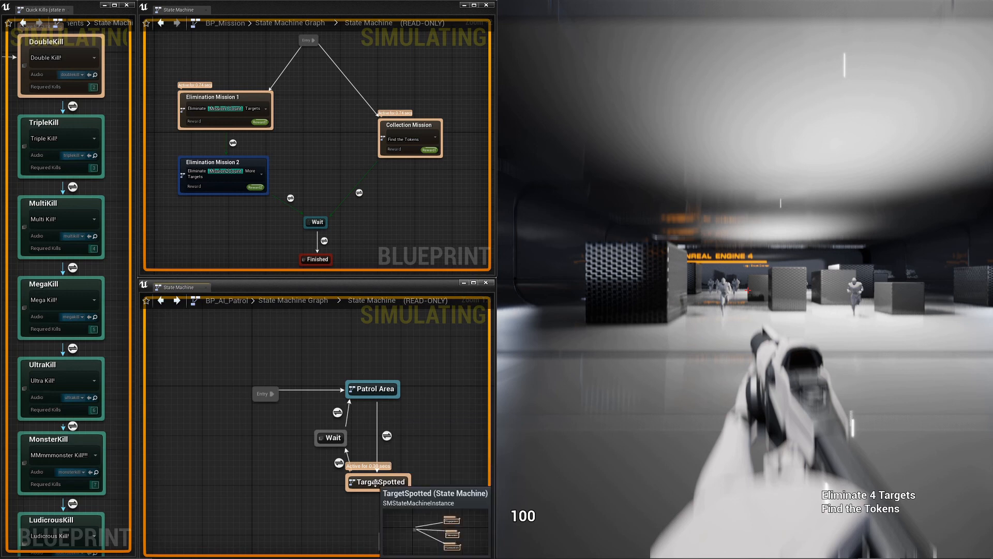
# - During play, drill into BP_AI_Patrol's active TargetSpotted sub-machine to watch it simulate
pyautogui.doubleClick(381, 481)
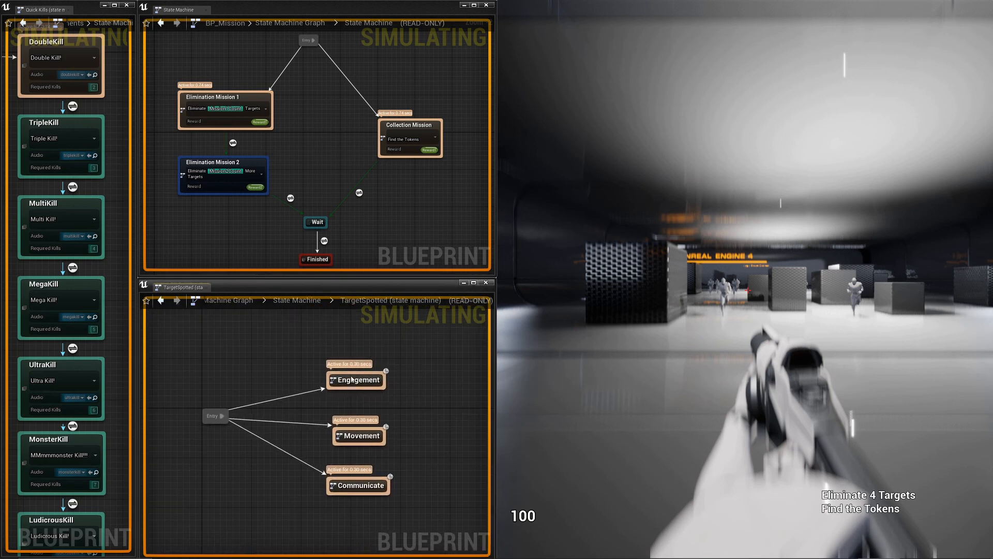
pyautogui.moveTo(358, 380)
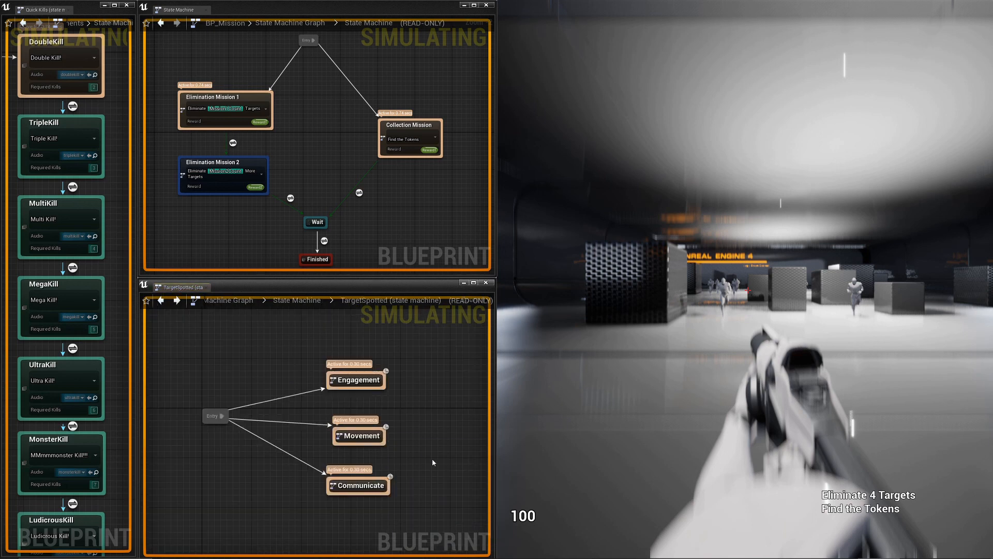
pyautogui.moveTo(335, 309)
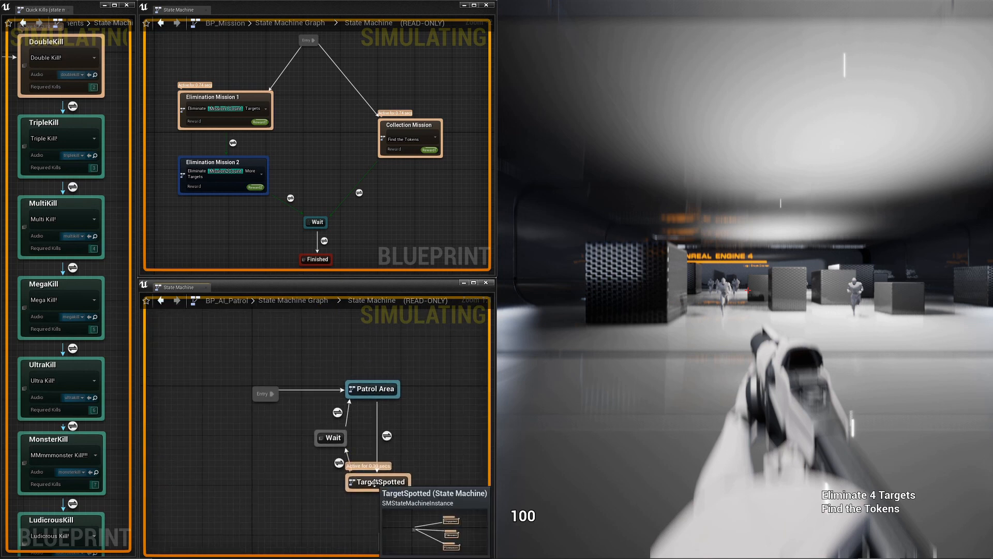
pyautogui.doubleClick(381, 481)
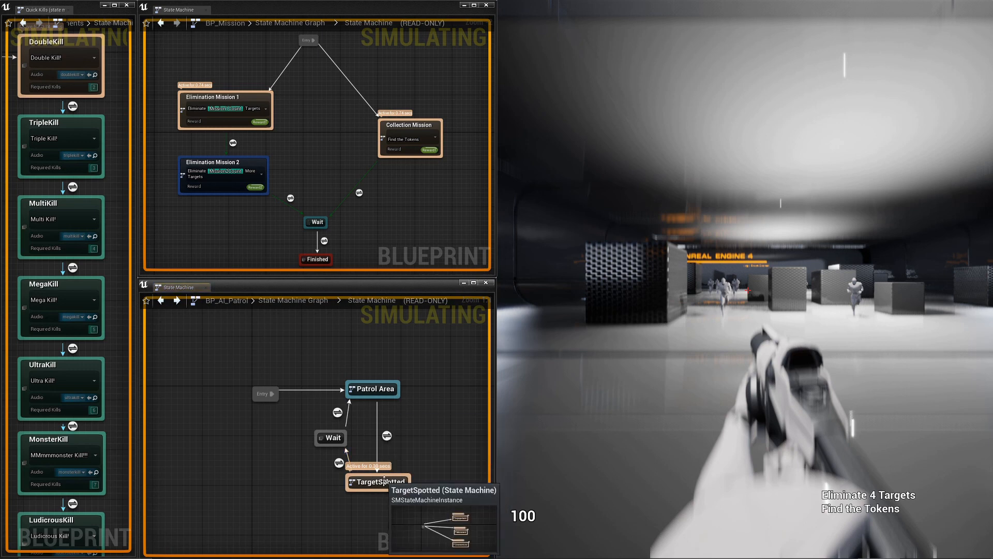
pyautogui.moveTo(418, 443)
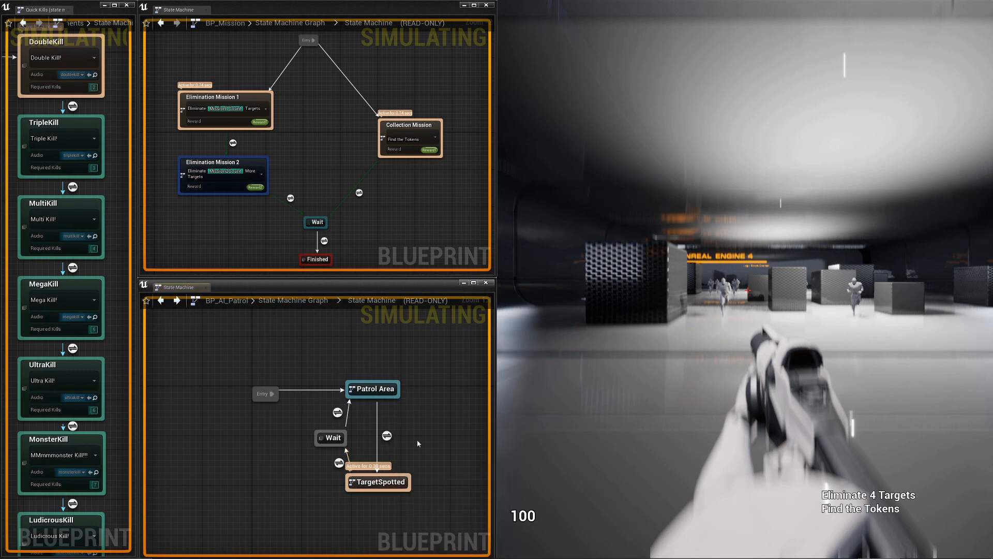
pyautogui.moveTo(402, 511)
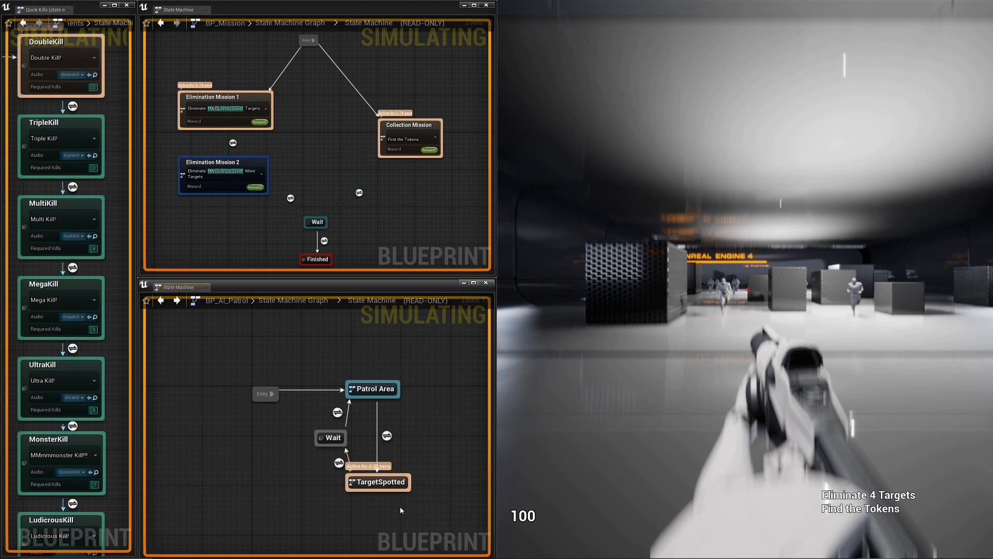